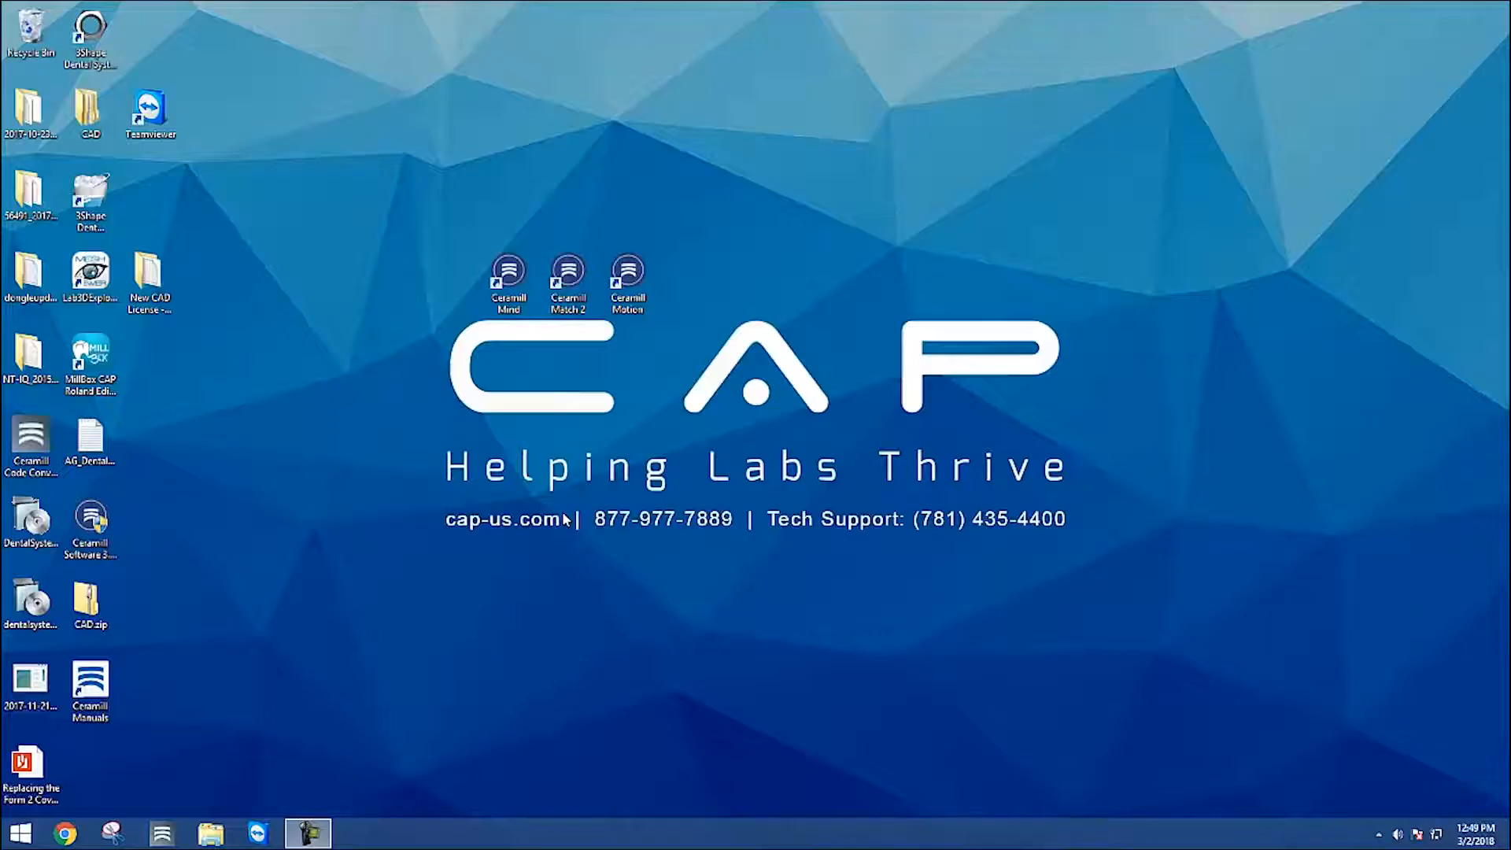
Launch Ceramill Mind from its desktop shortcut
click(508, 285)
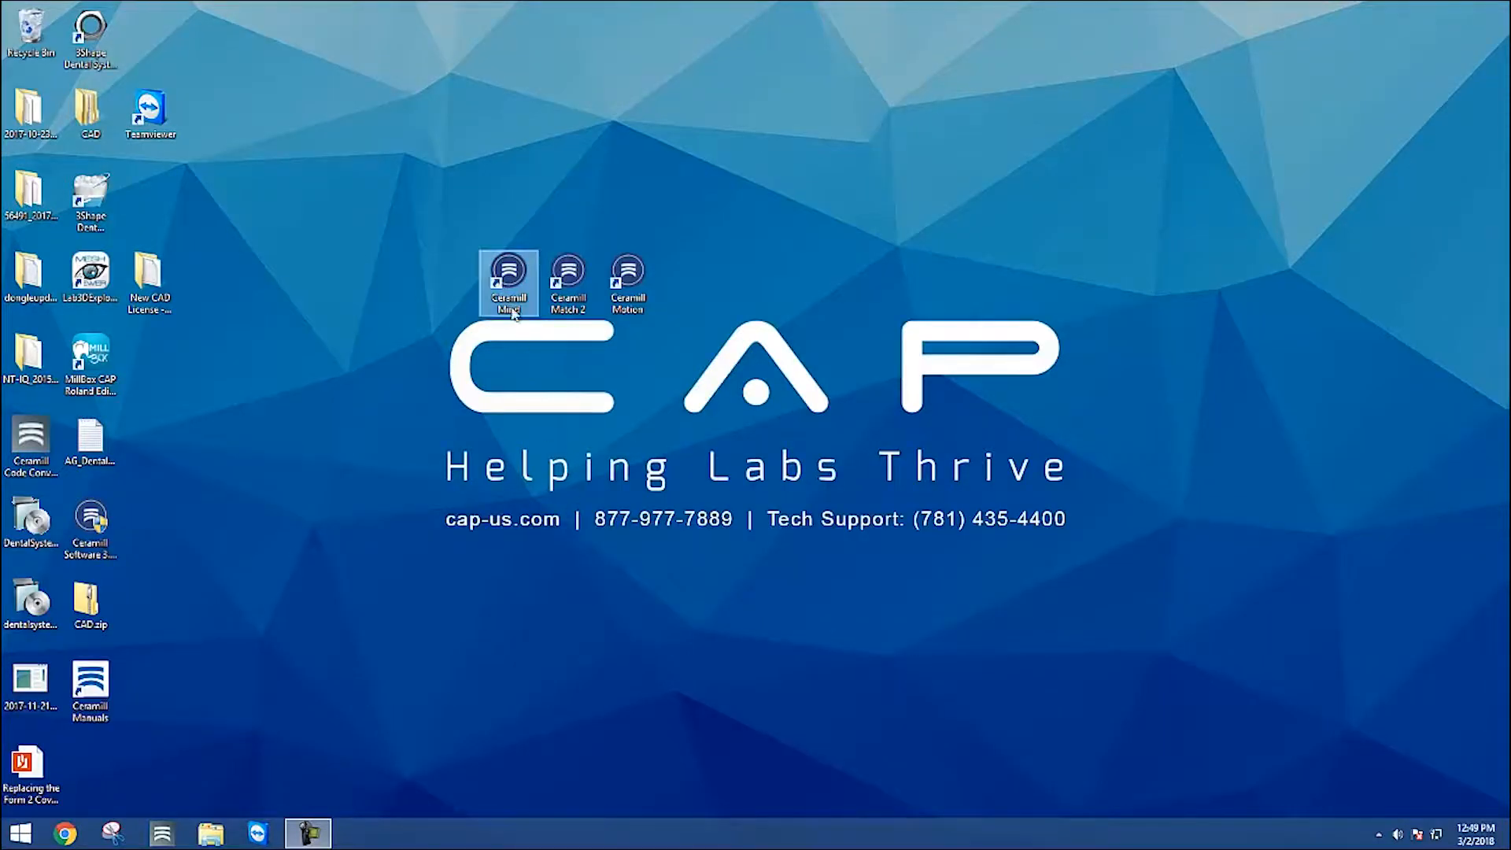
double_click(508, 283)
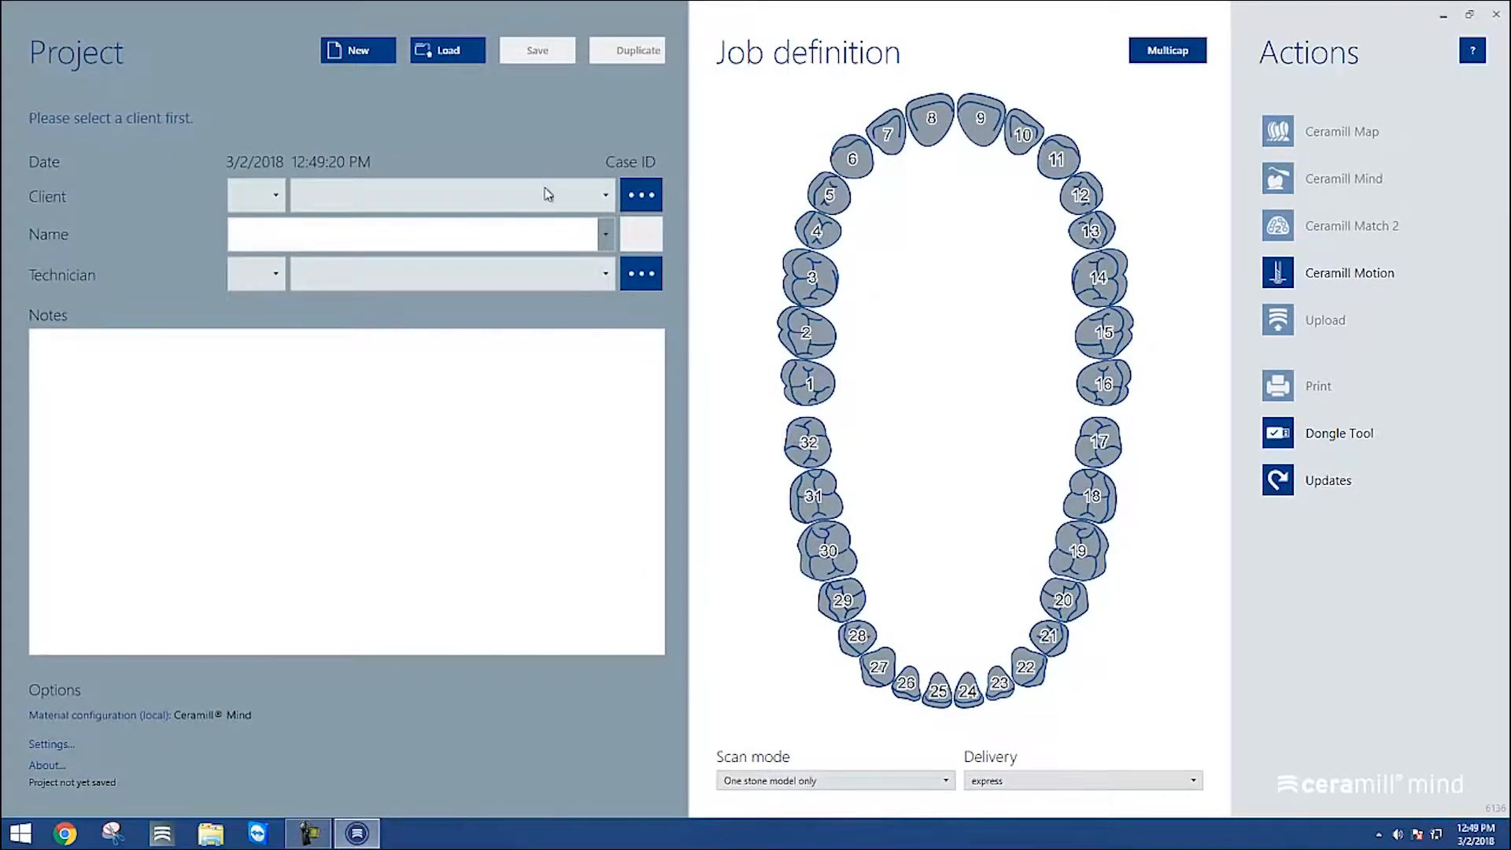
mouse_move(357, 49)
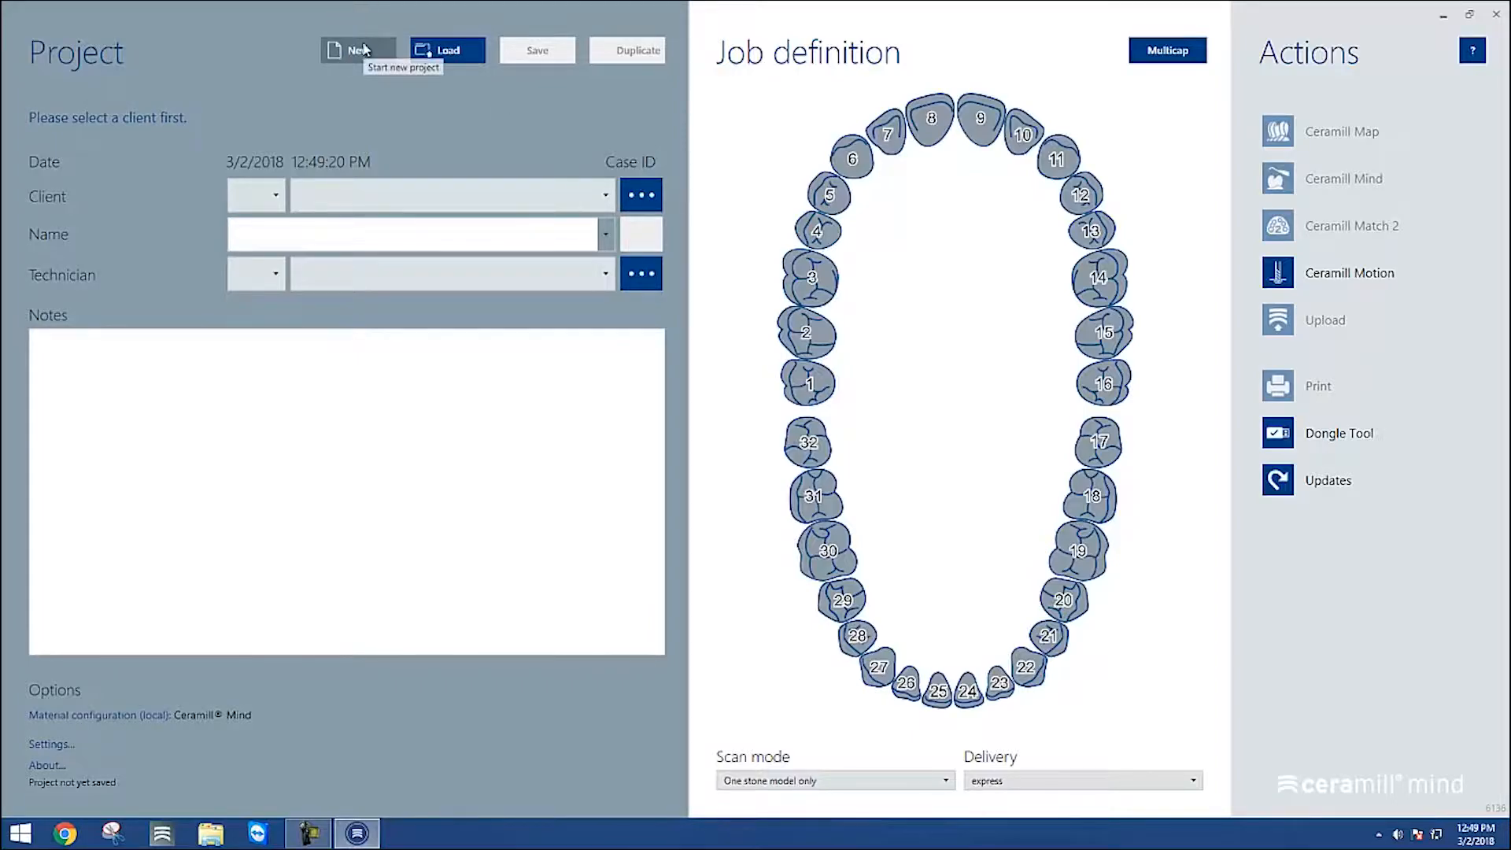
Fill the project form with client Default, patient name test 3 and technician Default
click(604, 195)
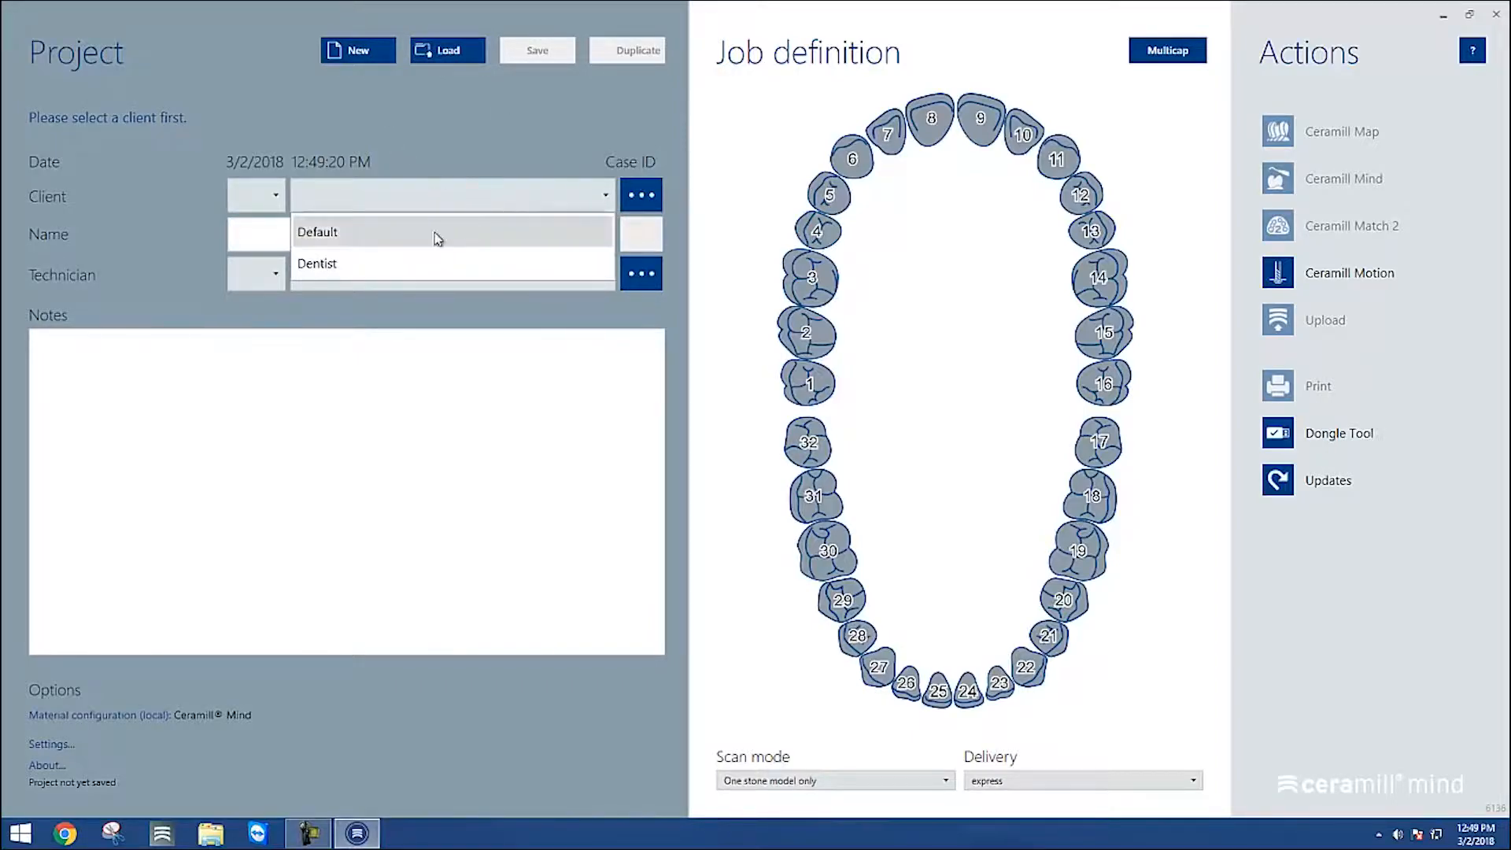
click(317, 231)
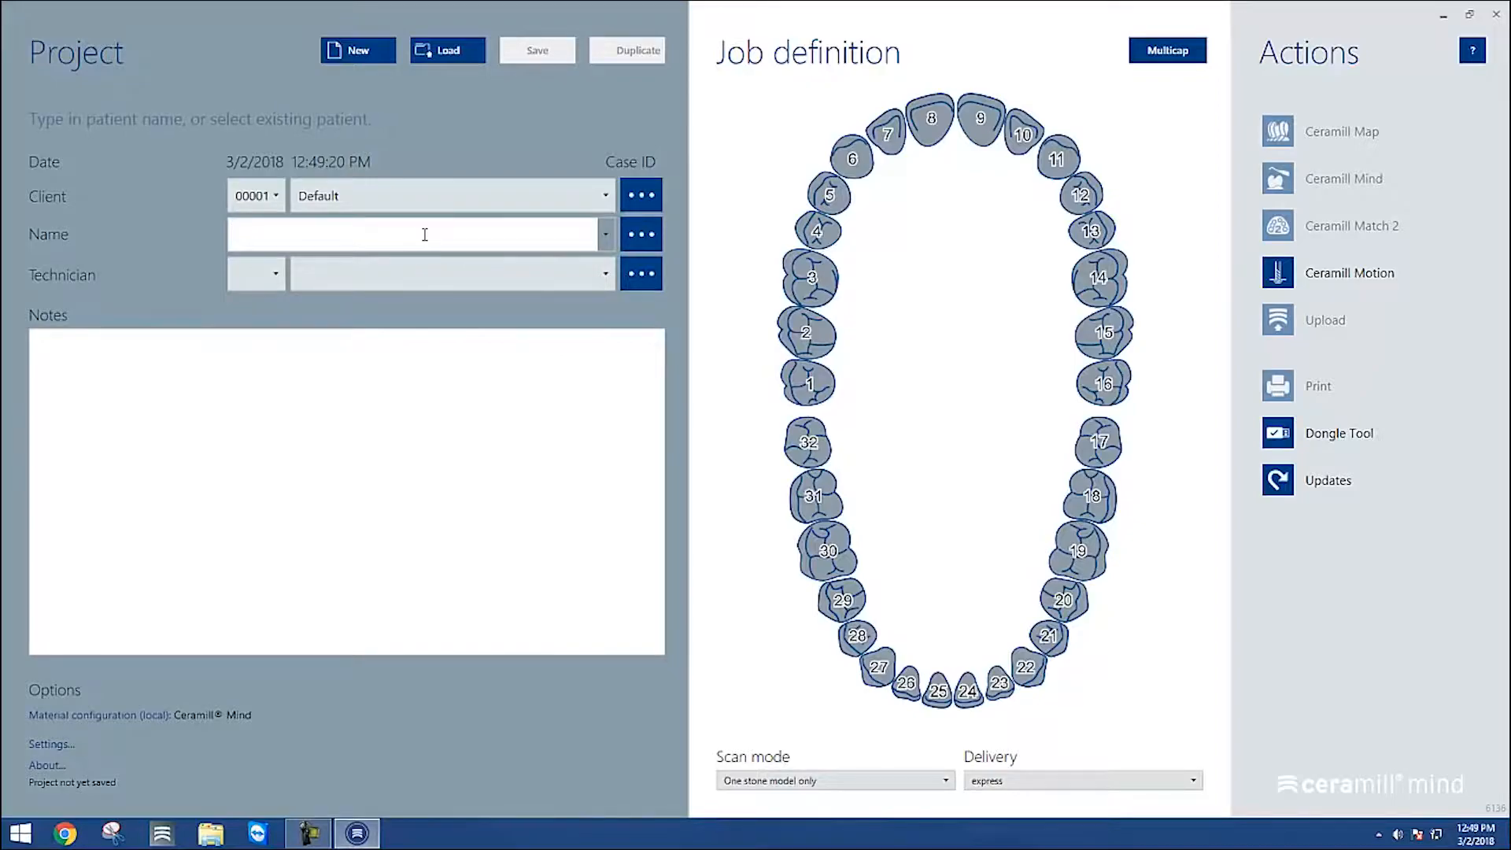
text(test 3)
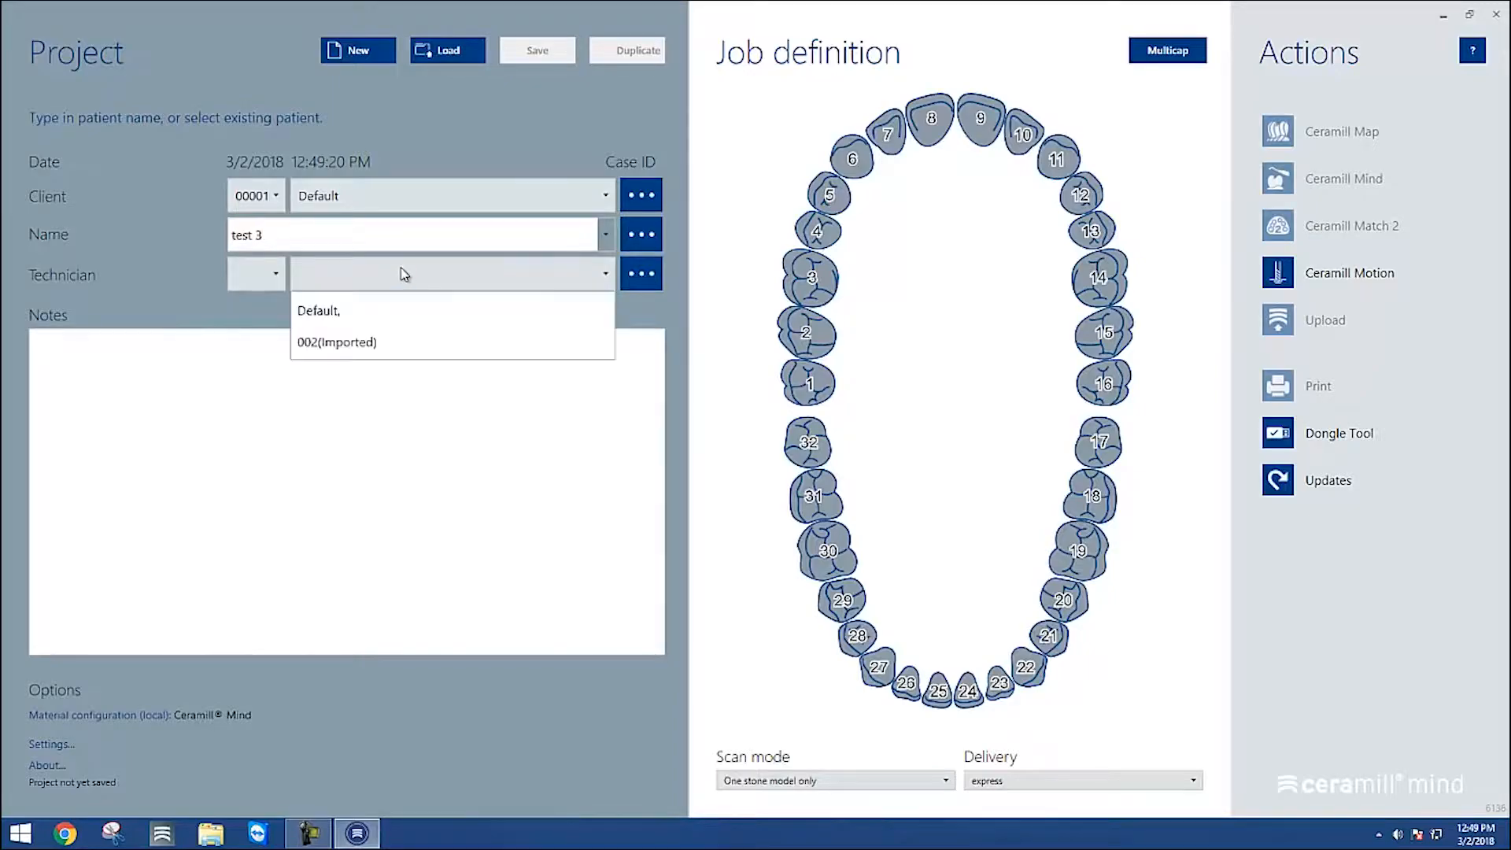
click(318, 310)
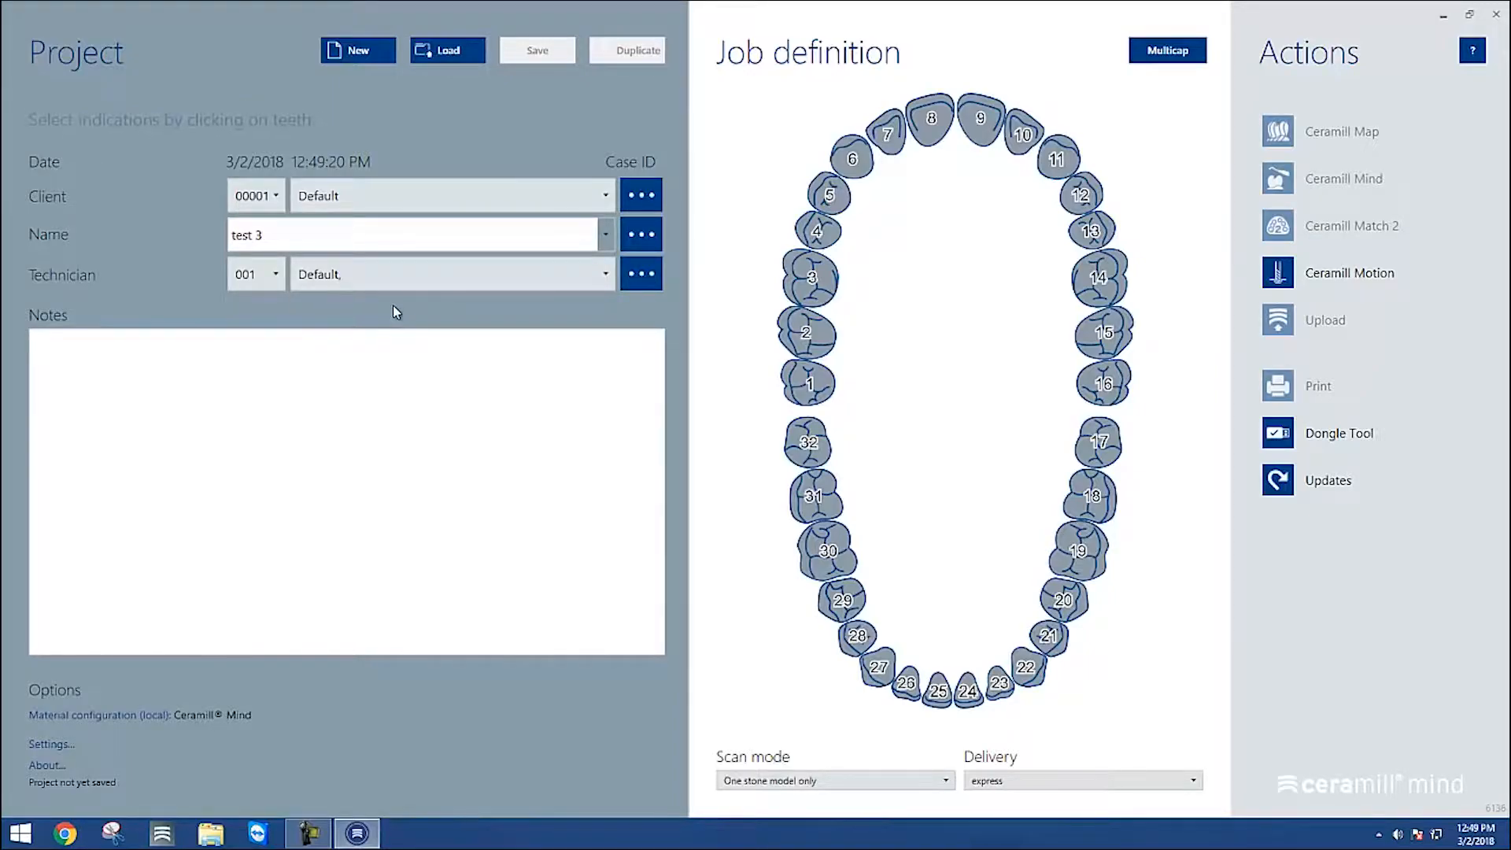
Define tooth 3 as an anatomic crown in ceramill zolid fx, colour A1, and confirm
click(812, 278)
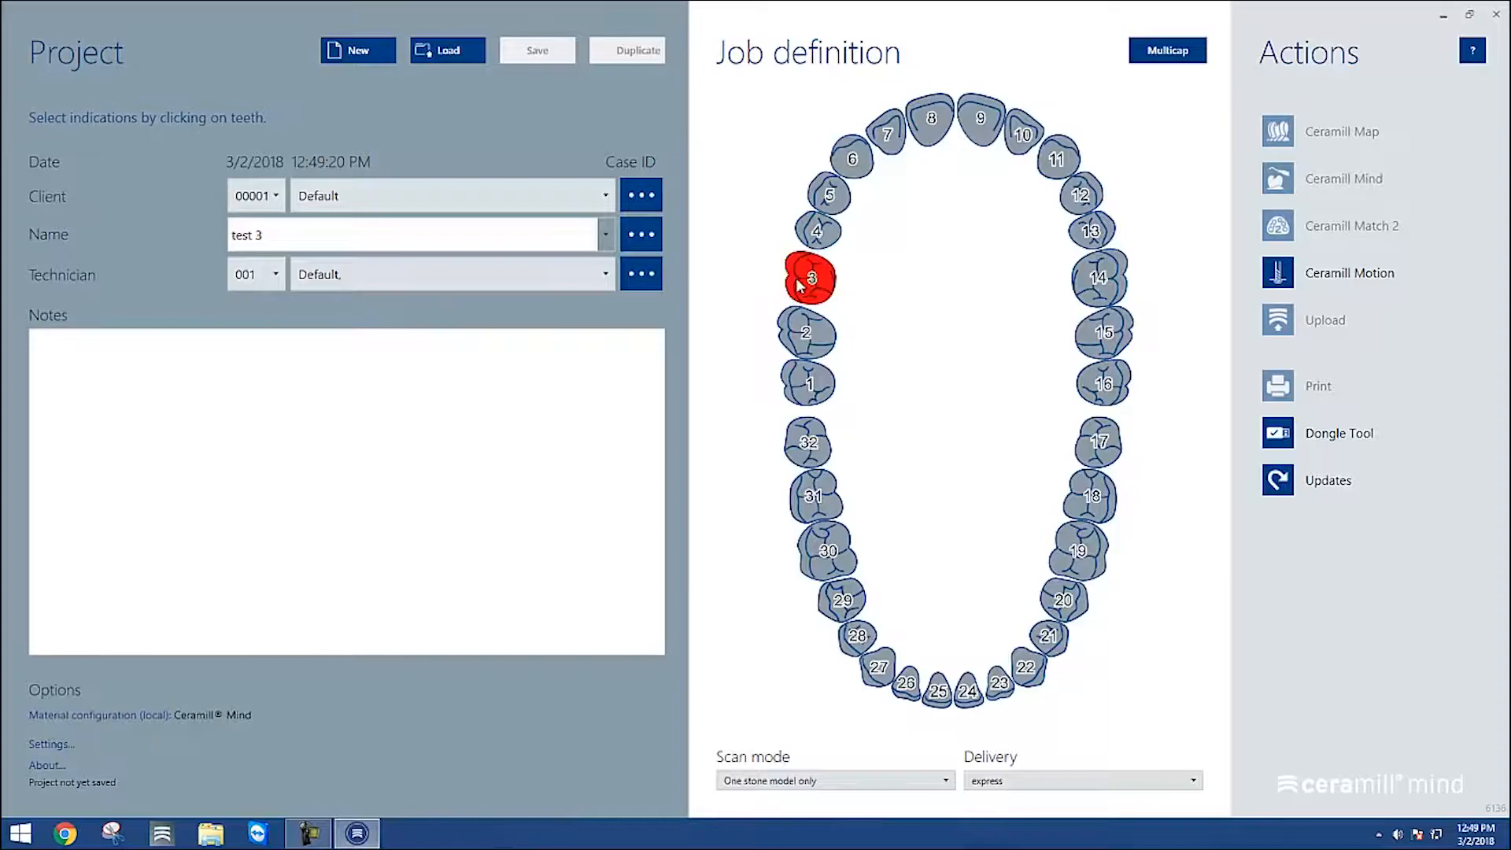
click(812, 278)
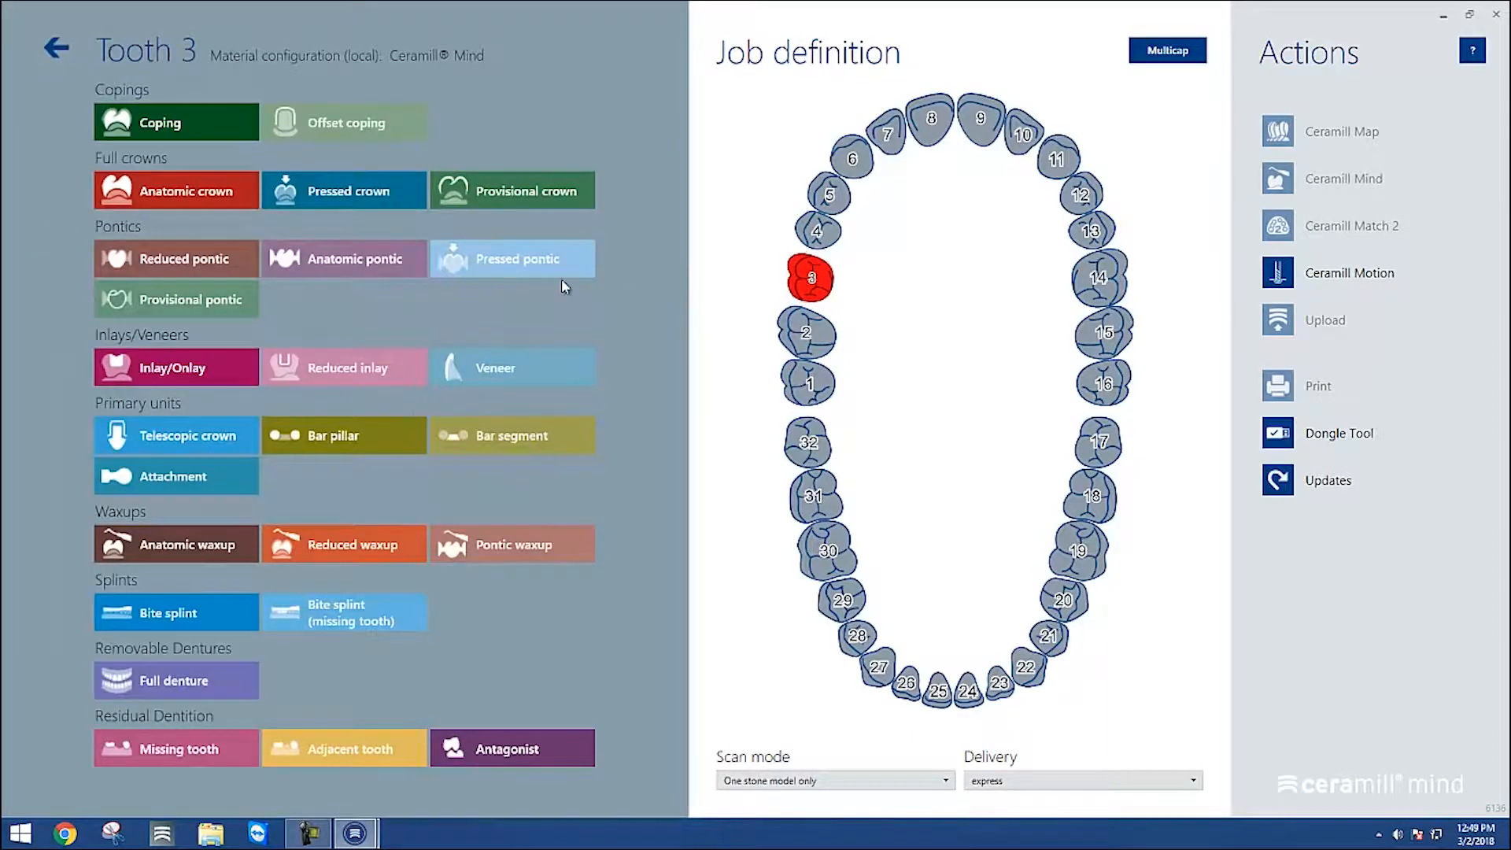
click(175, 190)
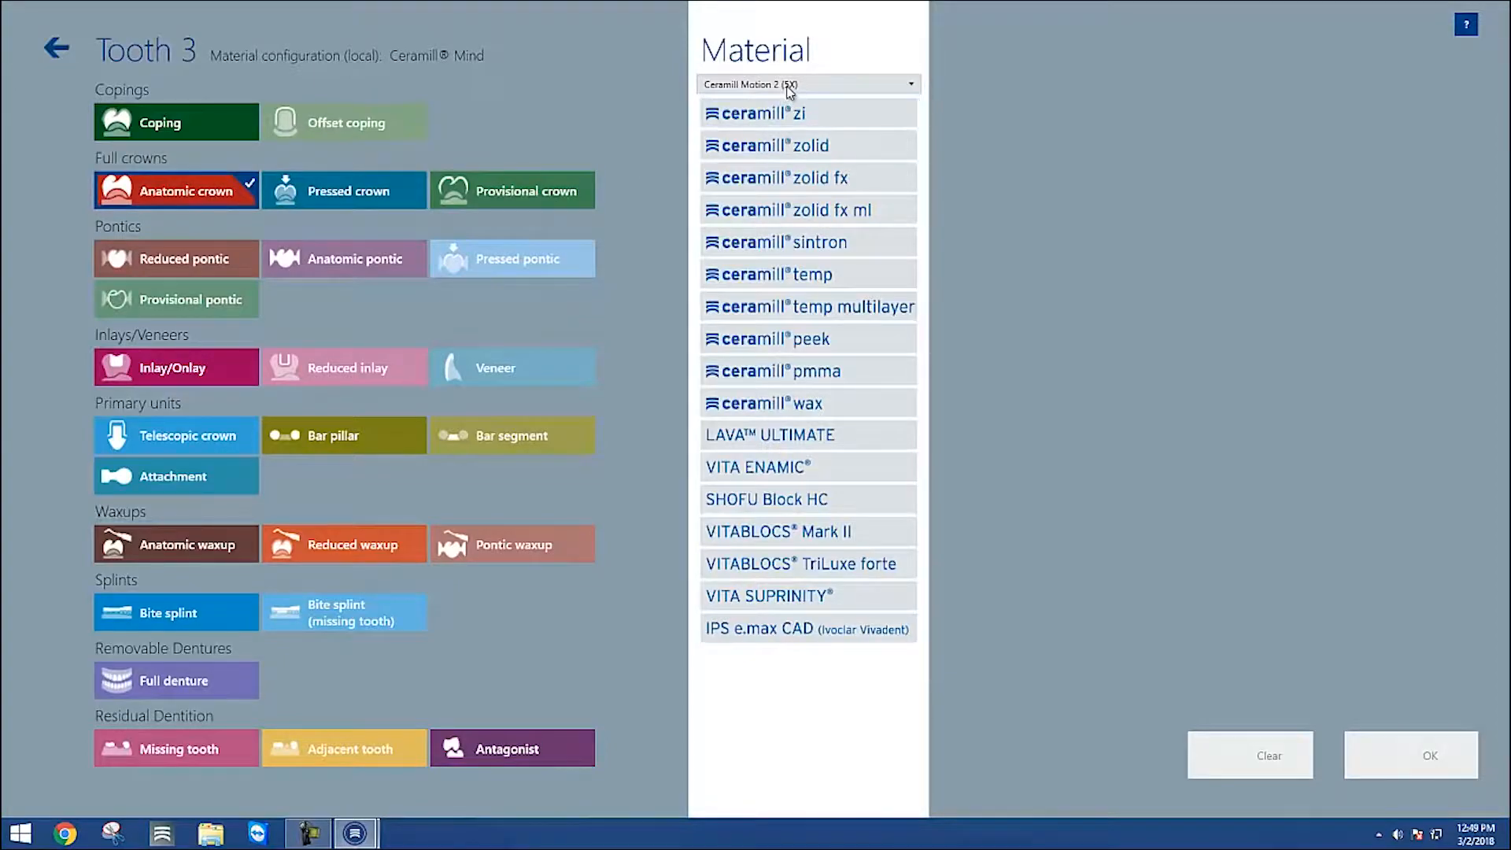
click(808, 83)
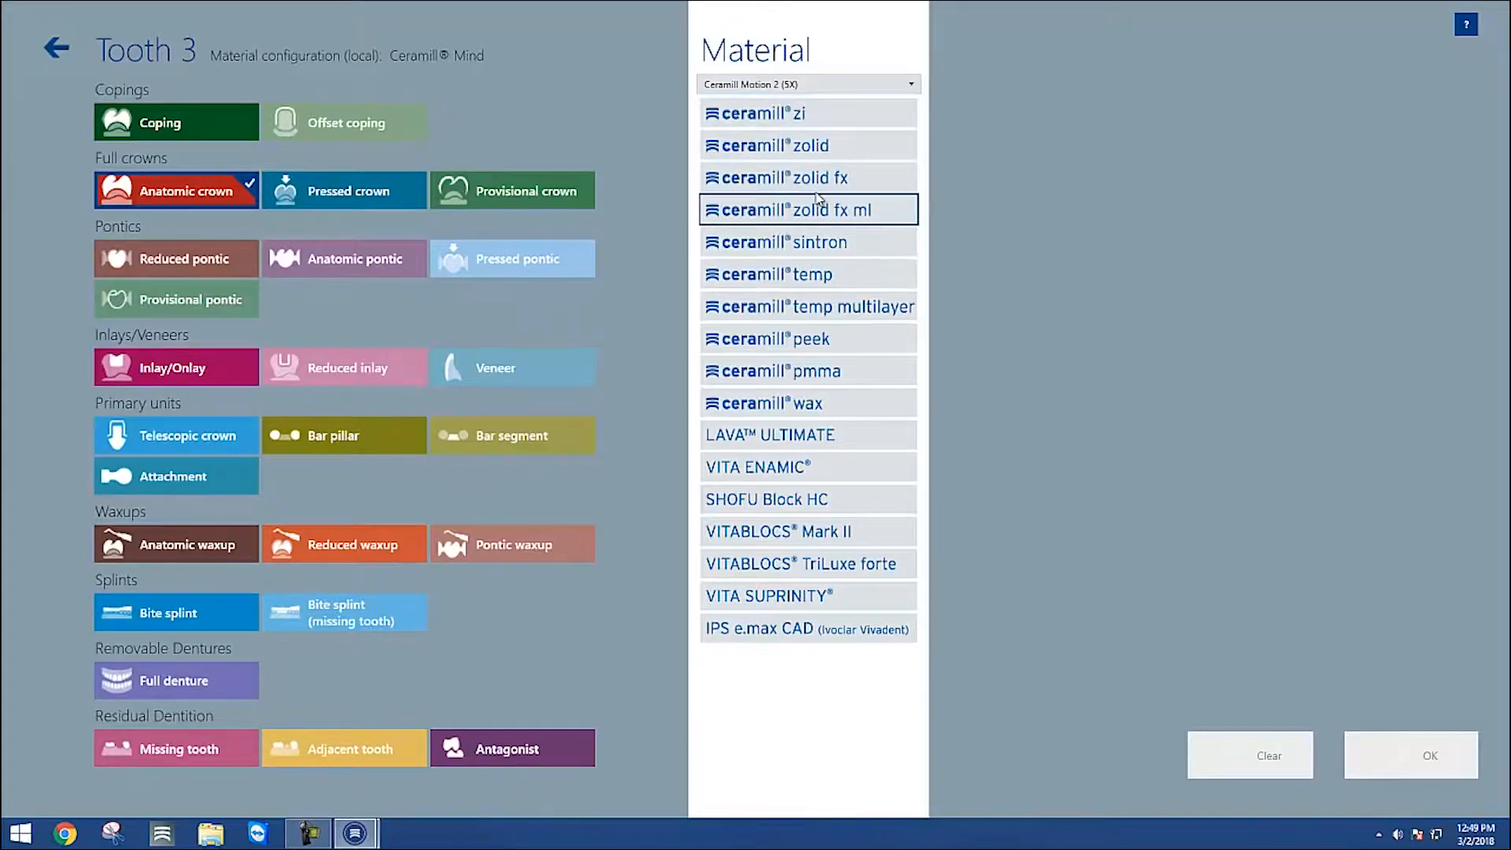
click(807, 177)
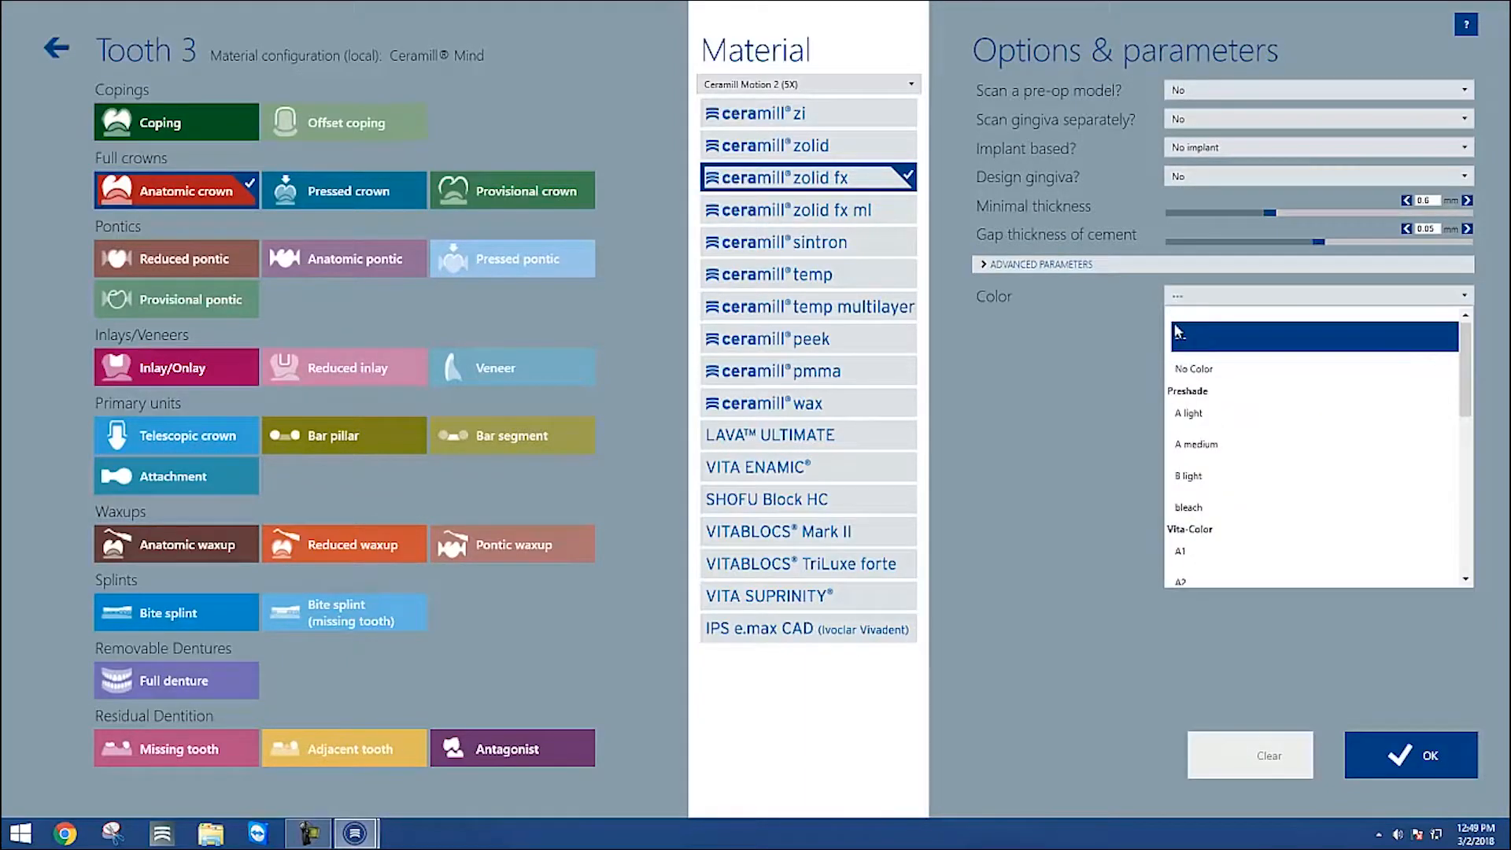
click(1180, 551)
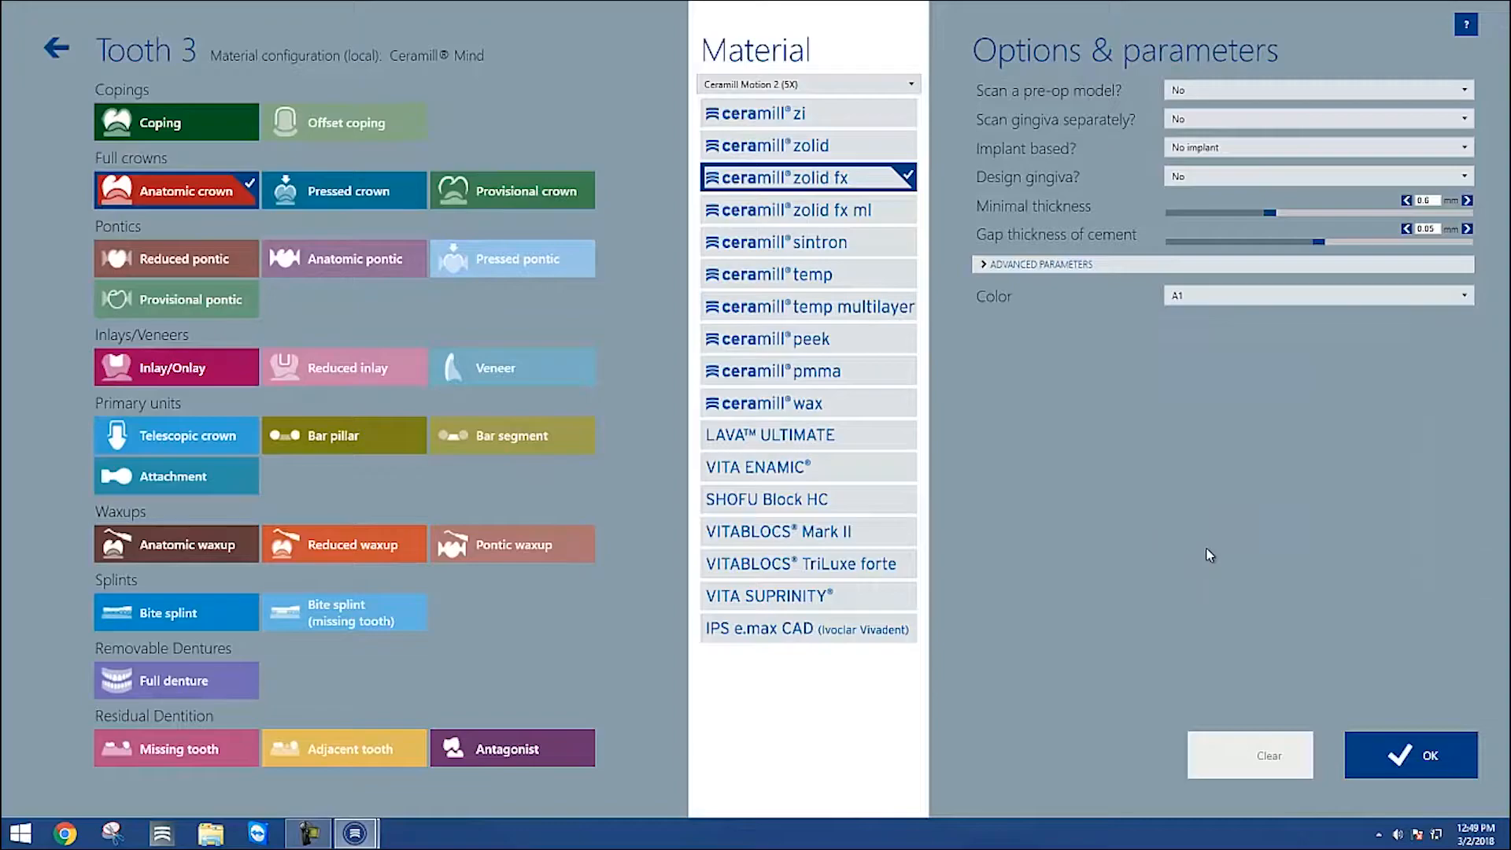
click(1429, 754)
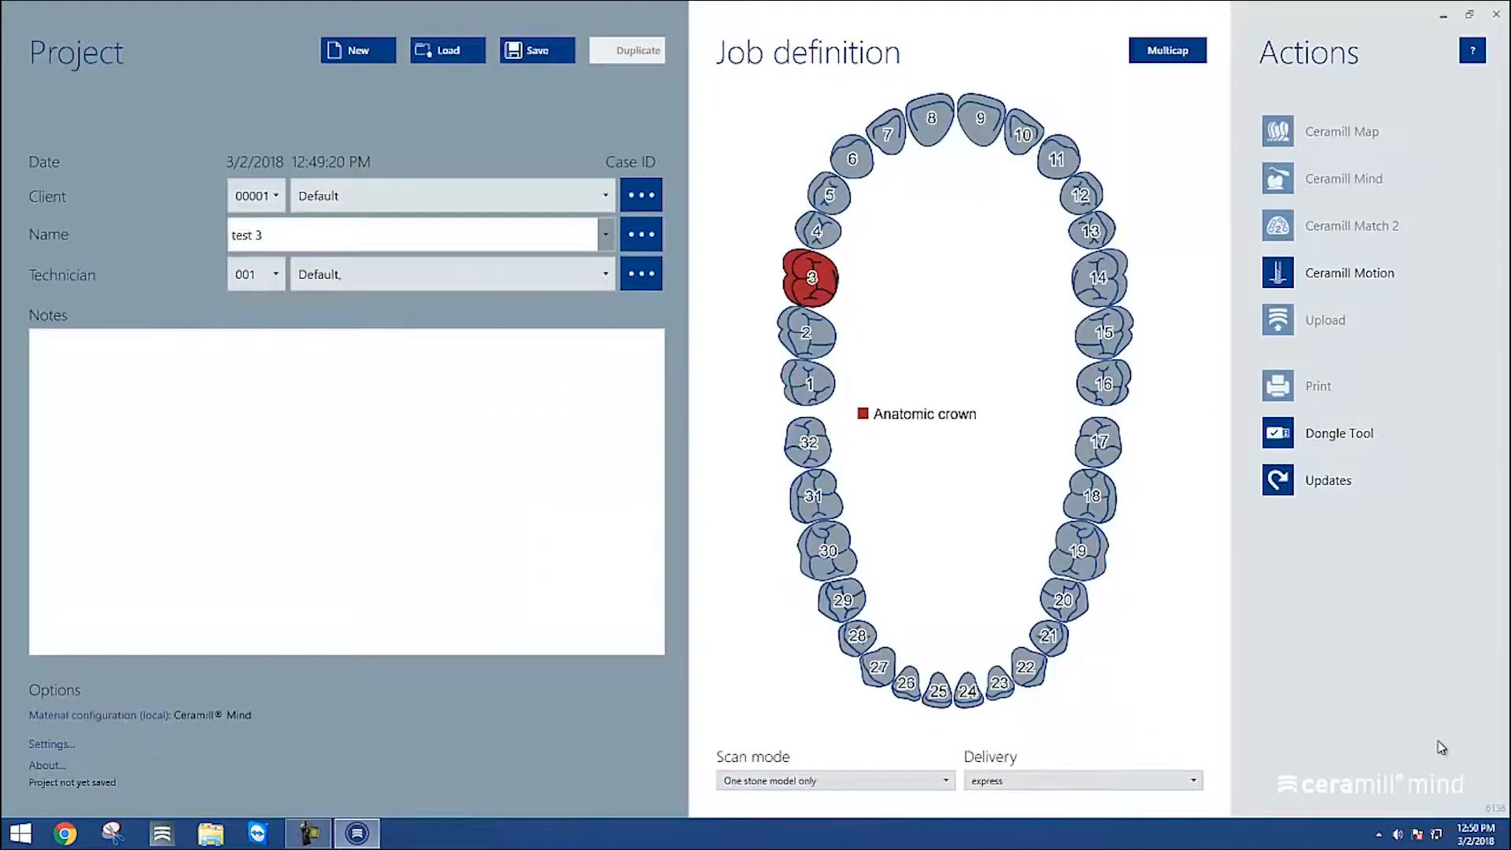
Mark teeth 2 and 4 as adjacent teeth flanking the crown
click(805, 332)
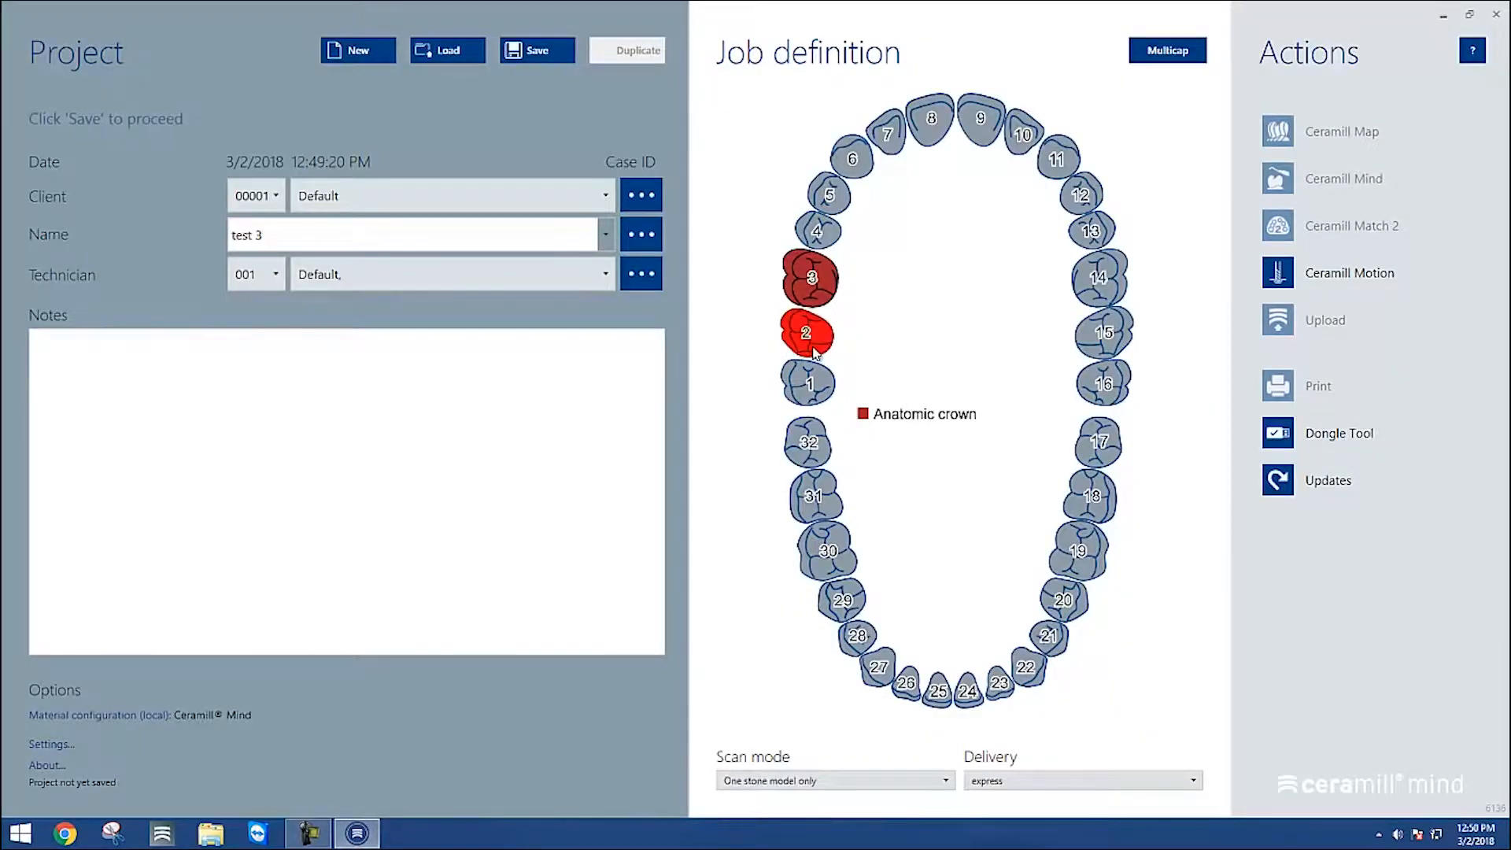
click(806, 333)
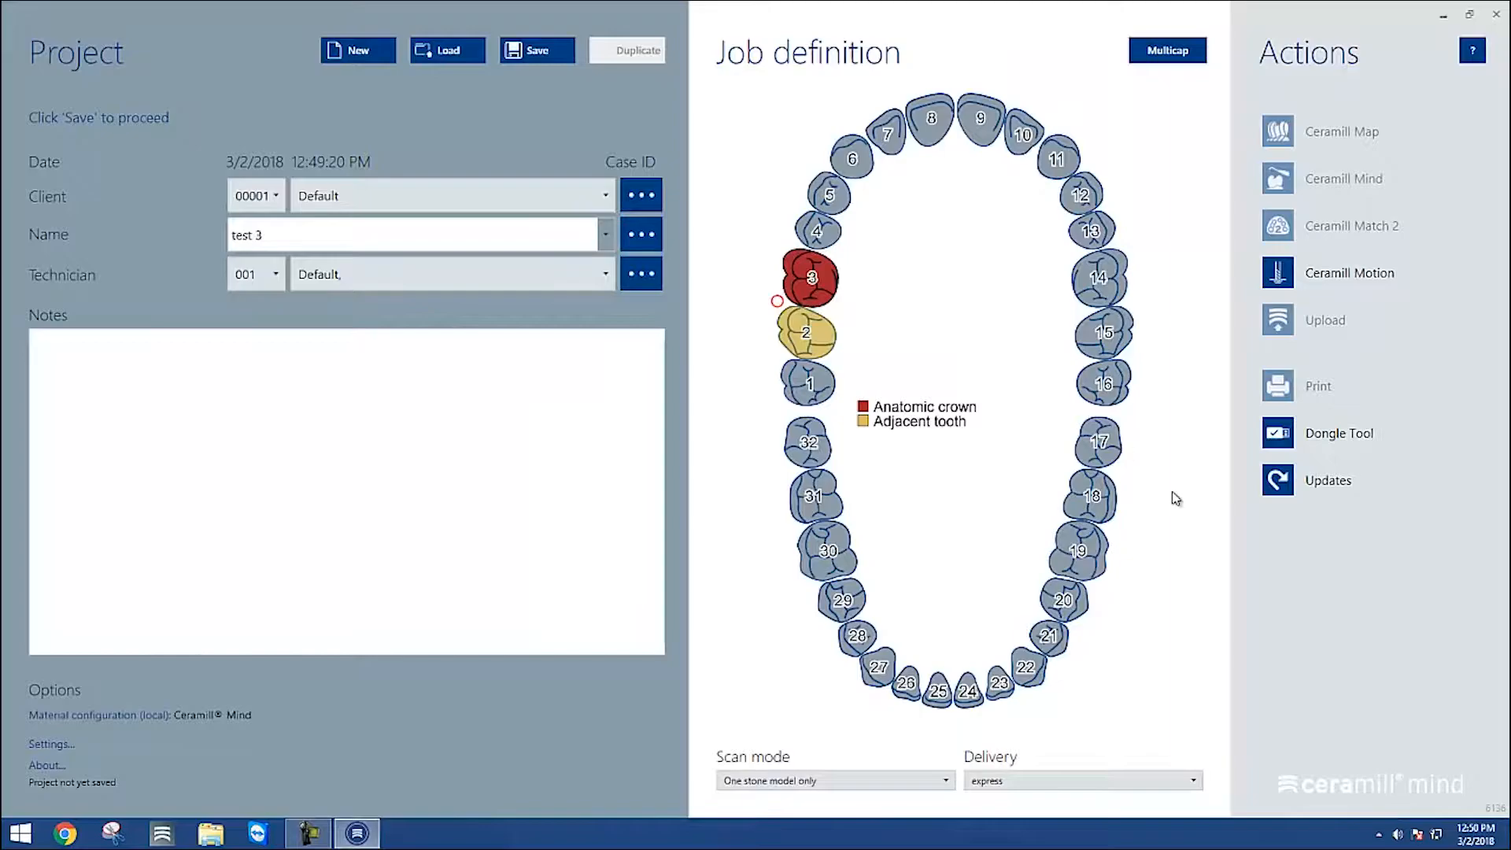
click(817, 231)
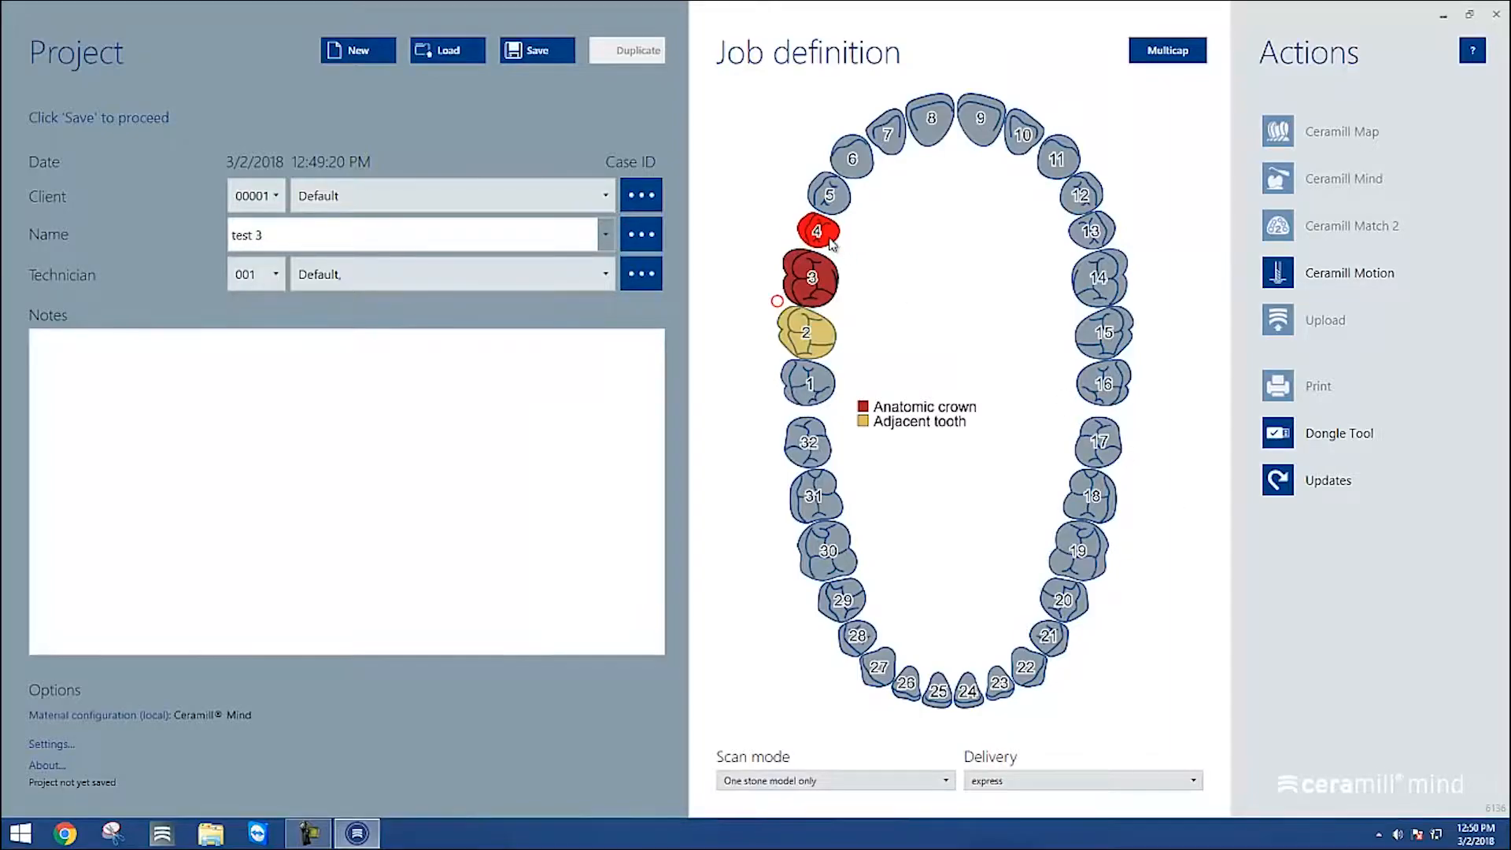
click(817, 231)
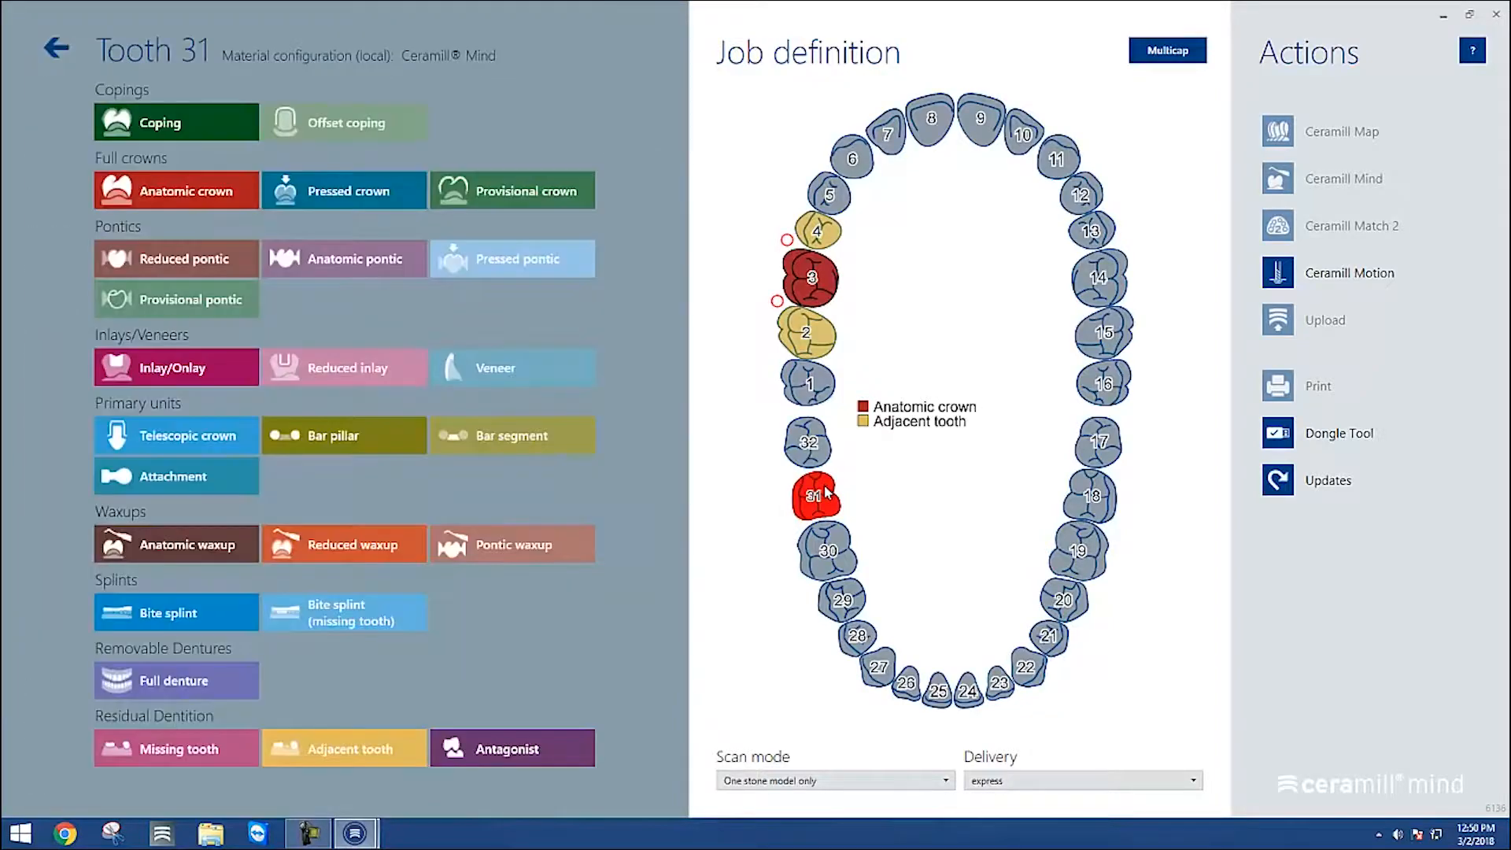
Mark tooth 31 as an antagonist and confirm the setting
click(512, 748)
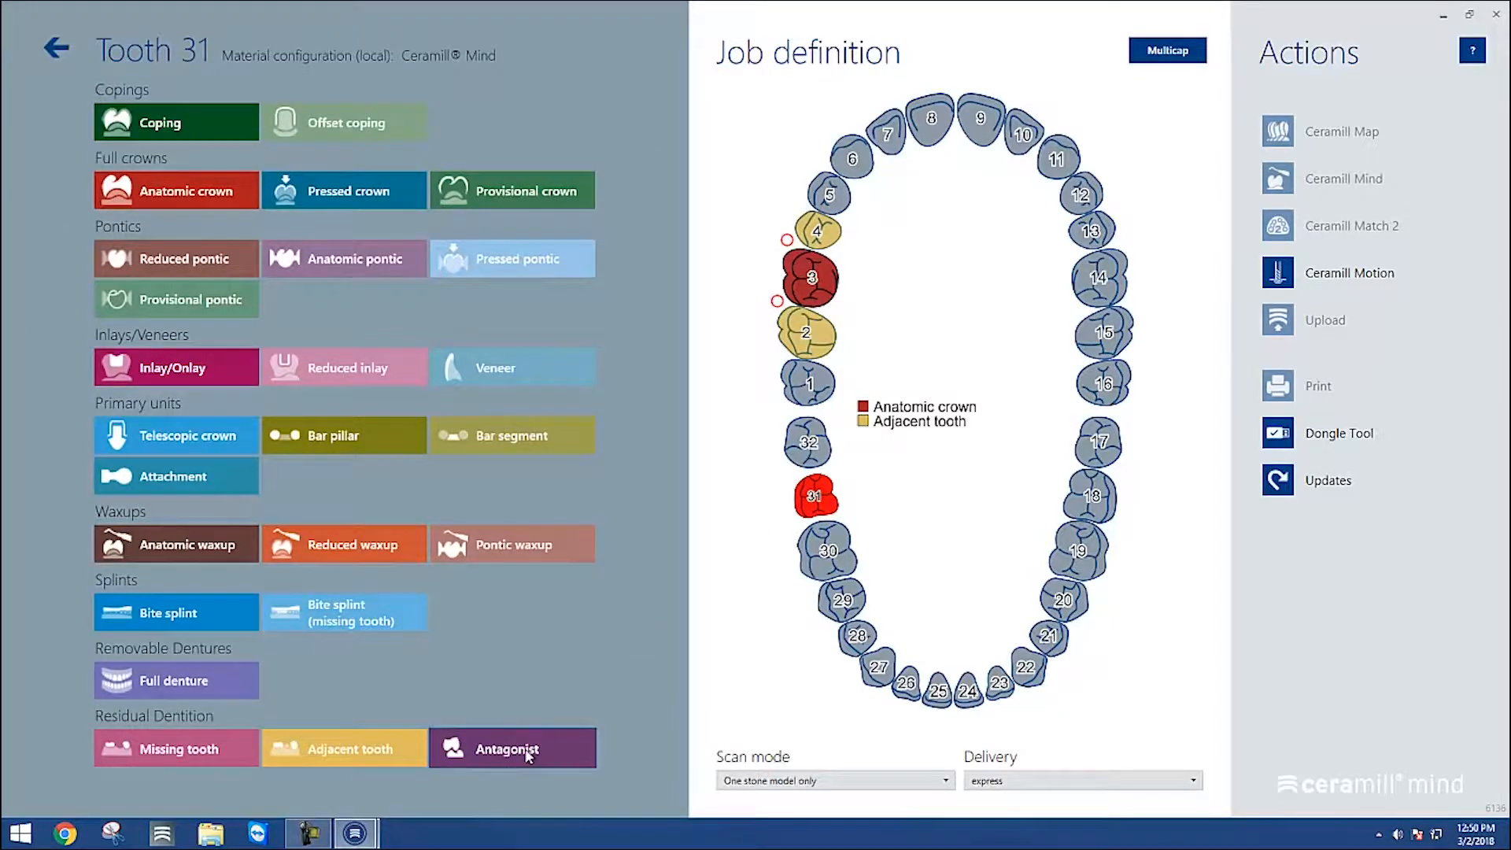
click(513, 749)
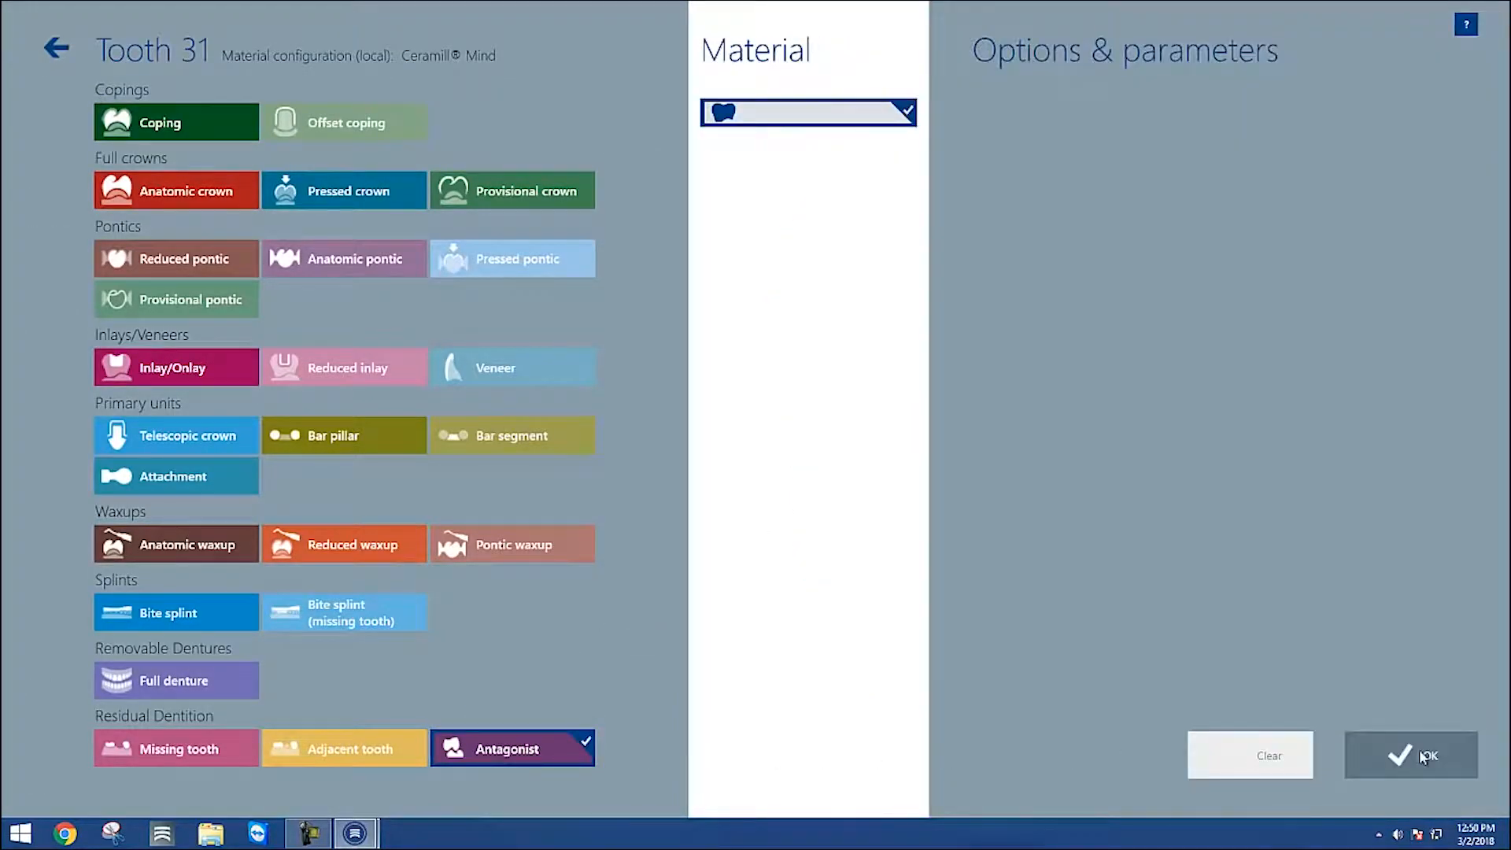
click(1427, 754)
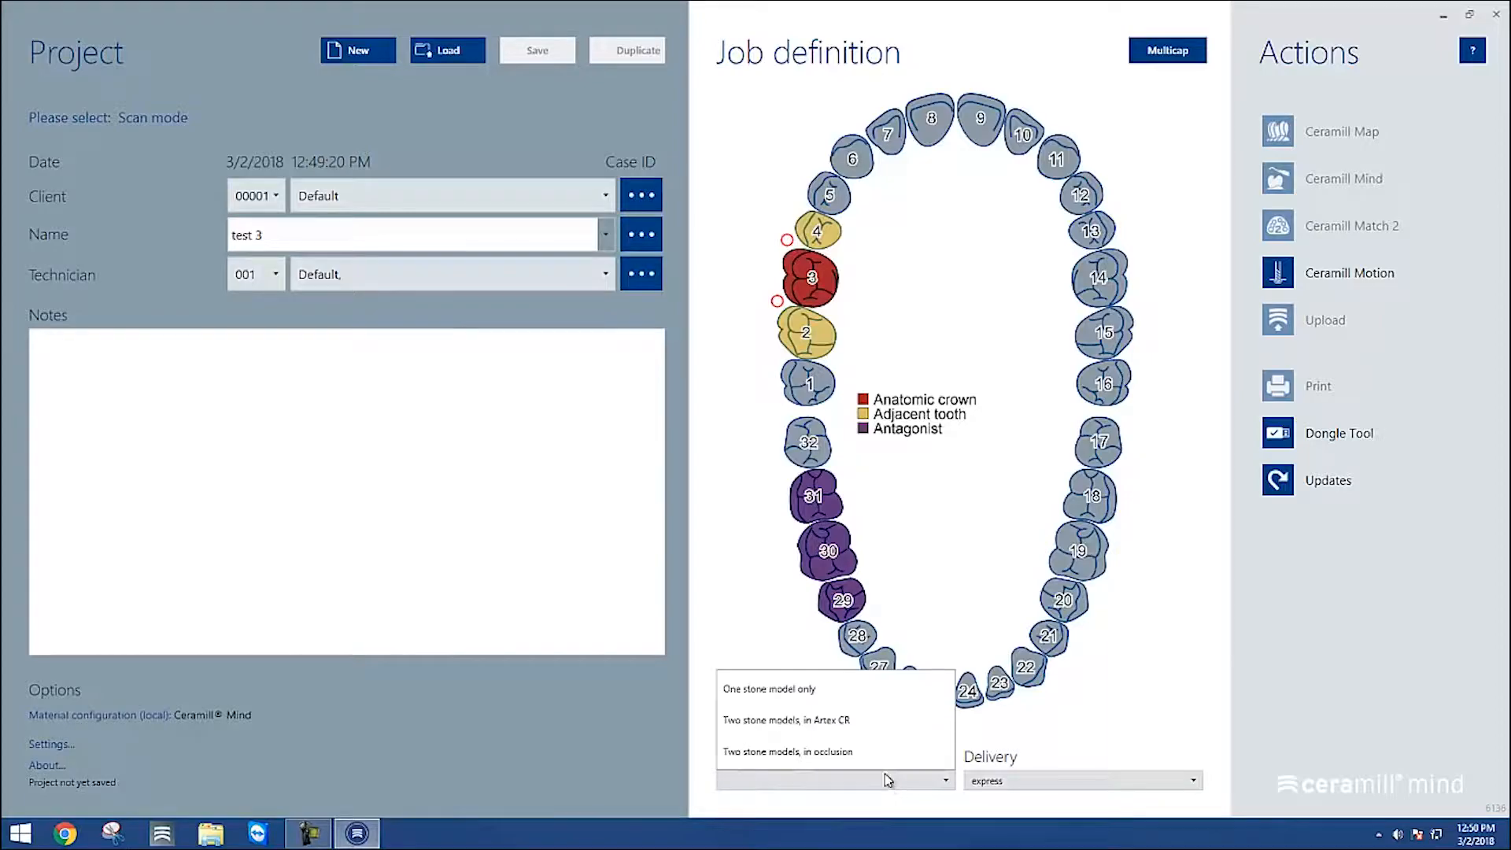
mouse_move(799, 752)
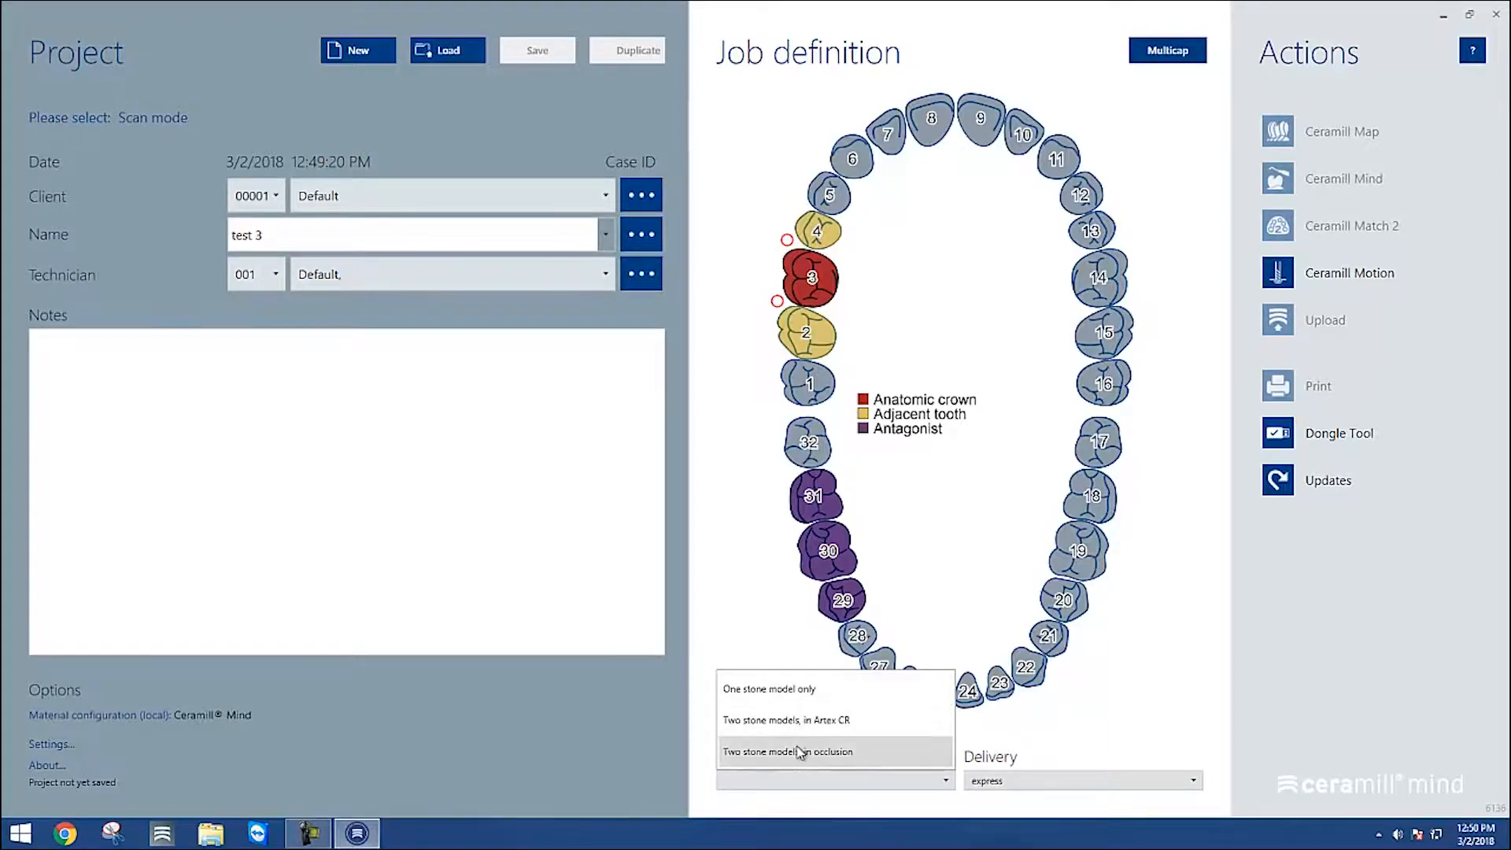
Set scan mode to 'Two stone models, in occlusion' and save the project as case 00001-002
click(787, 752)
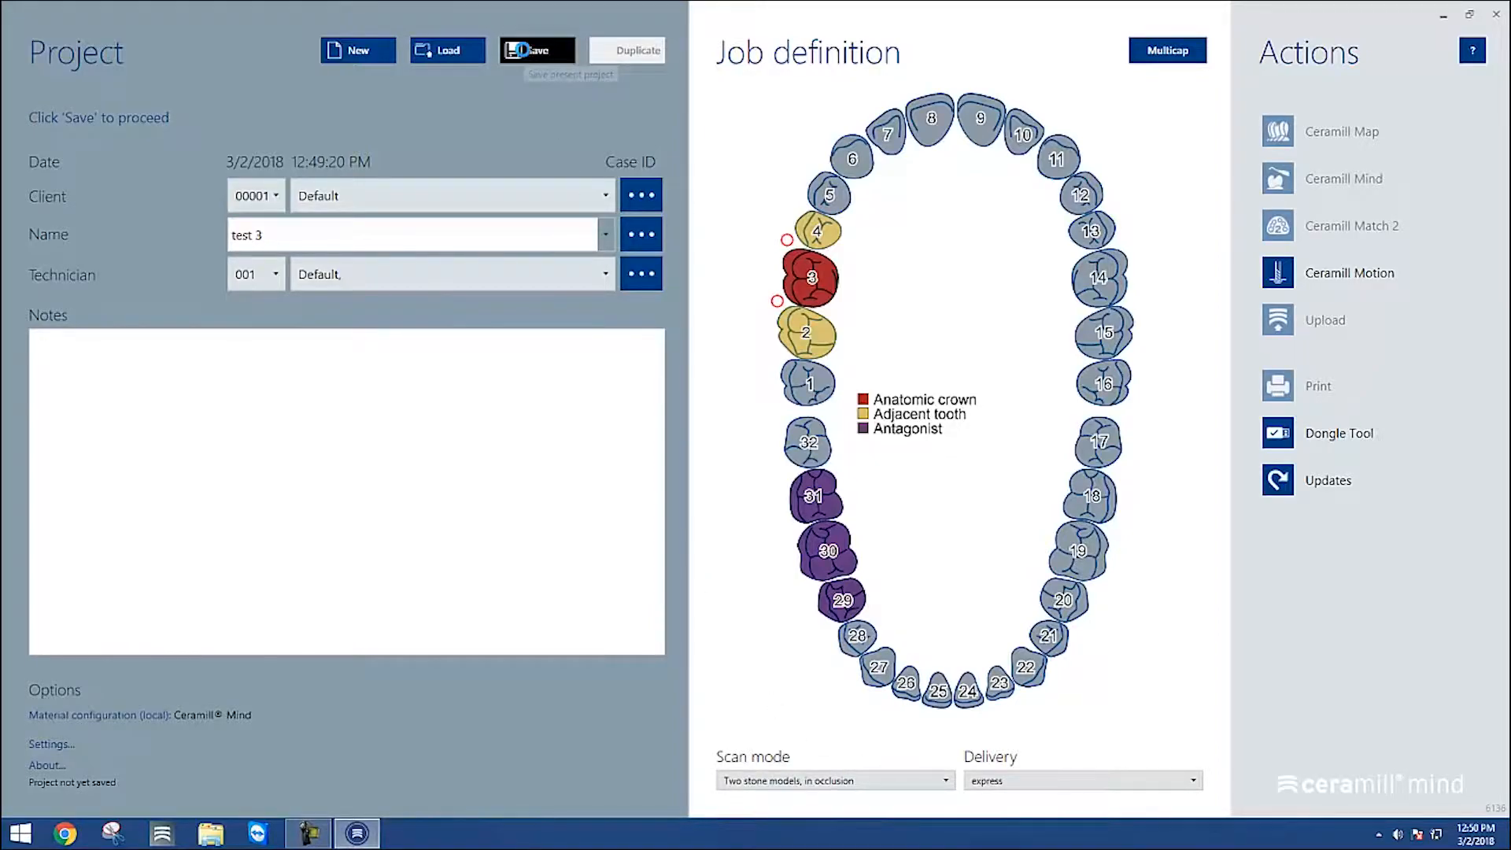
click(537, 50)
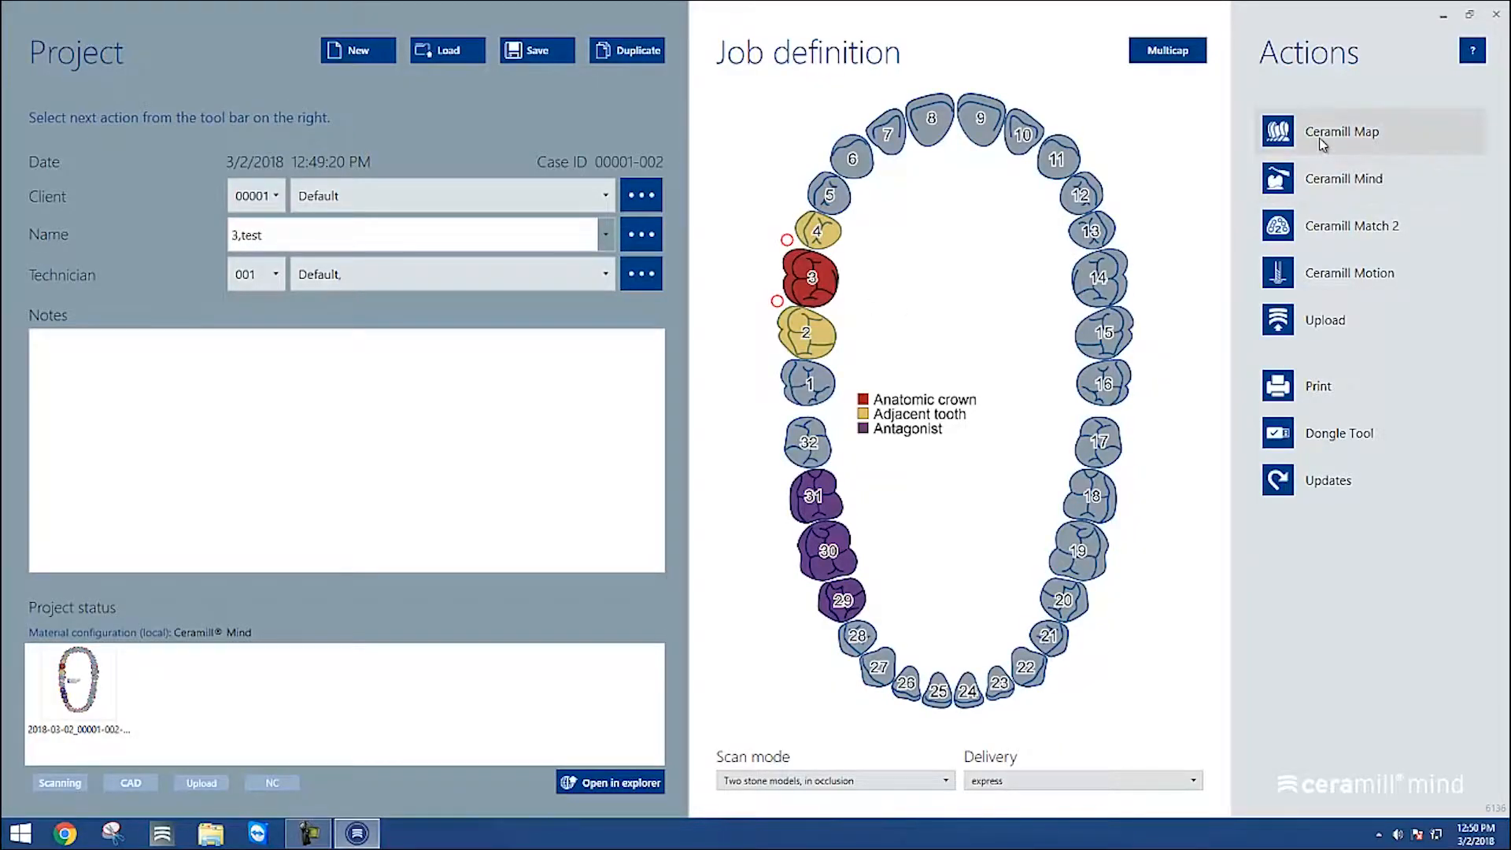
Open project test 3 in Ceramill Map from the Actions panel
click(1341, 131)
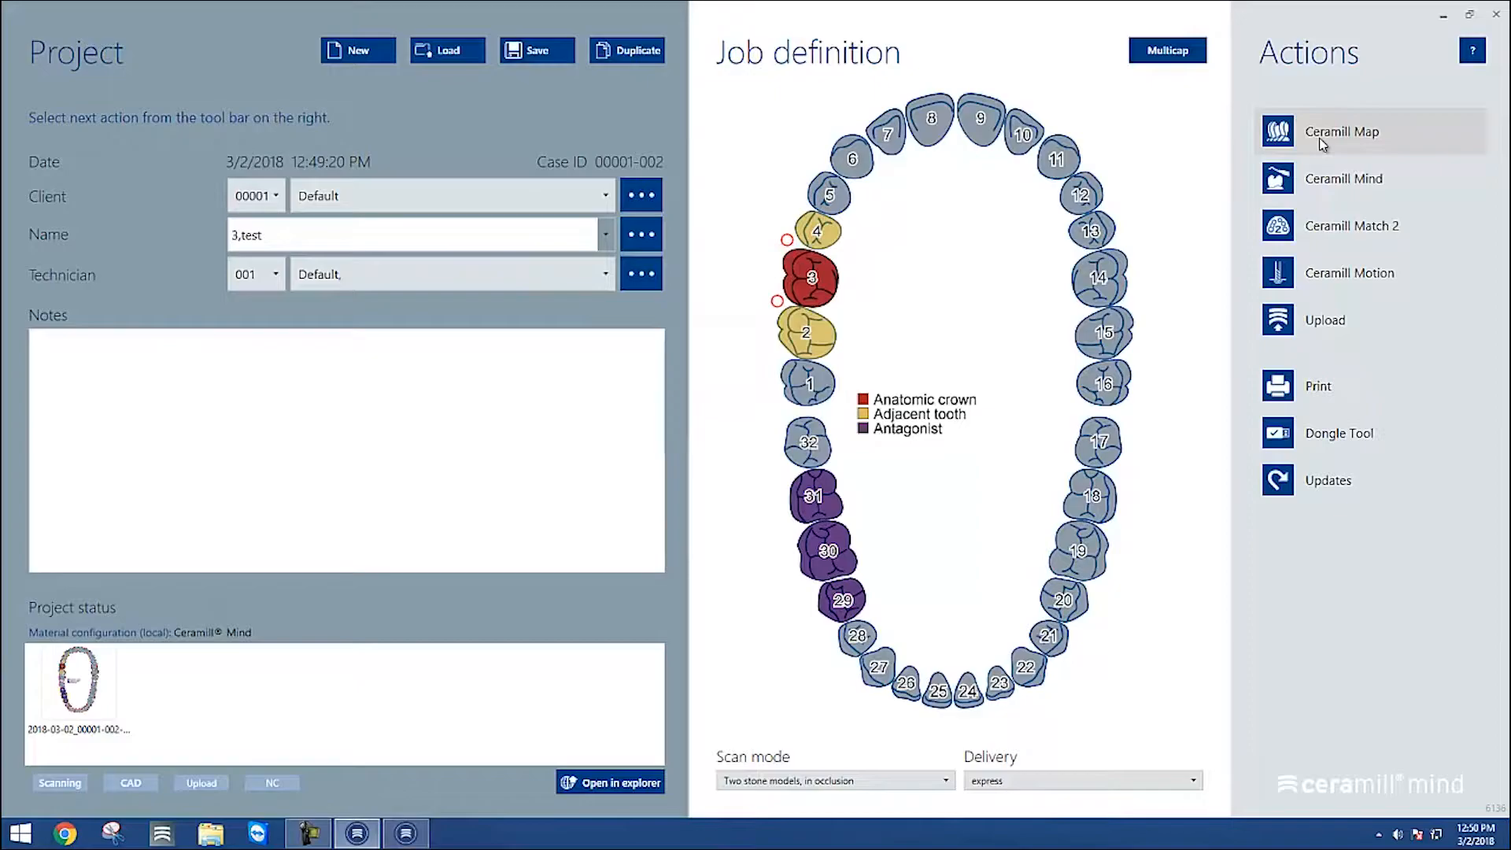
click(1339, 130)
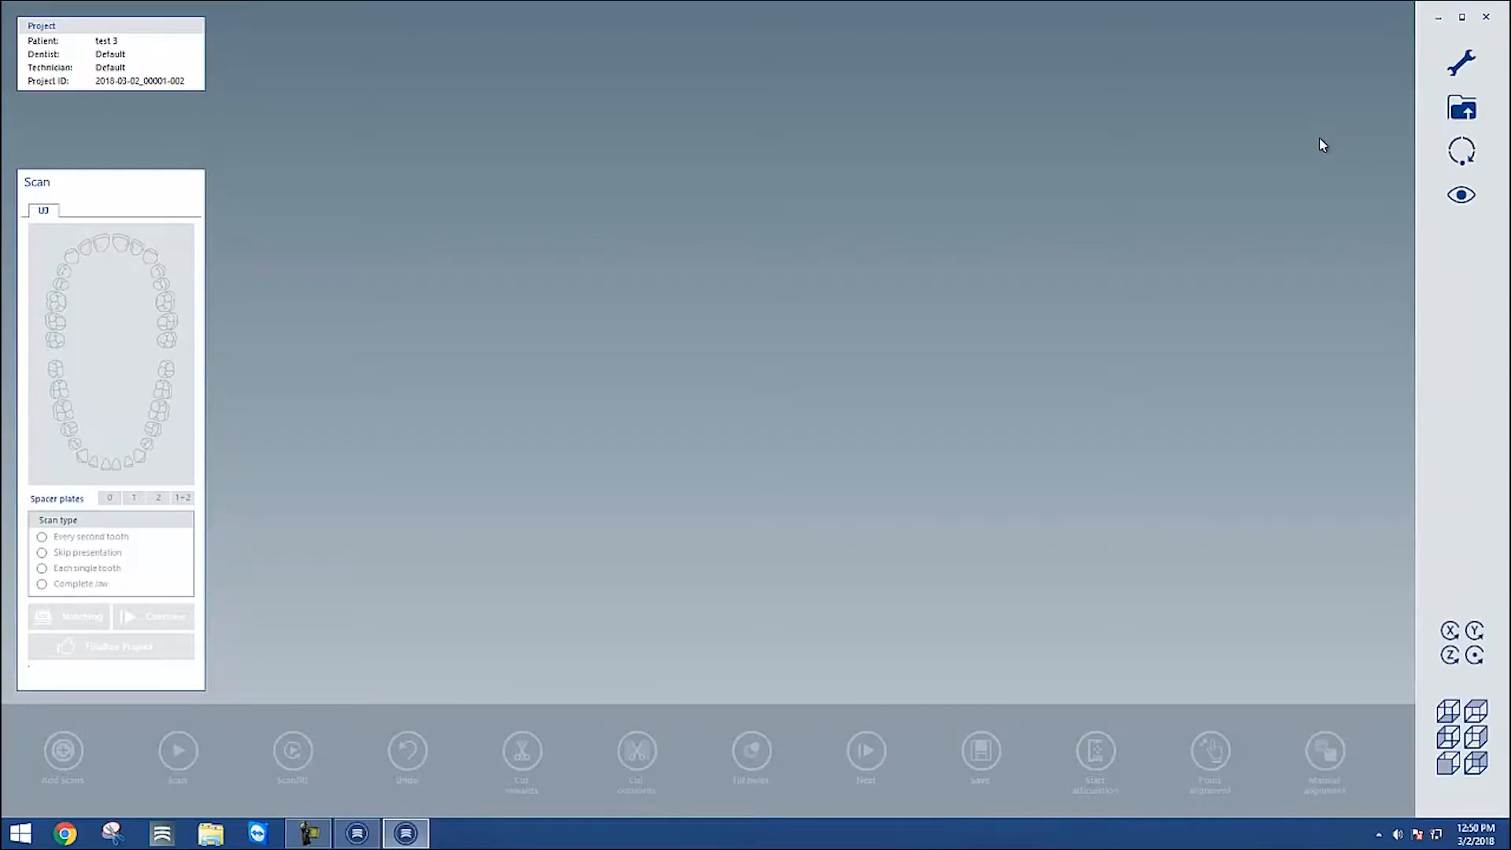
Start the upper jaw 2D overview scan using a single spacer plate
click(178, 751)
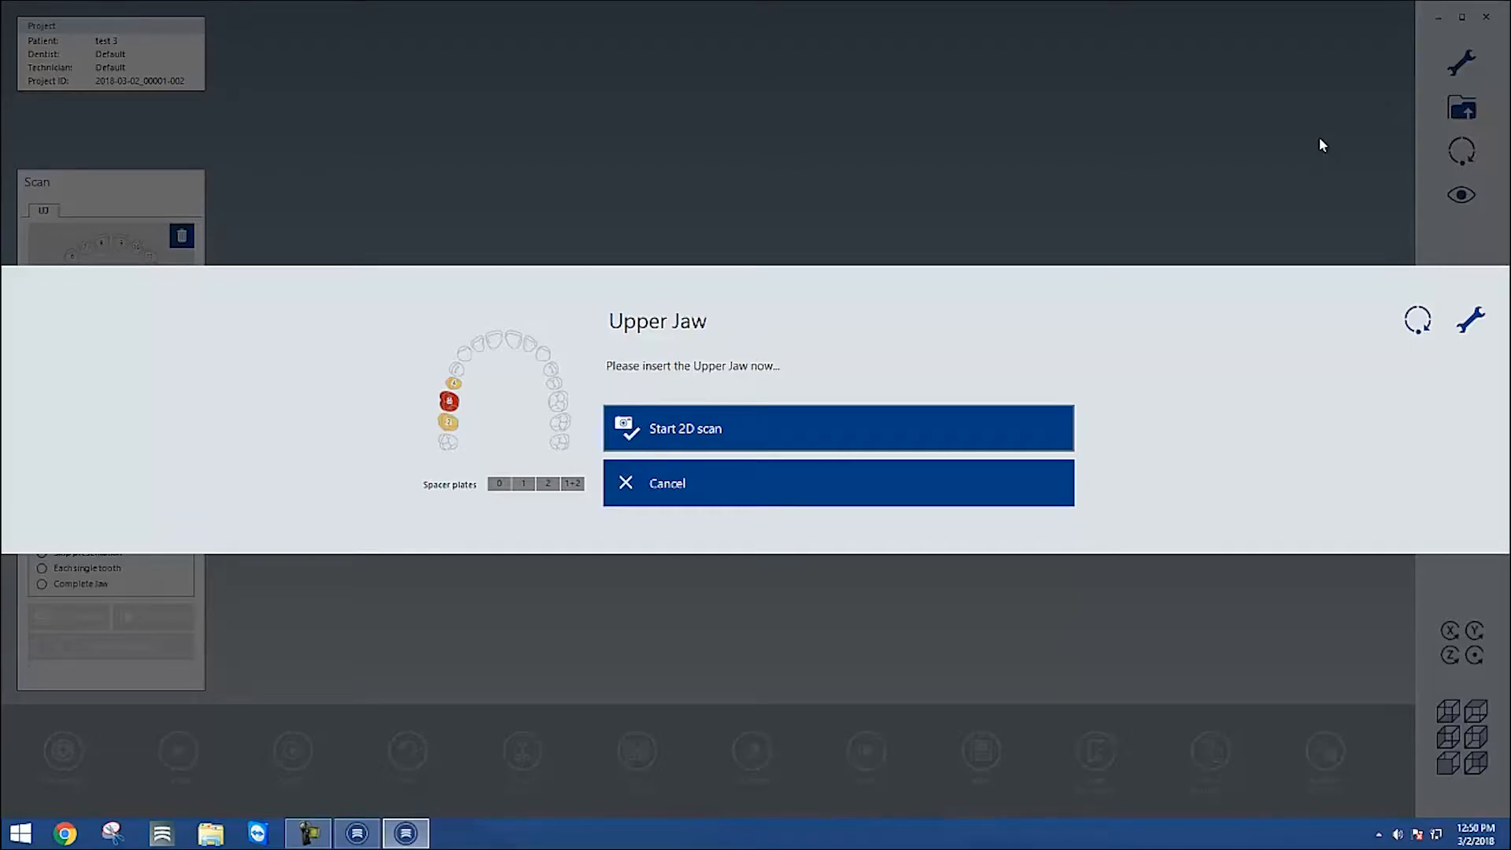
mouse_move(445, 499)
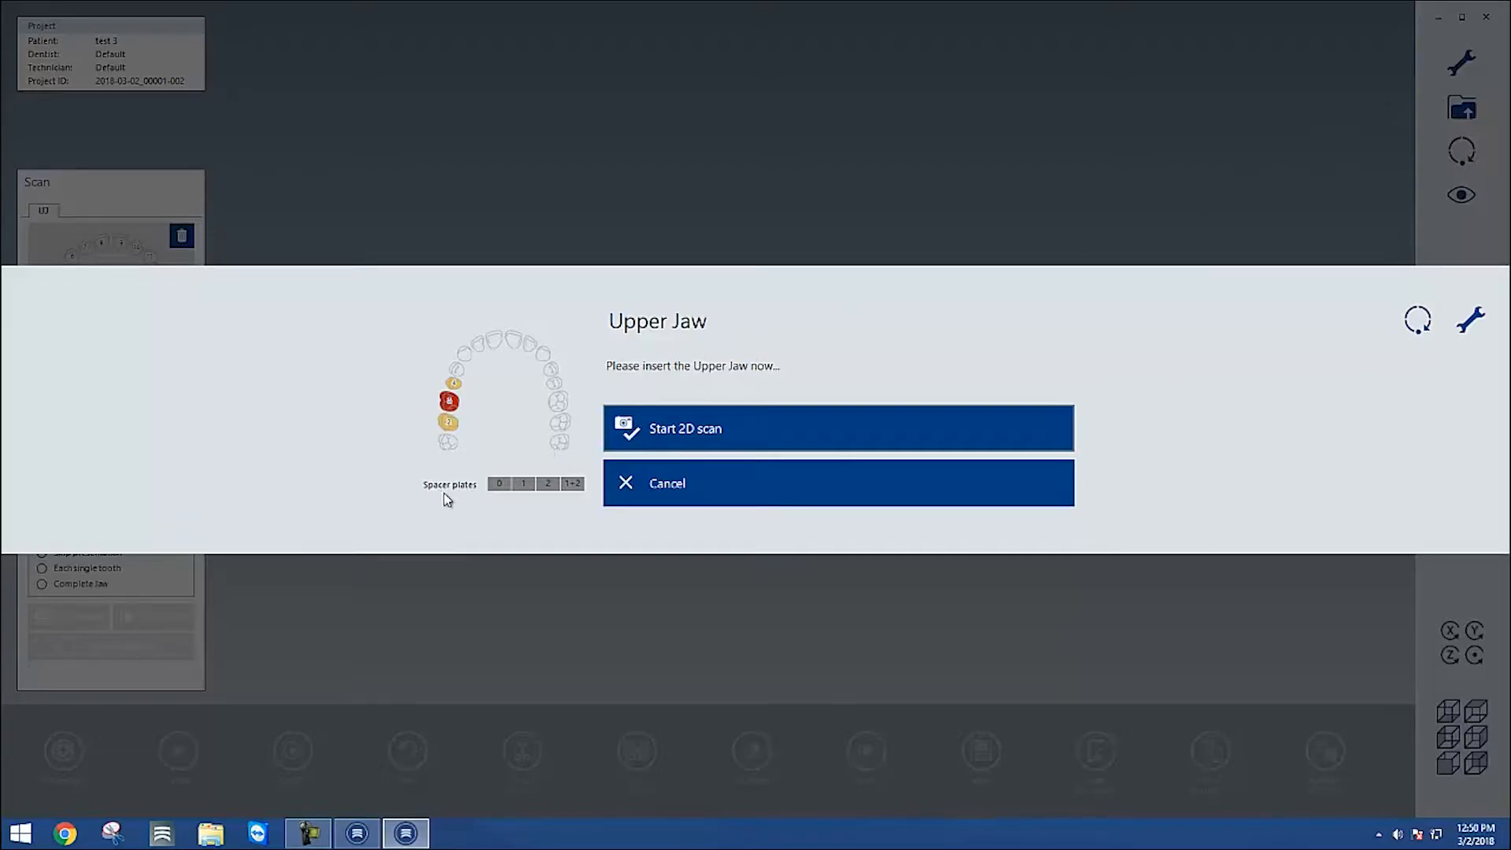
click(523, 483)
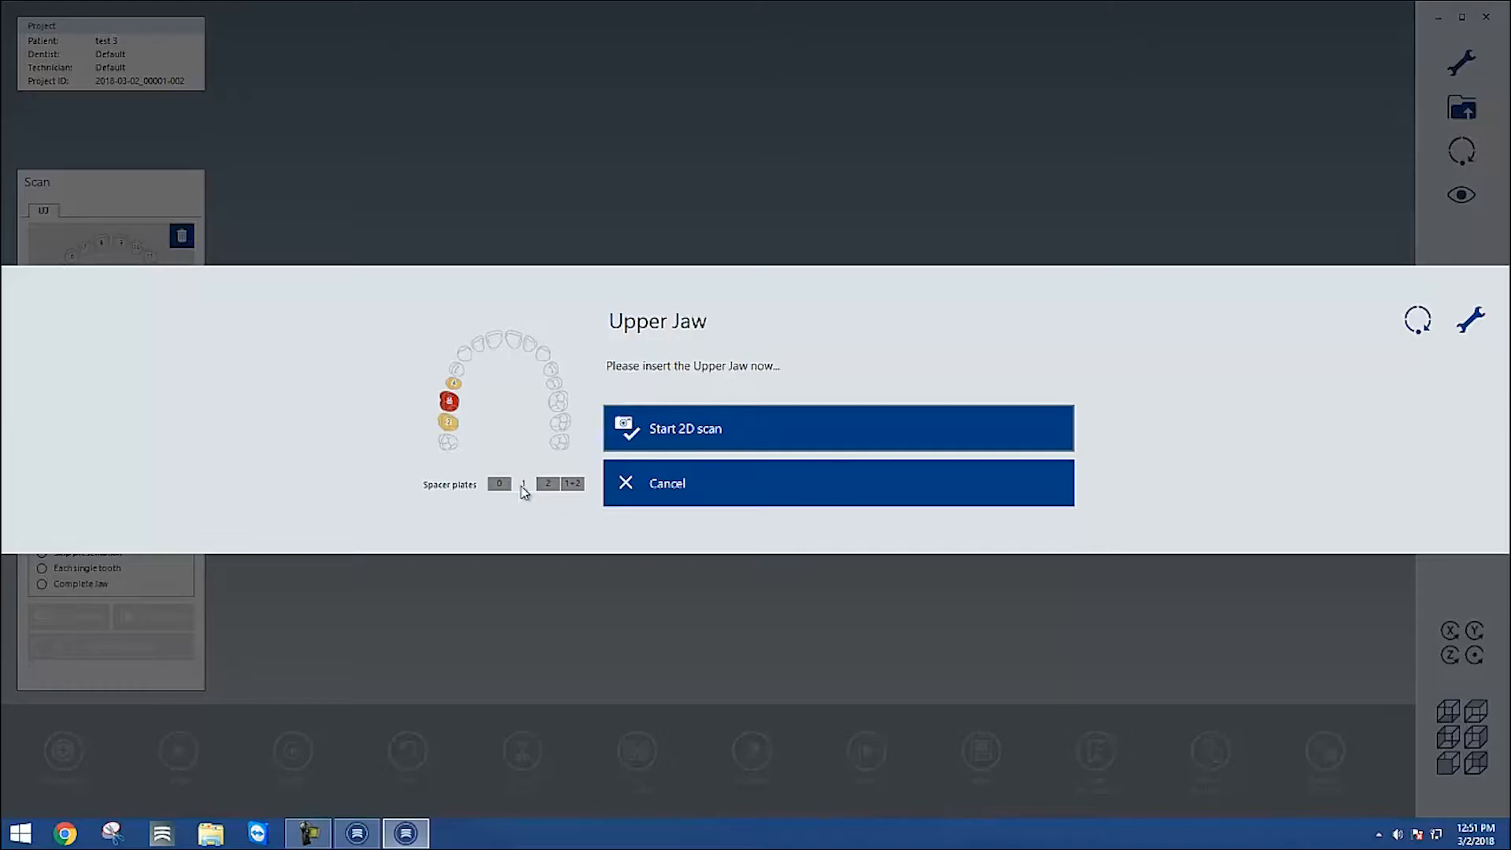
click(522, 483)
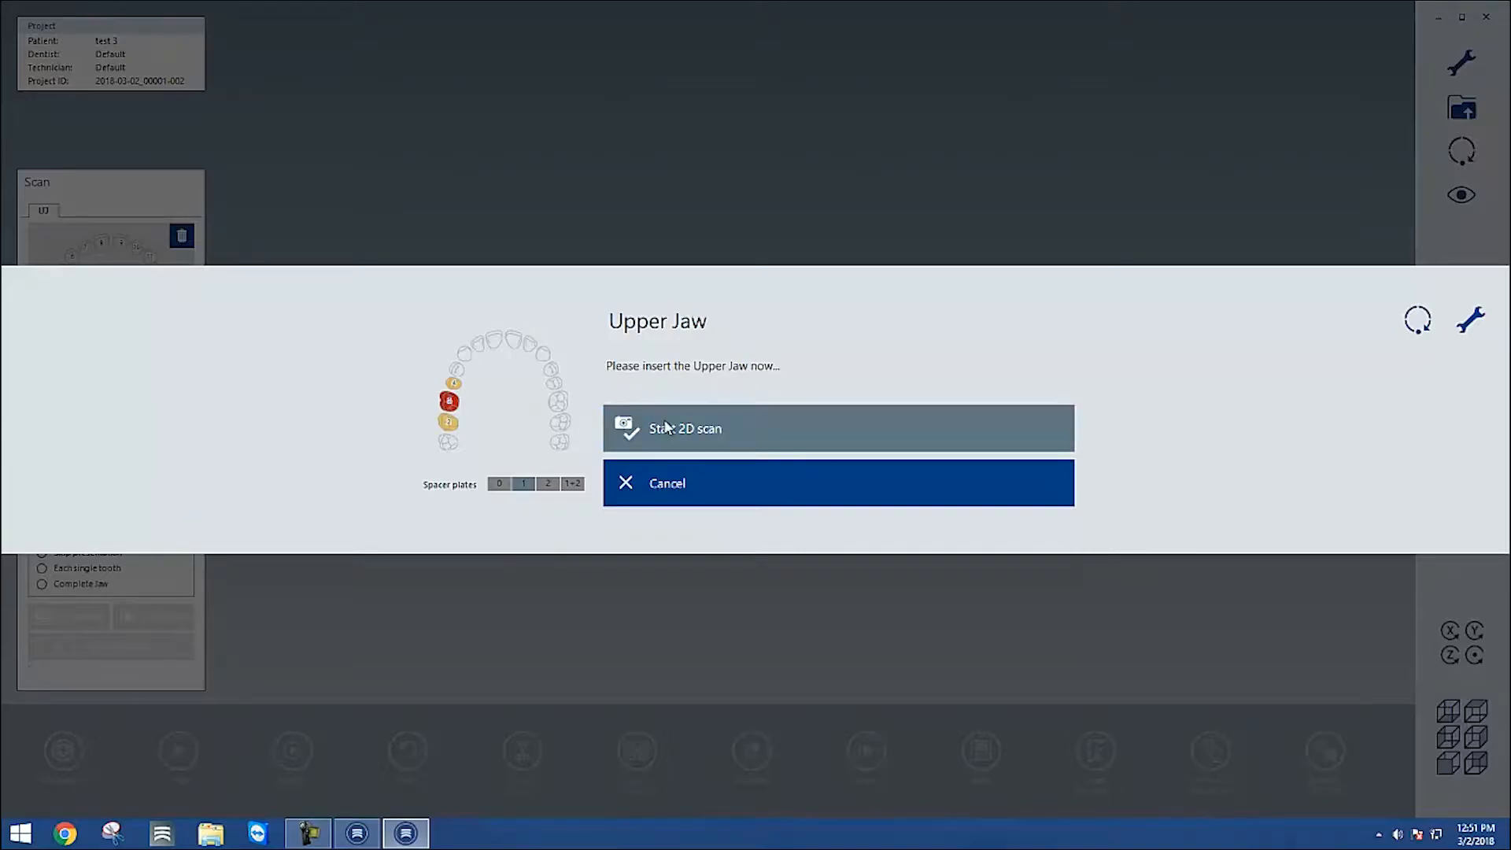
click(685, 428)
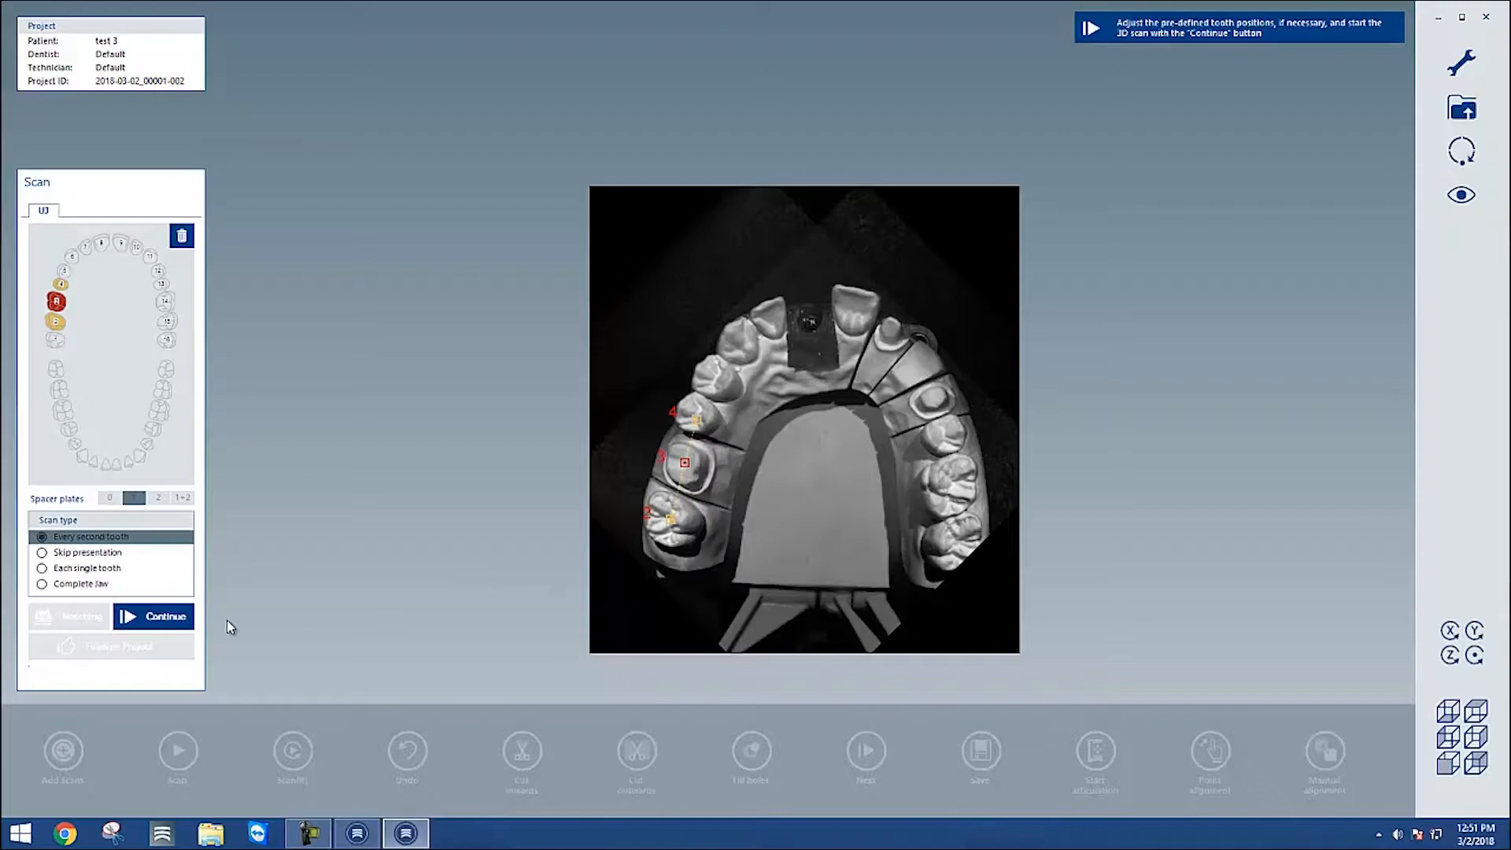
click(153, 615)
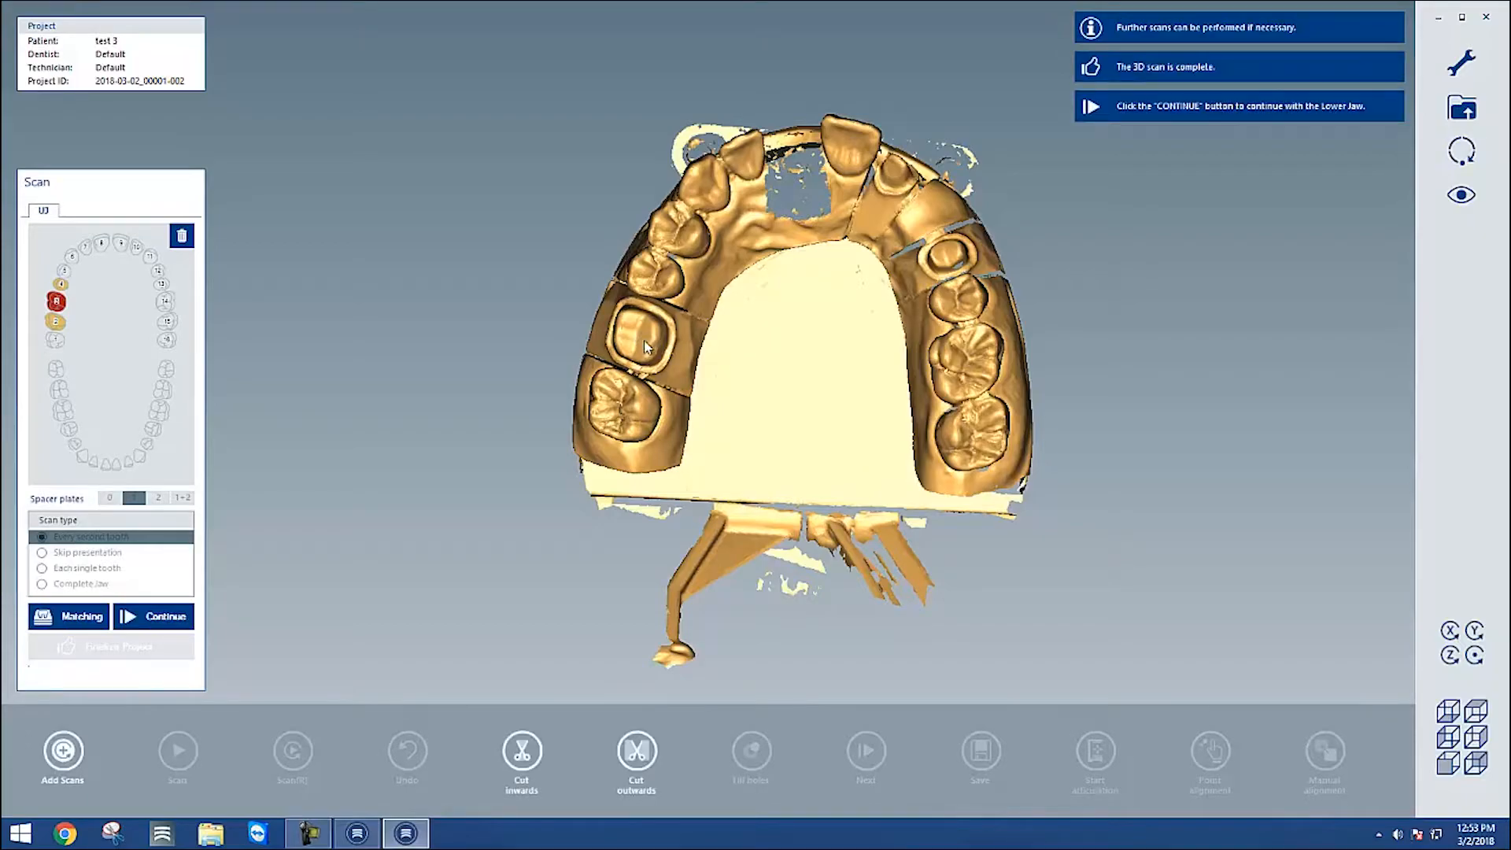
mouse_move(457, 499)
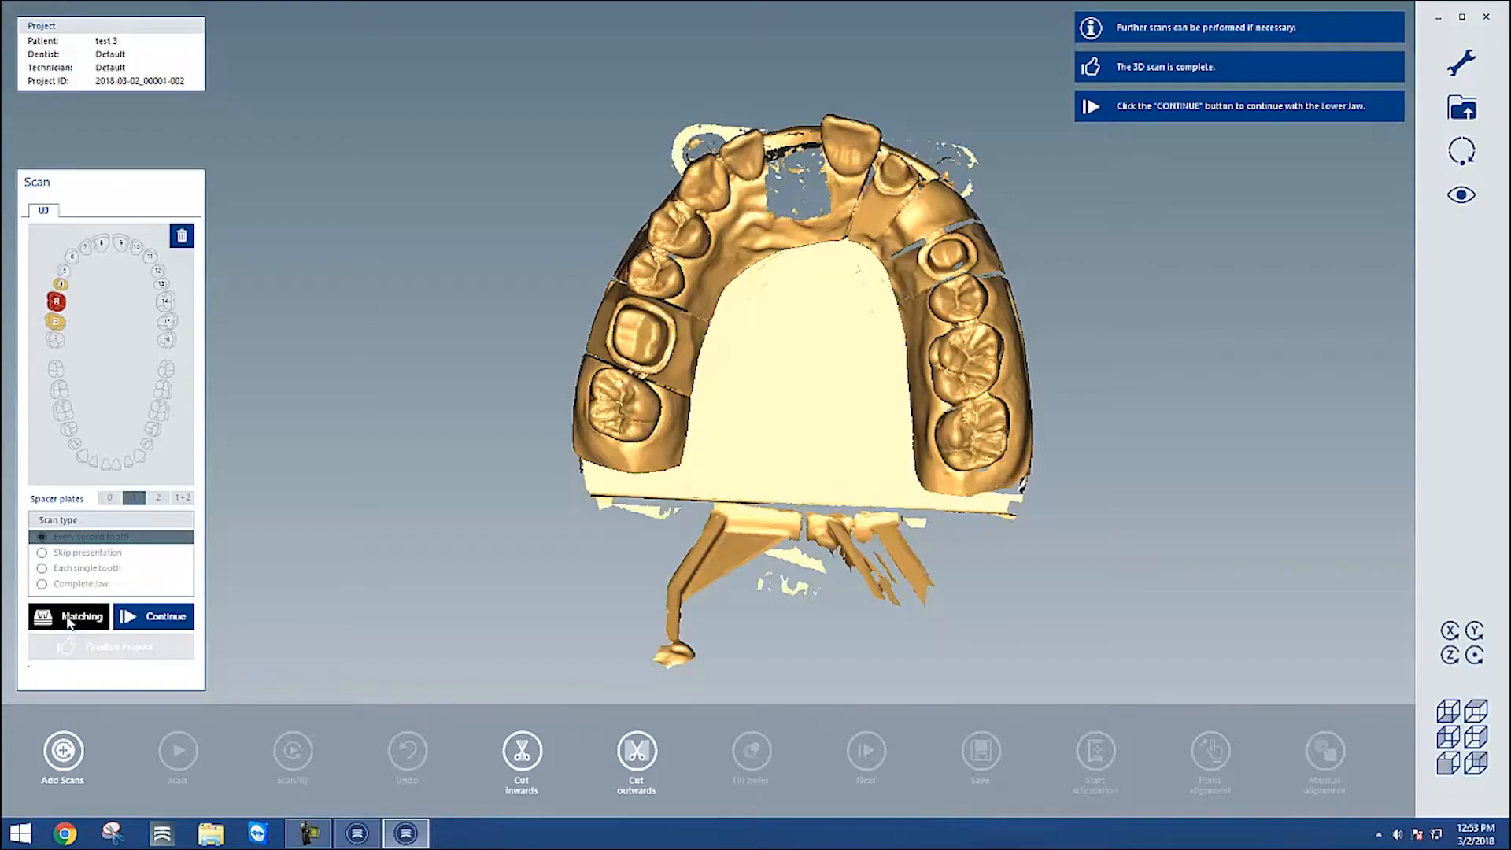
Run Matching to combine the upper jaw scan data into one model
click(82, 615)
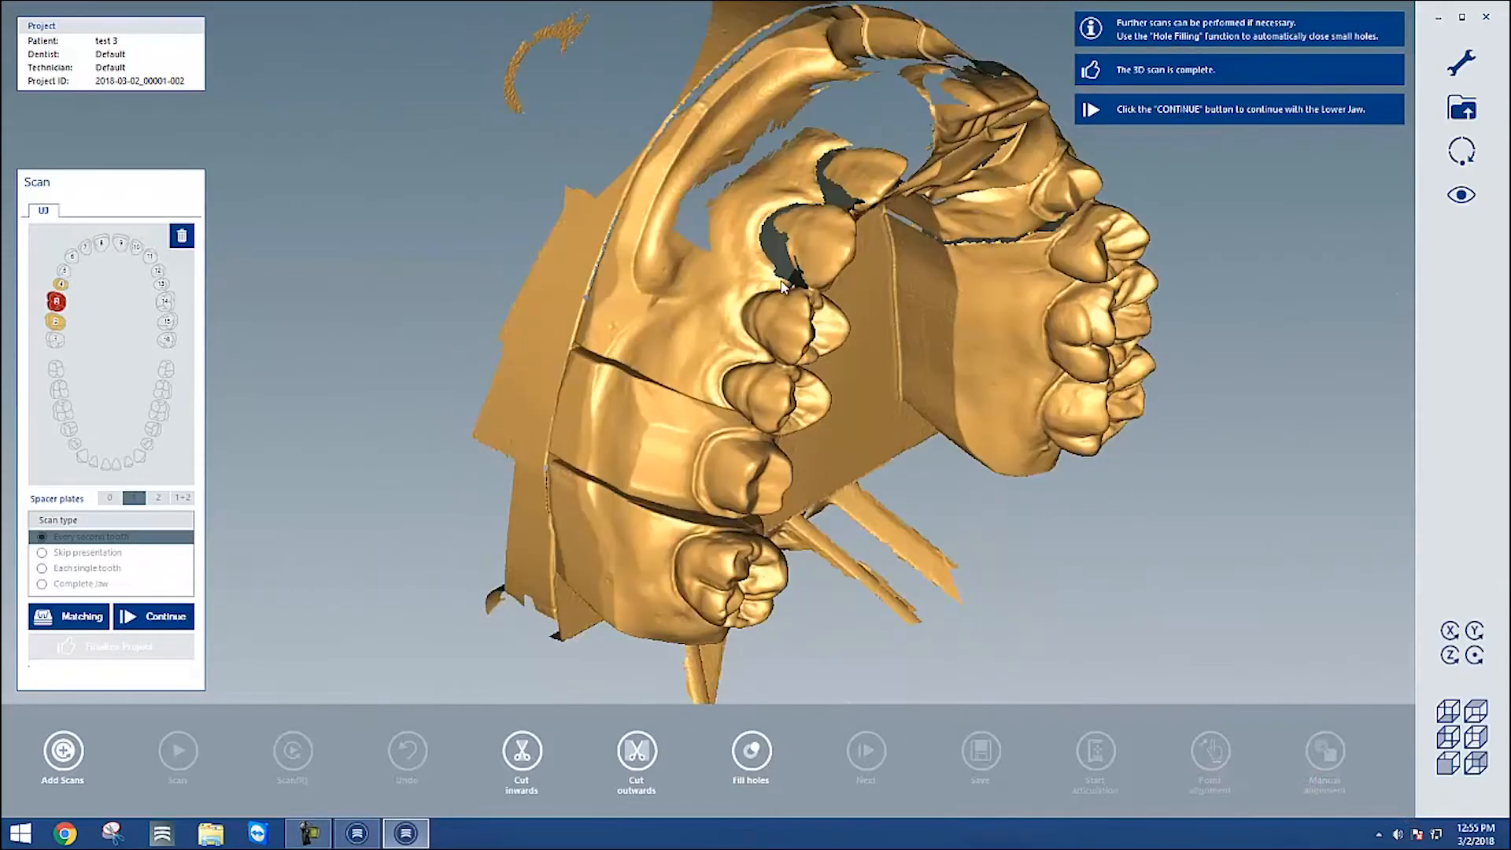
Capture two extra single scans of the gaps beside the crown on the upper jaw
drag(781, 289, 781, 346)
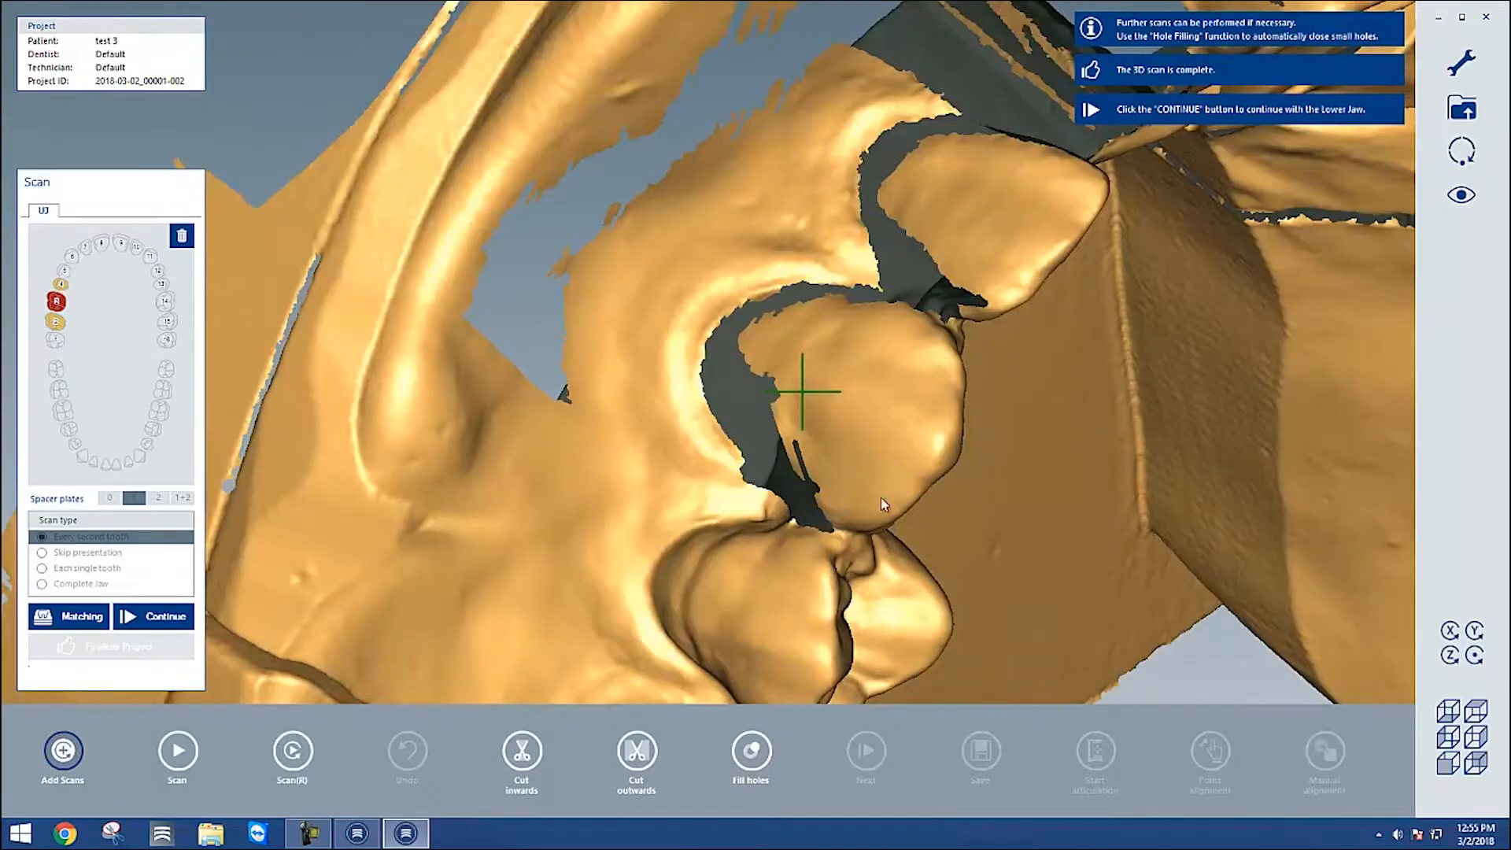
mouse_move(177, 749)
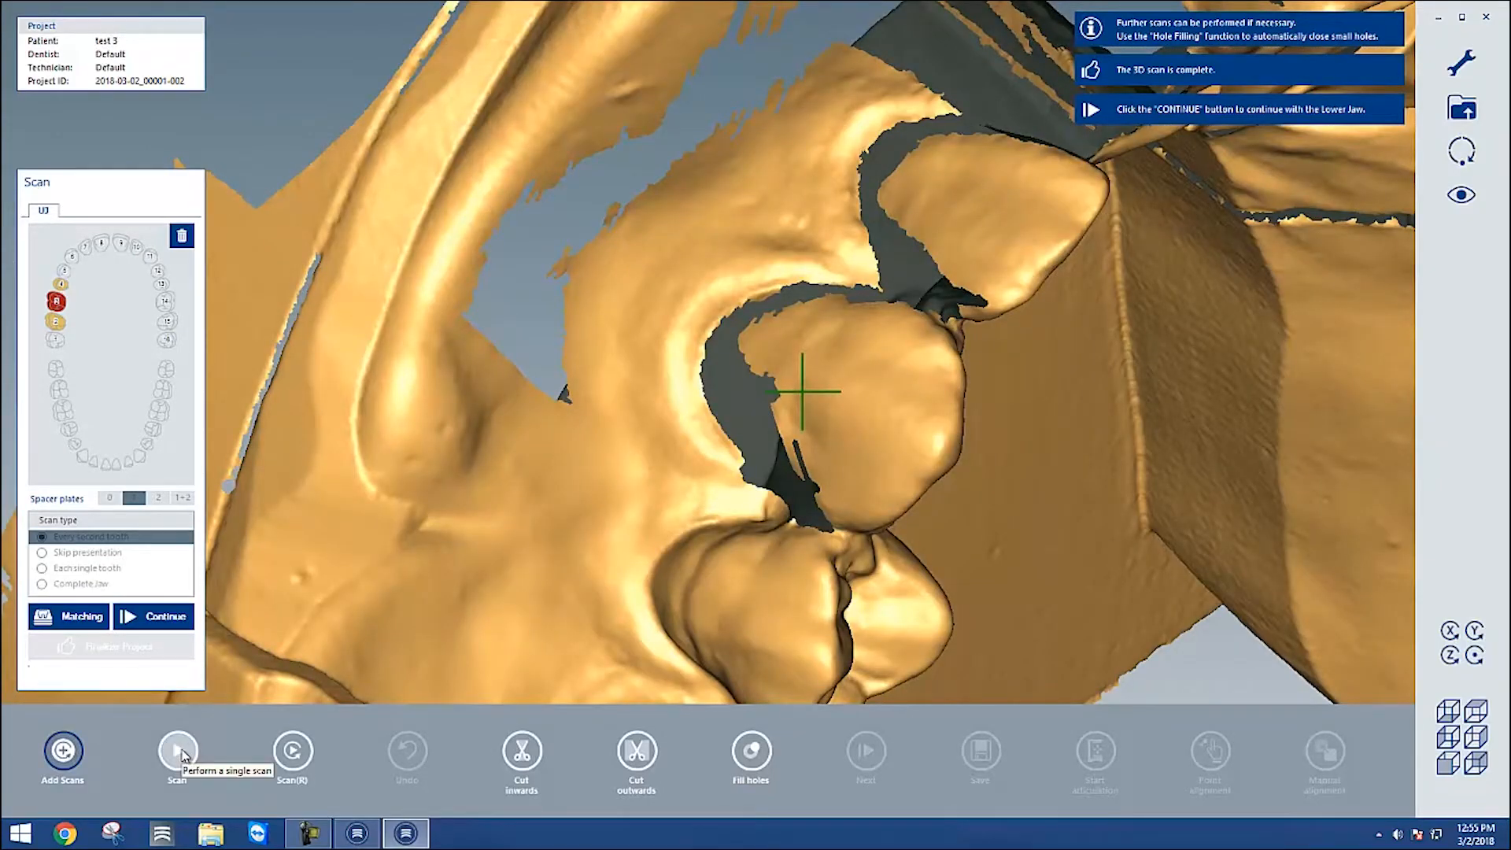
click(176, 751)
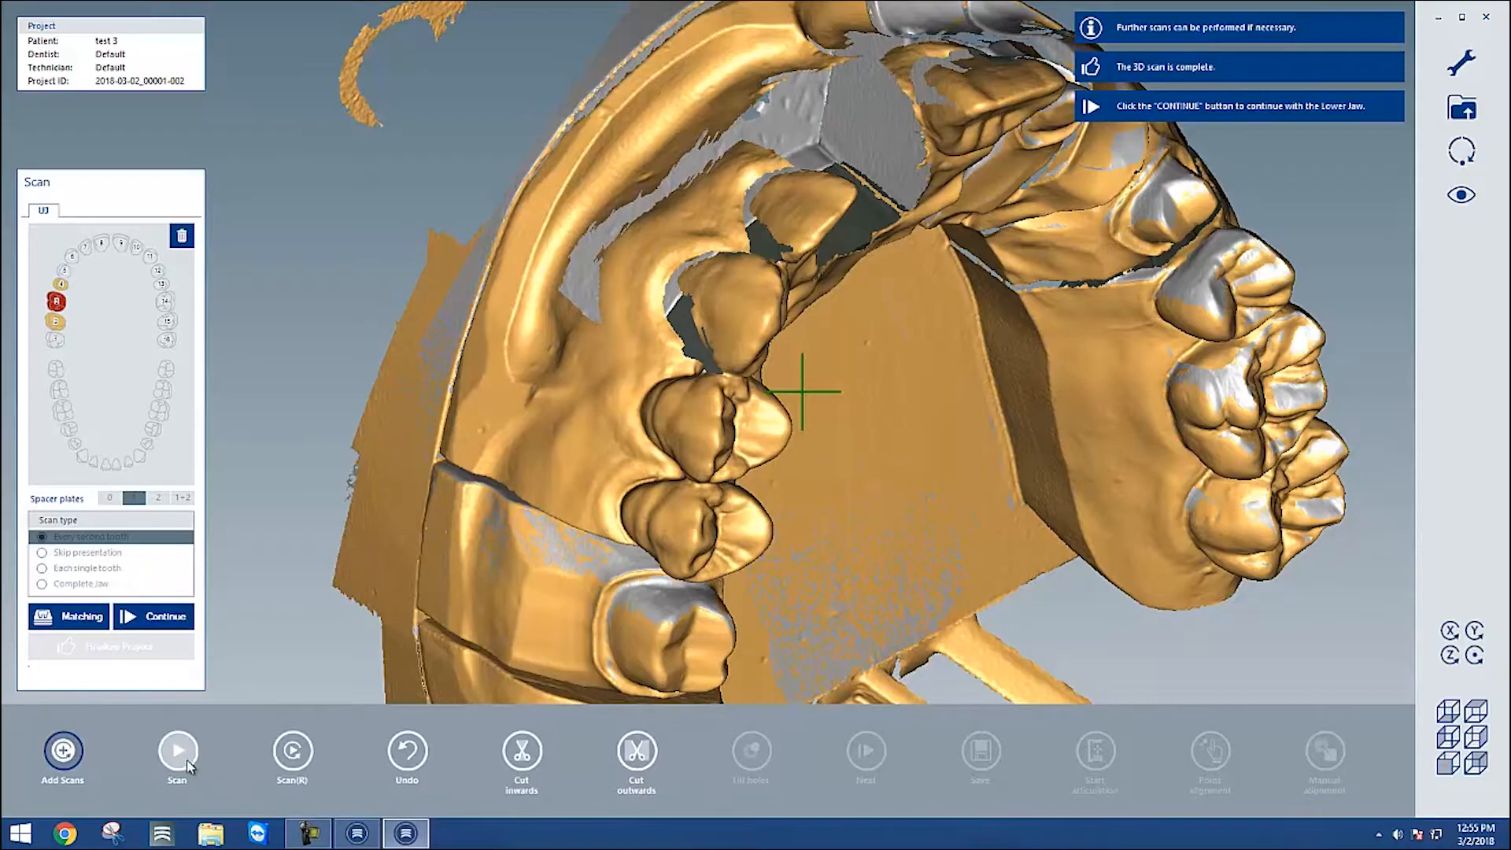
click(176, 750)
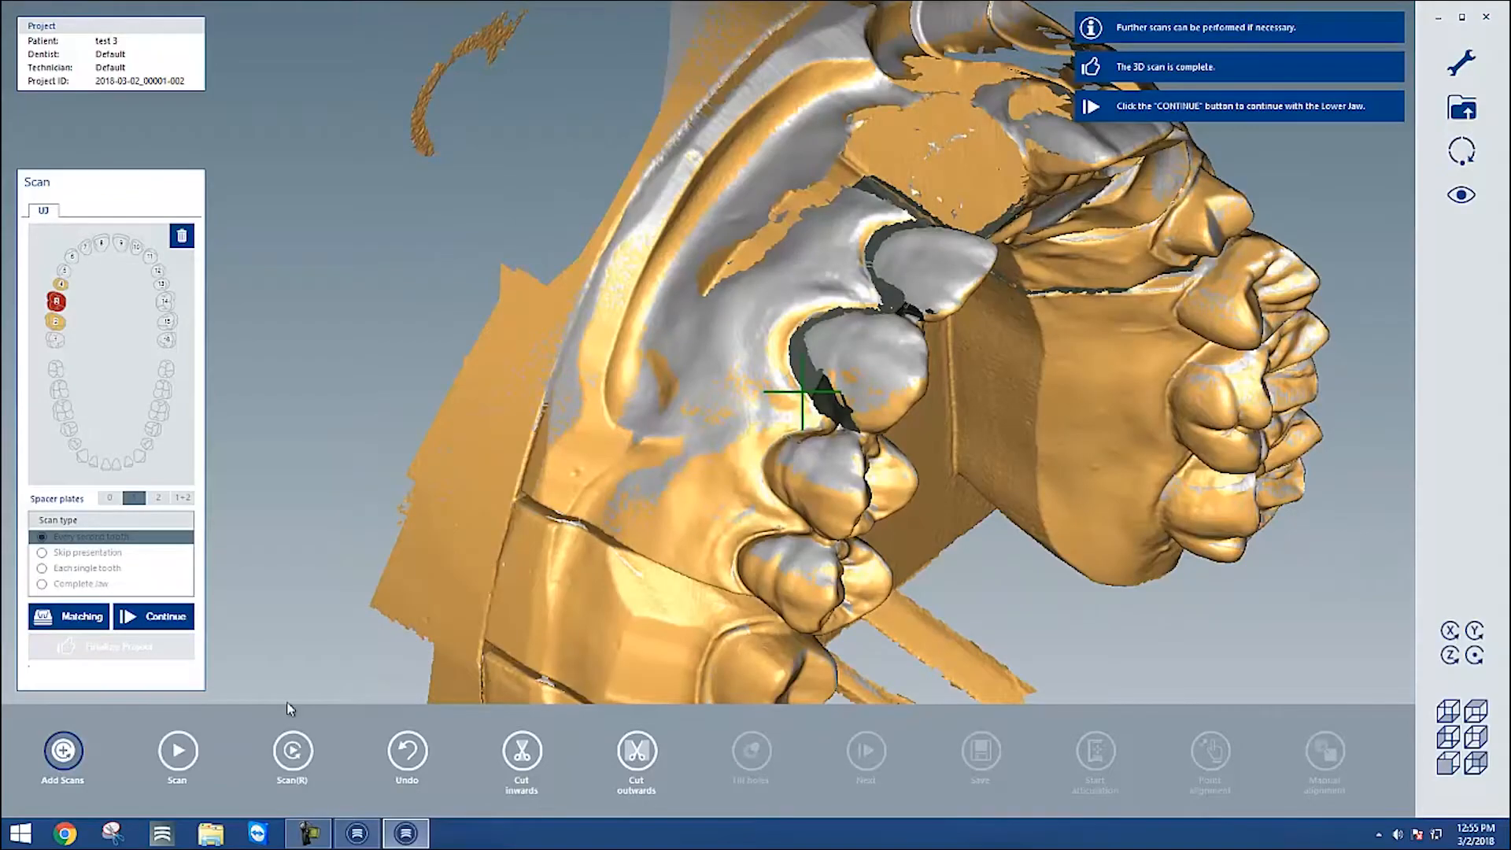
Cut outwards around the arch above the base to remove it, then proceed to the lower jaw
click(152, 615)
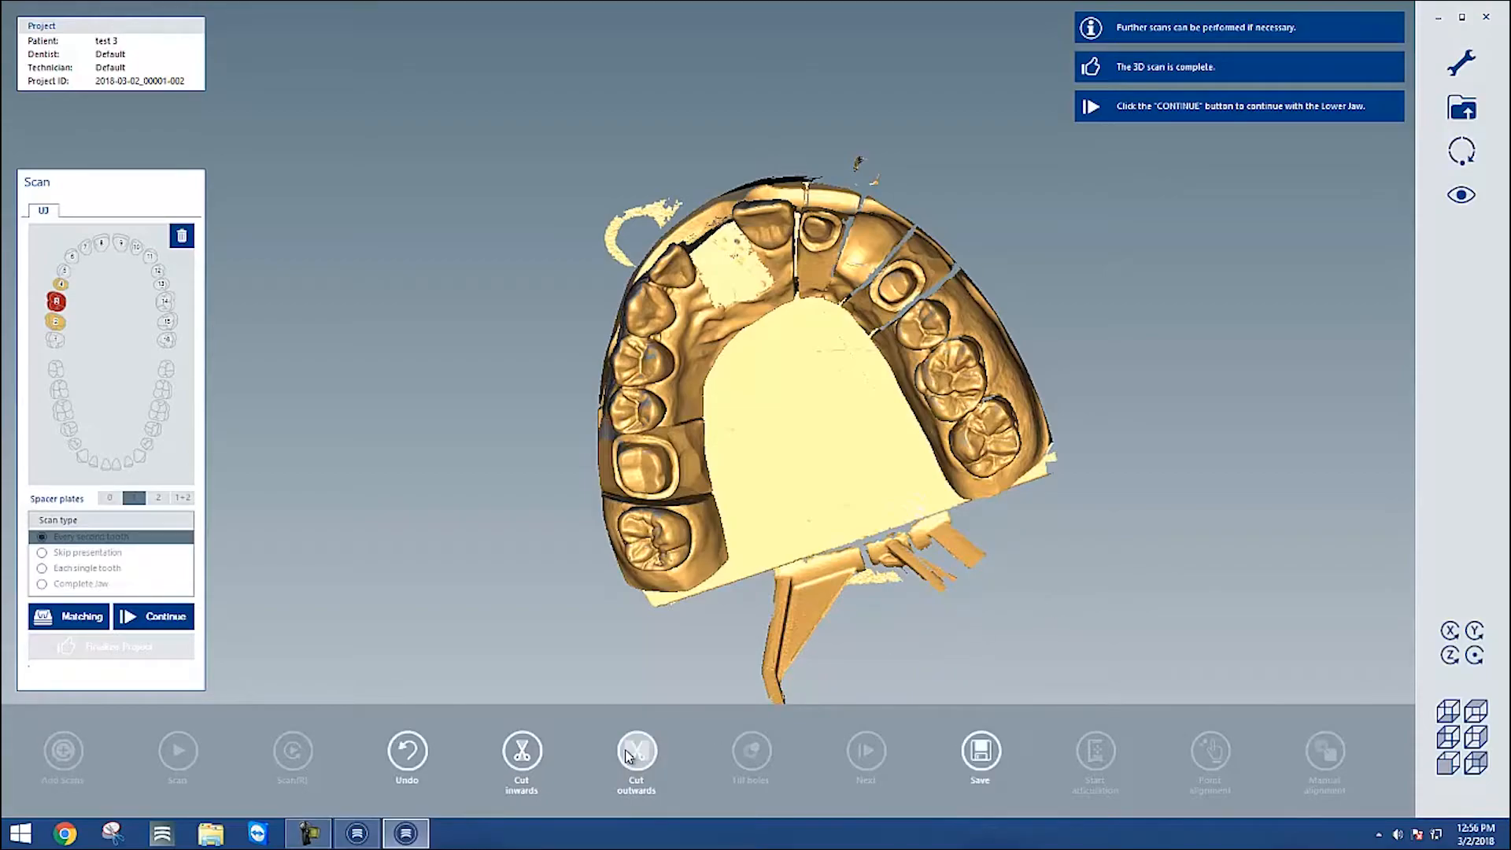
click(636, 754)
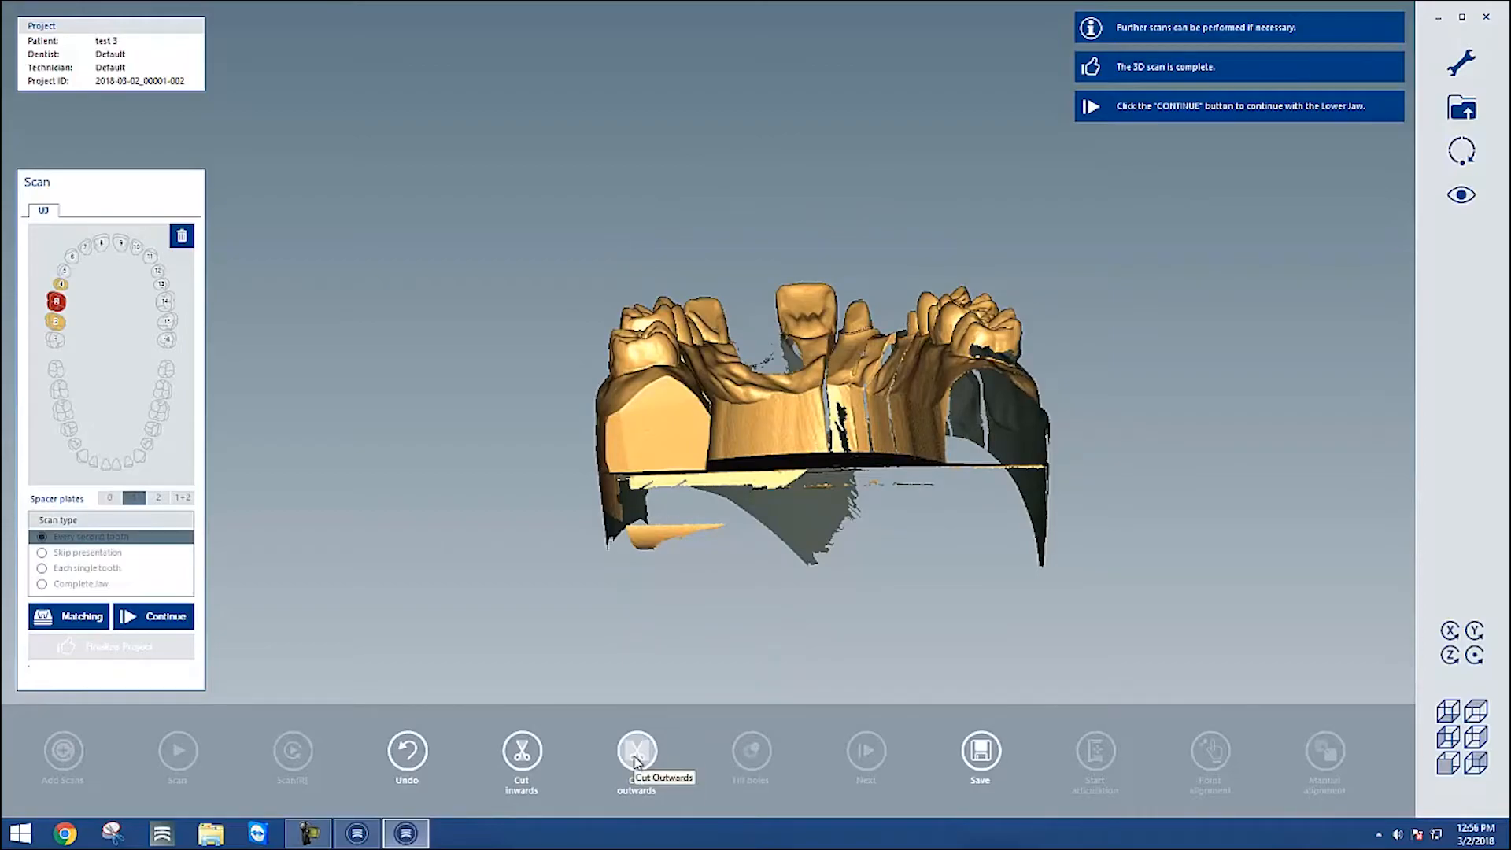
click(636, 750)
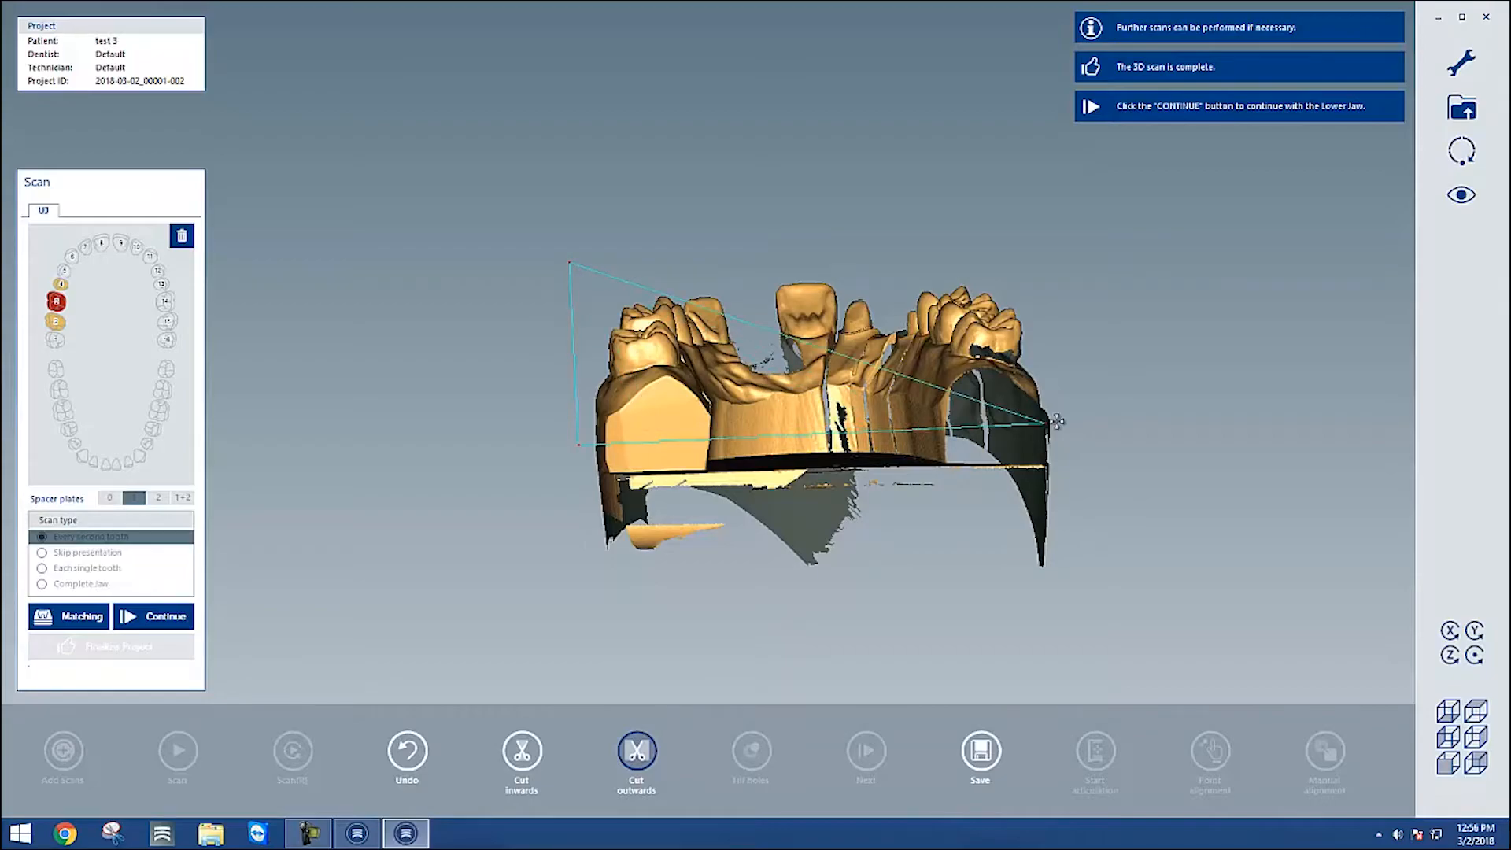
drag(1055, 422, 1062, 247)
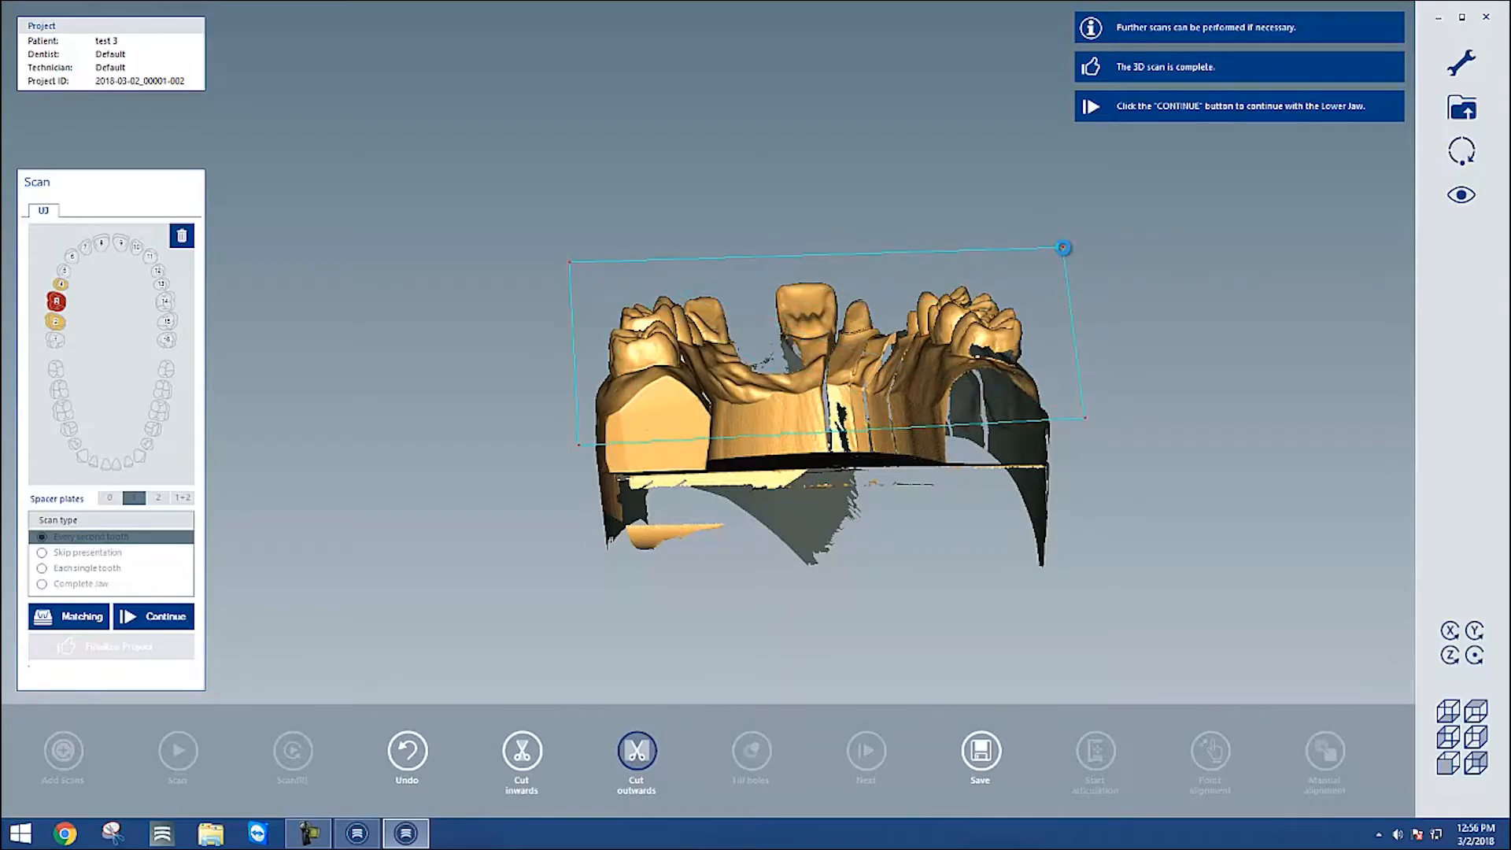
click(636, 759)
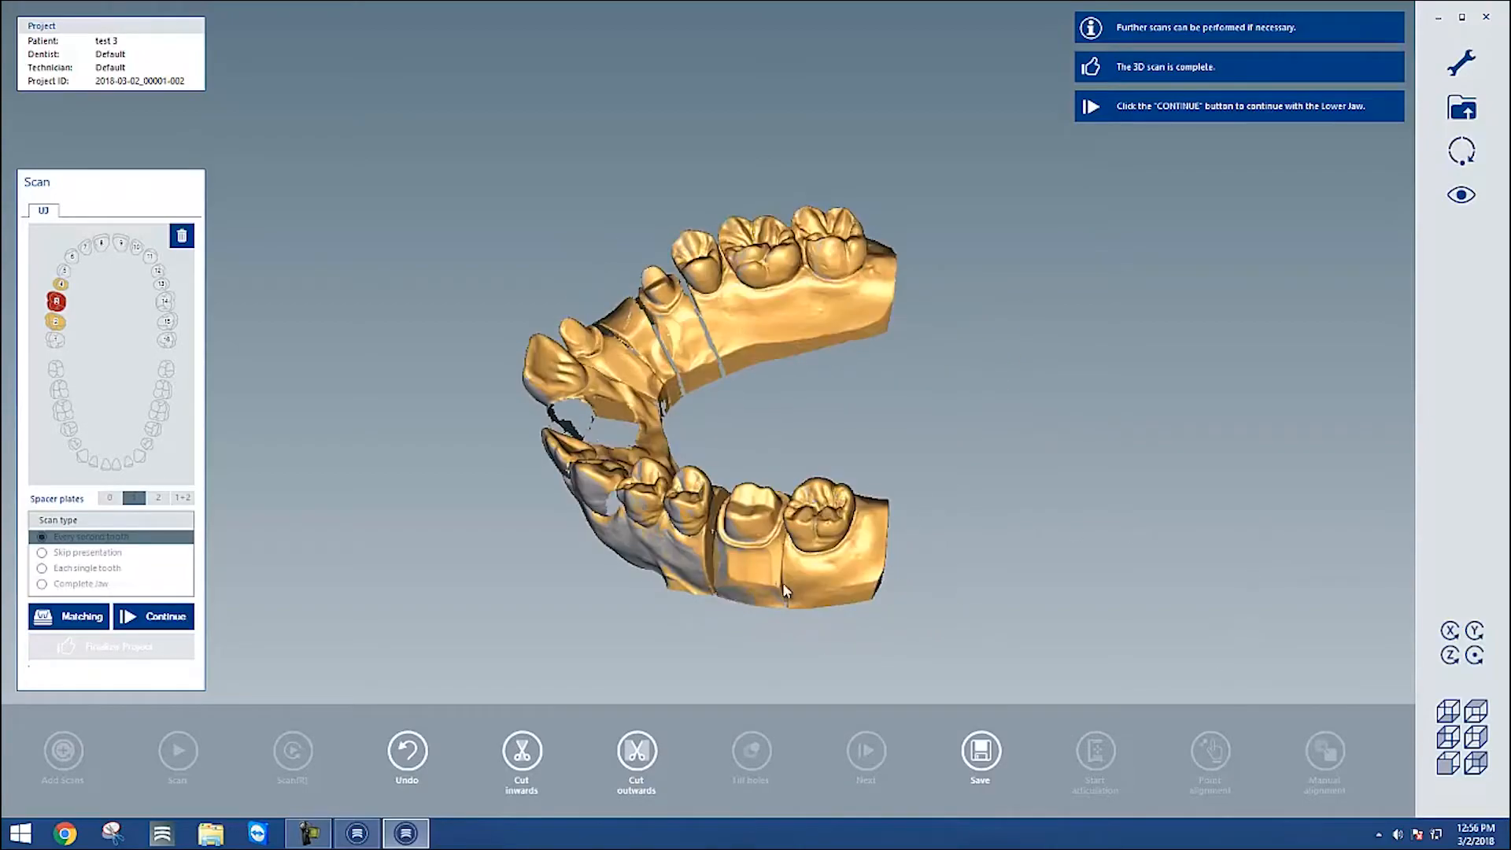
click(153, 615)
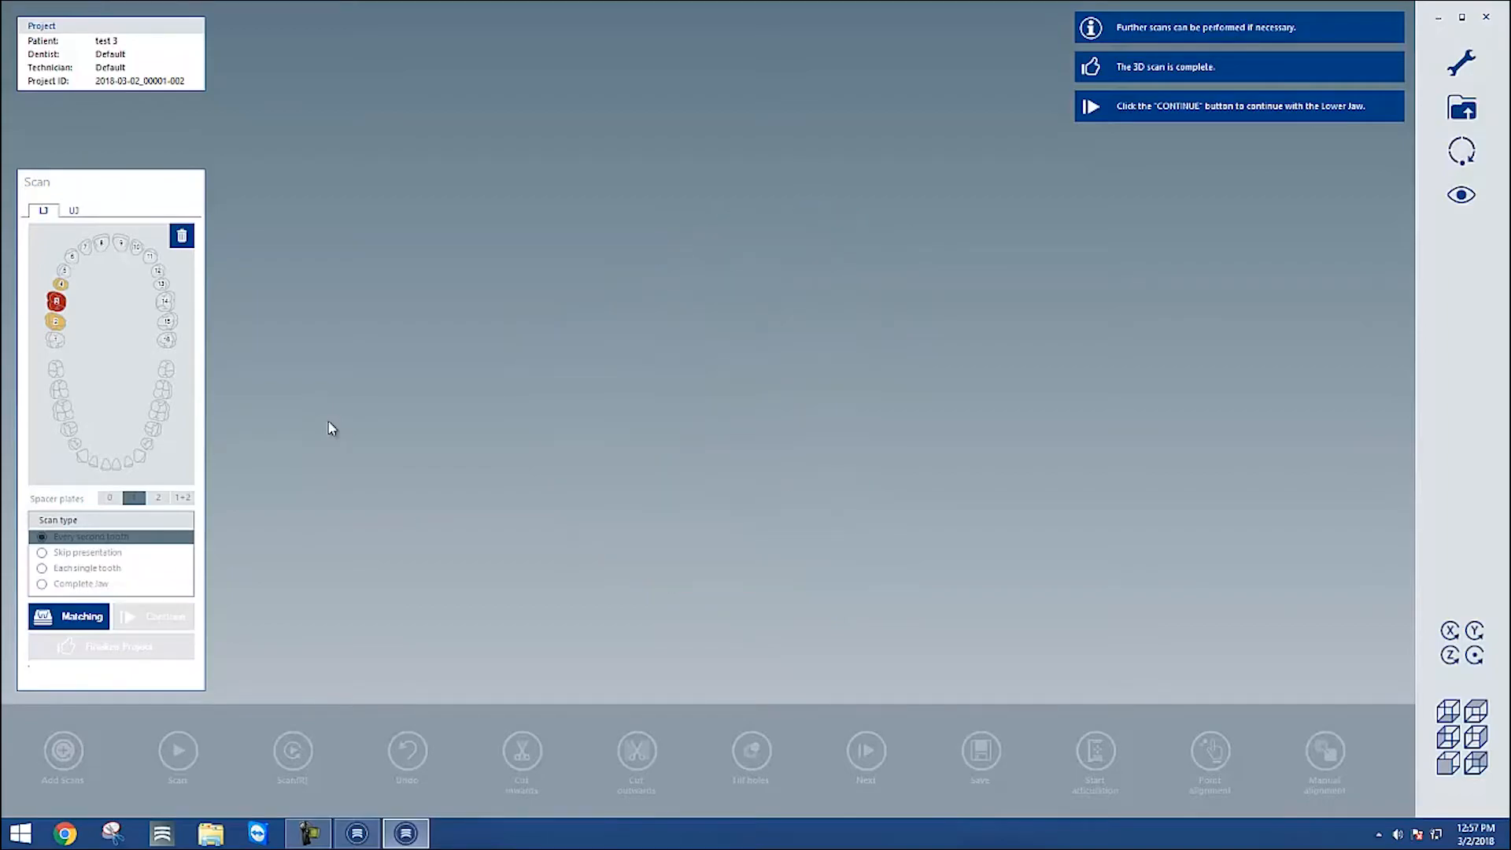
Run the 3D scan of the jaw model until the scan completes
click(152, 615)
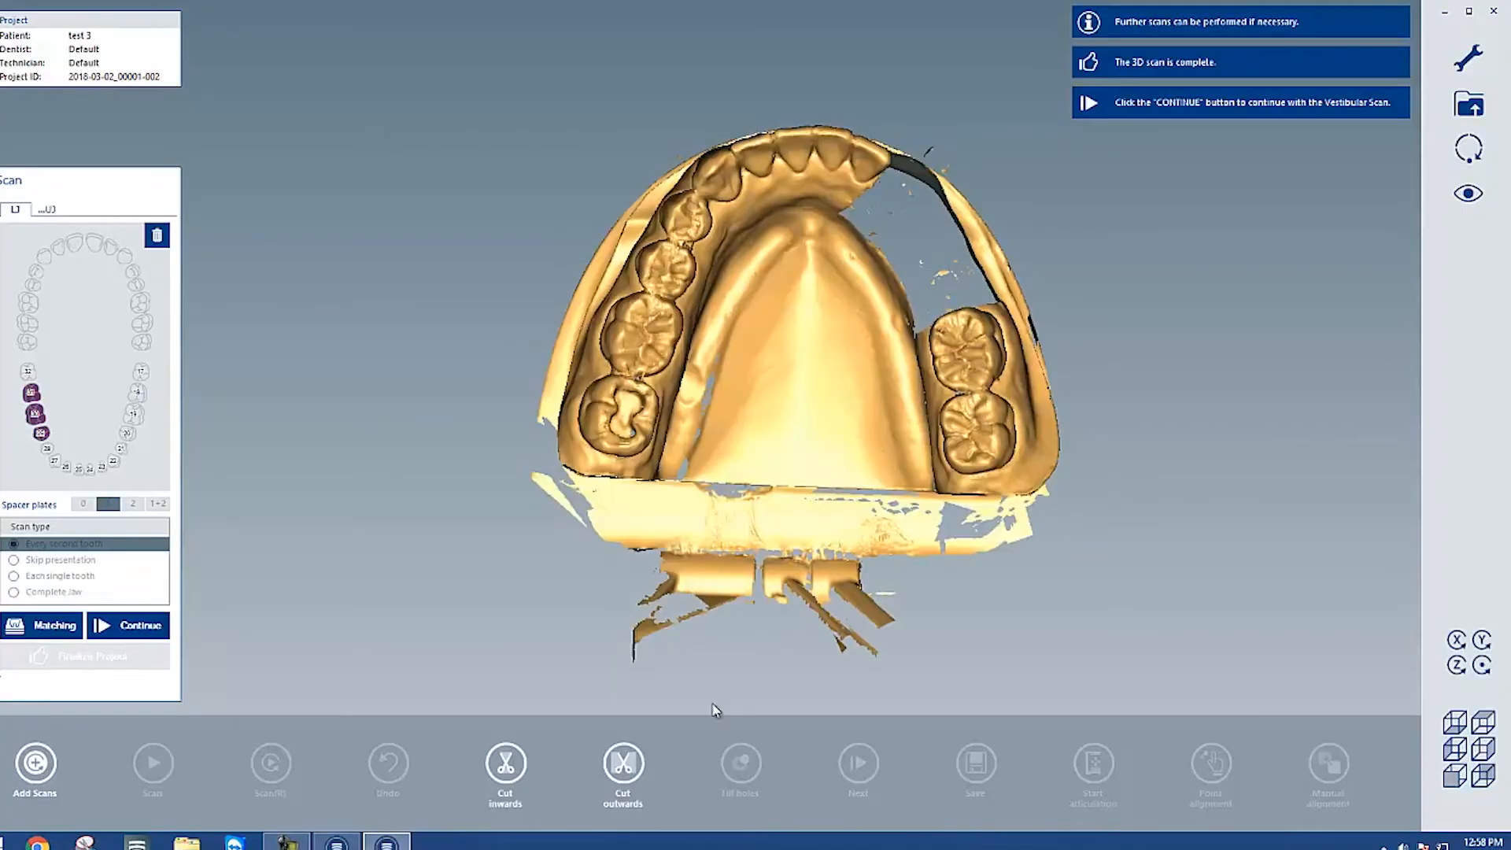
Cut inwards across the base below the teeth to remove the base plate
click(505, 761)
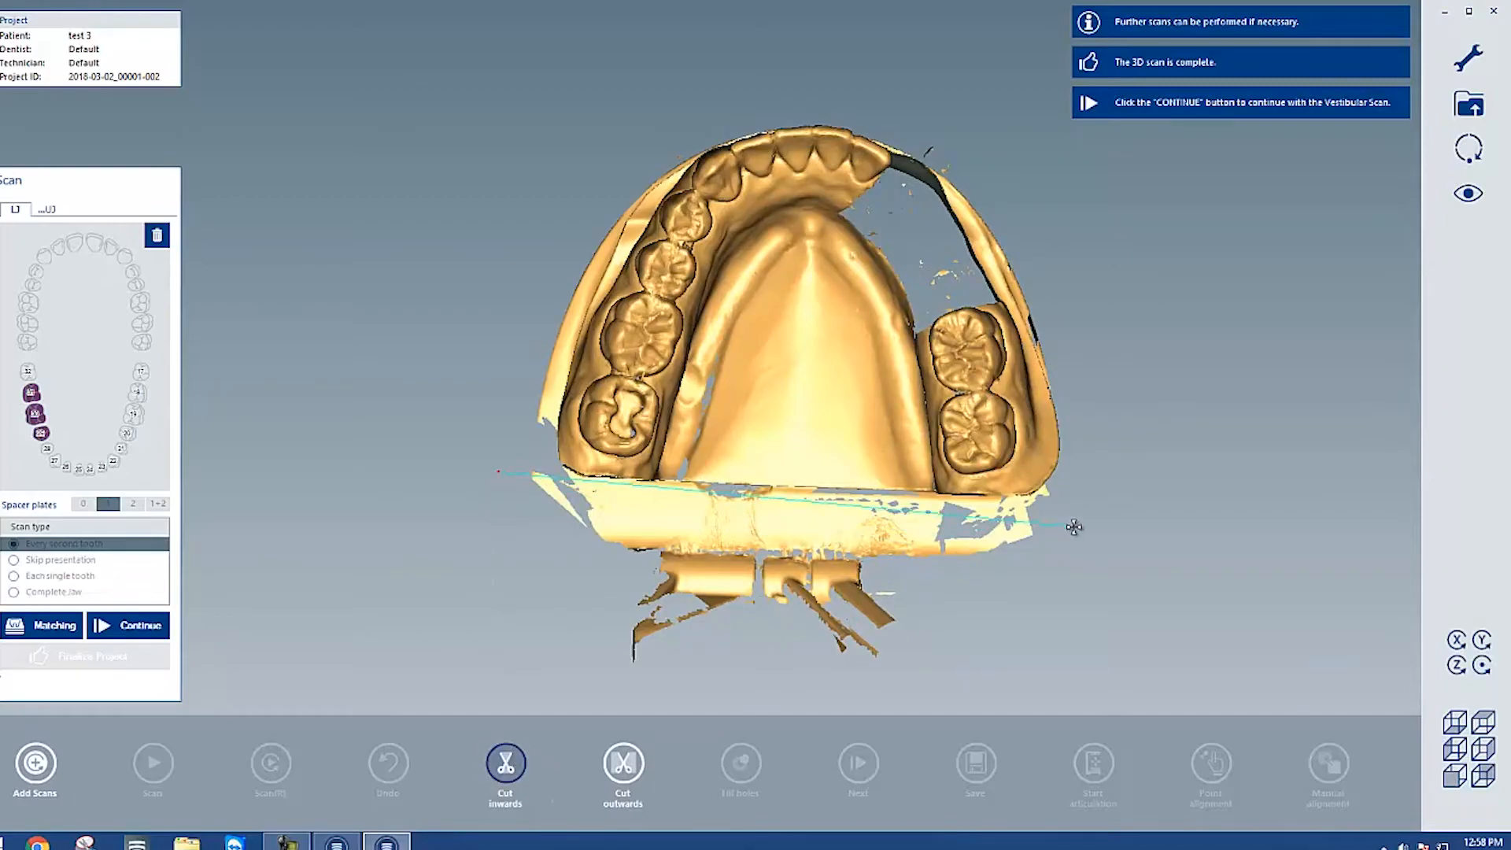
drag(1072, 526, 552, 695)
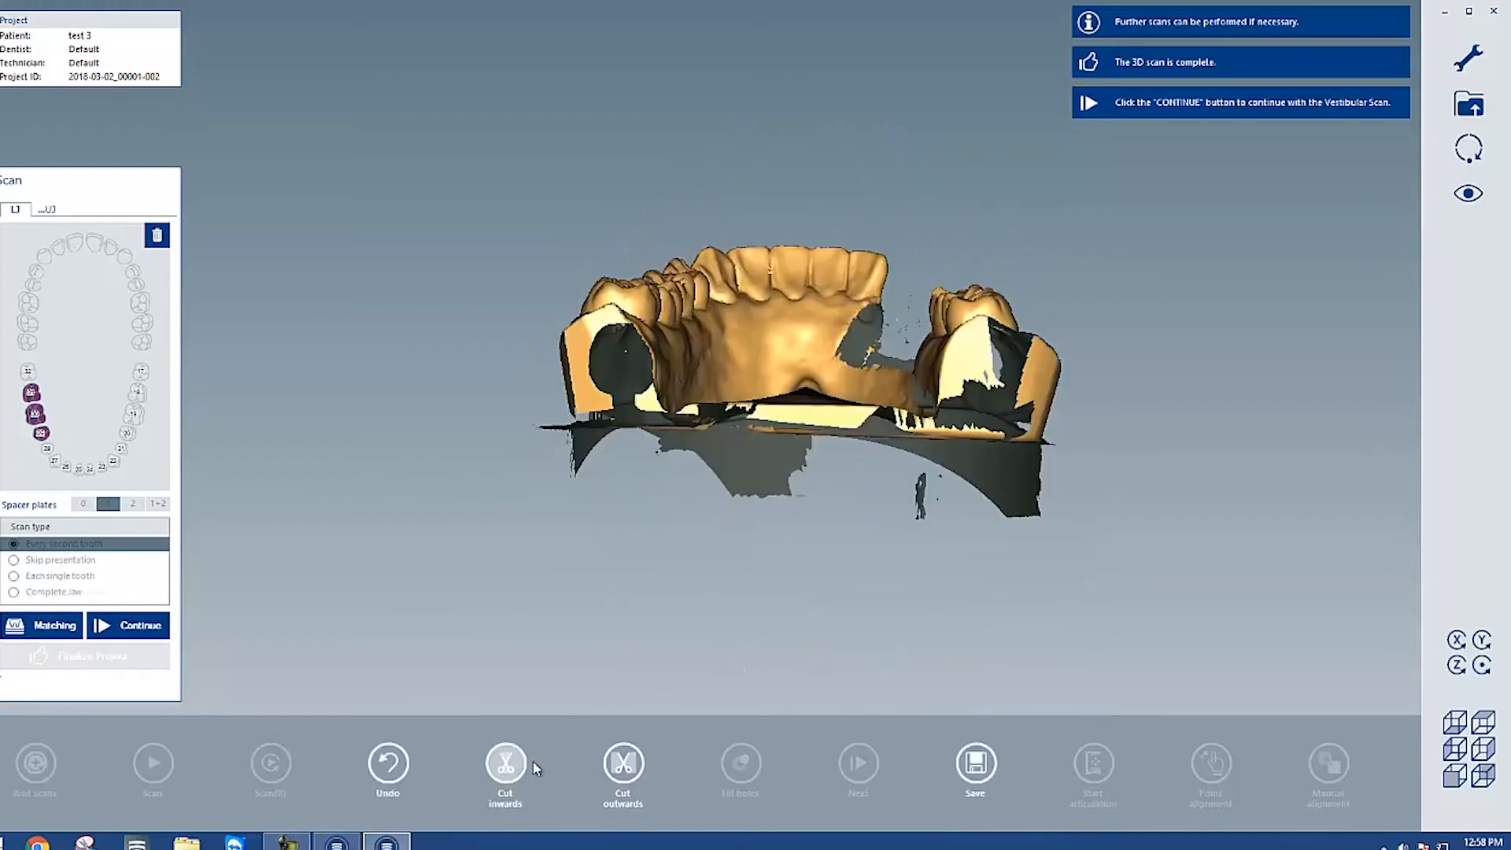
click(505, 768)
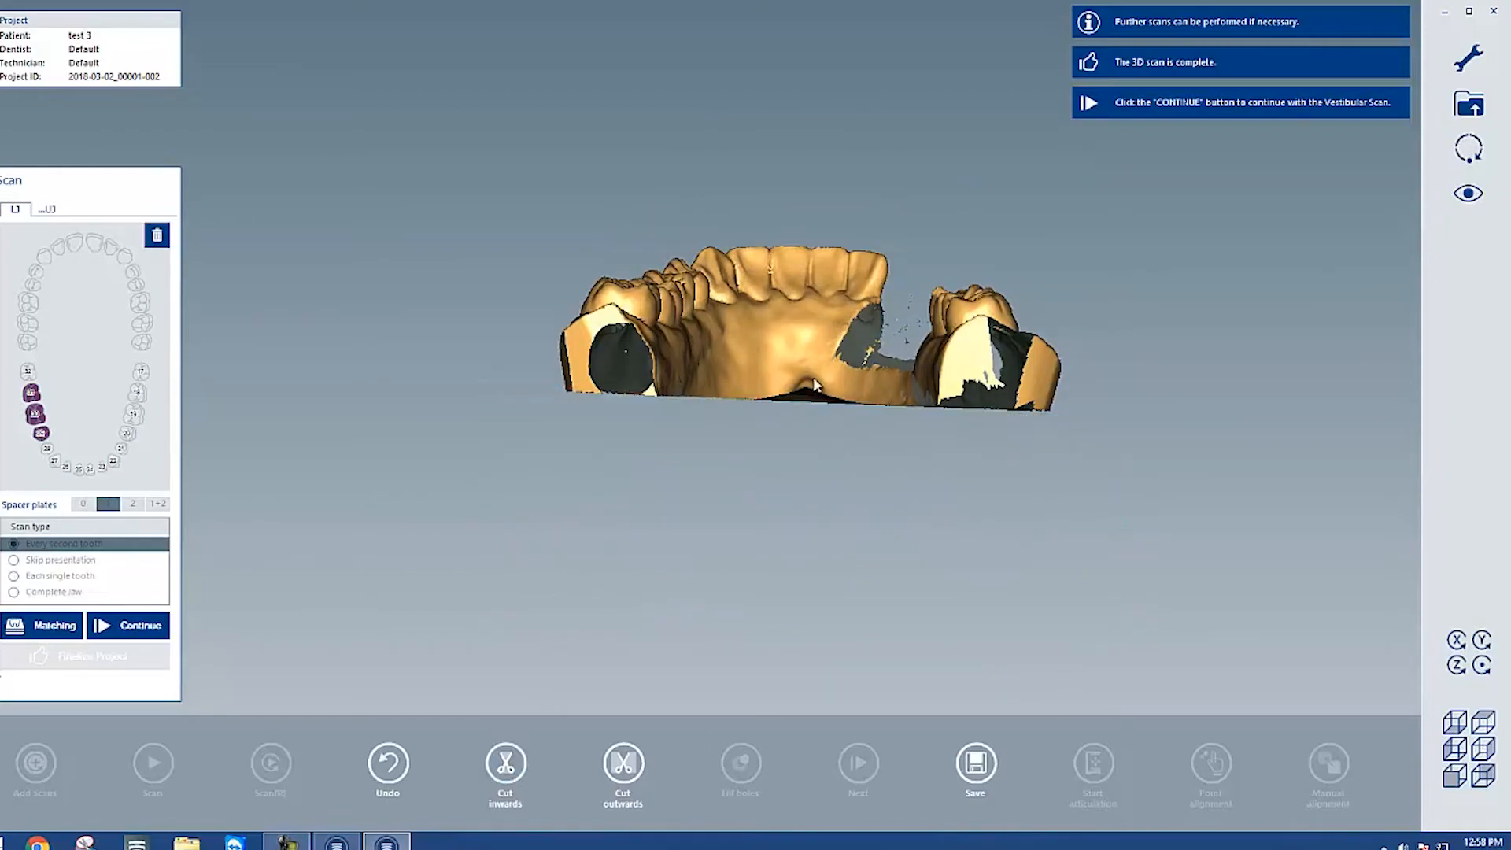
drag(813, 386, 853, 590)
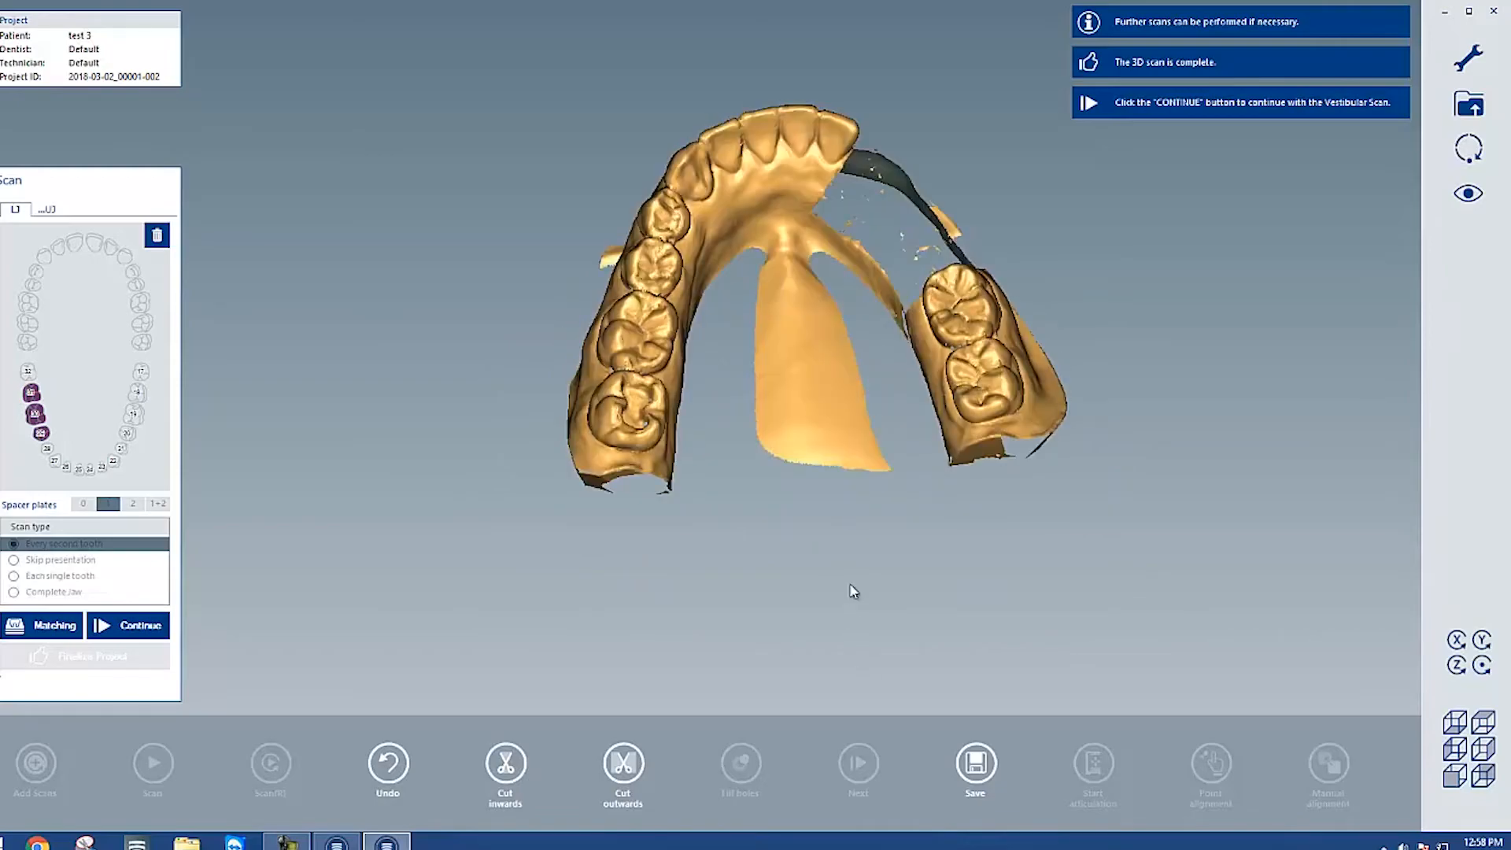
Make a second inward cut to remove the palate area, leaving the tooth arch
click(624, 771)
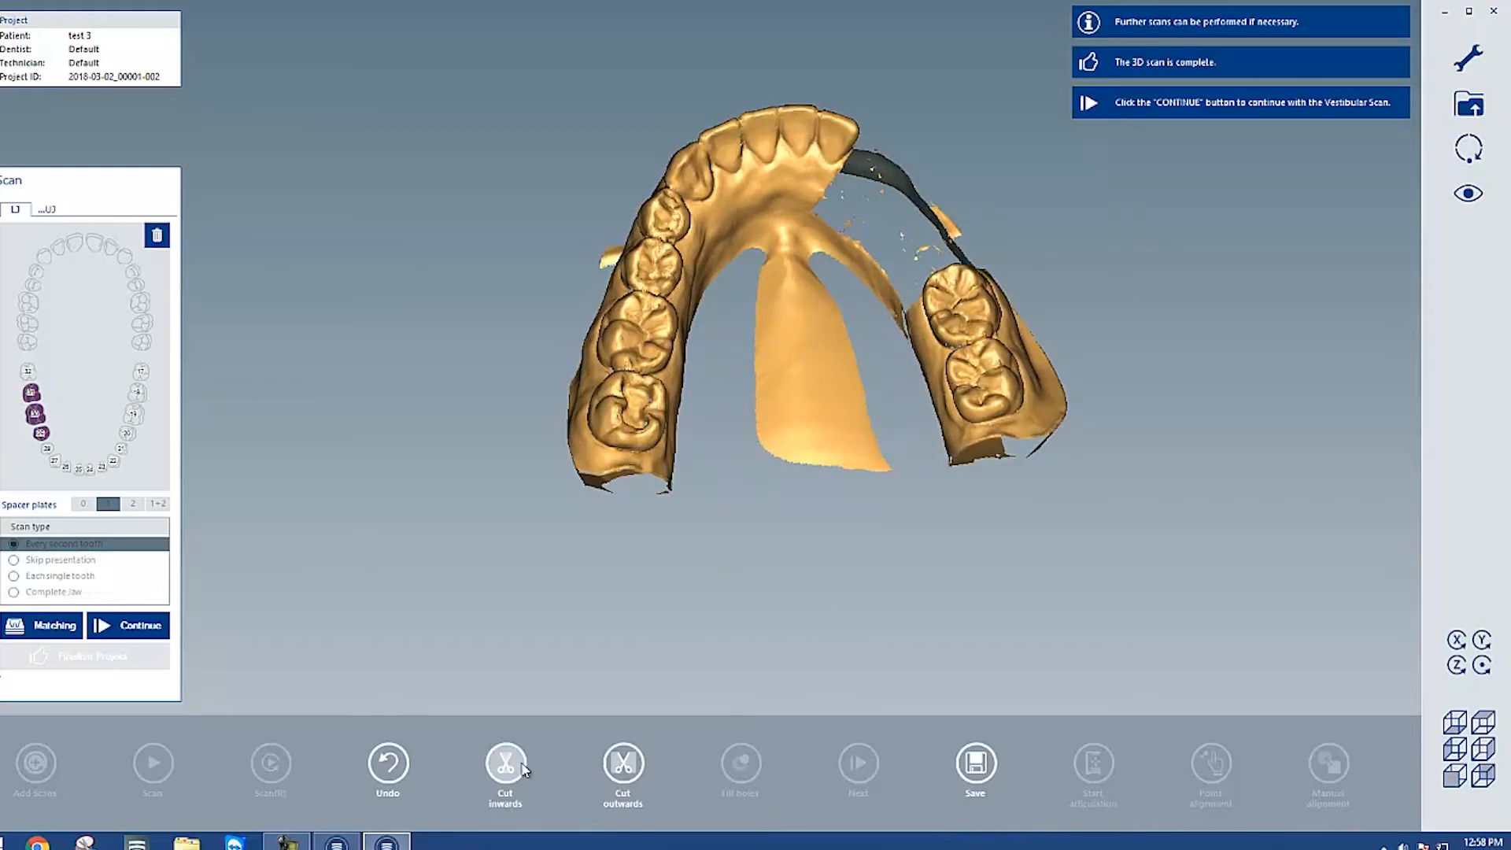
click(505, 771)
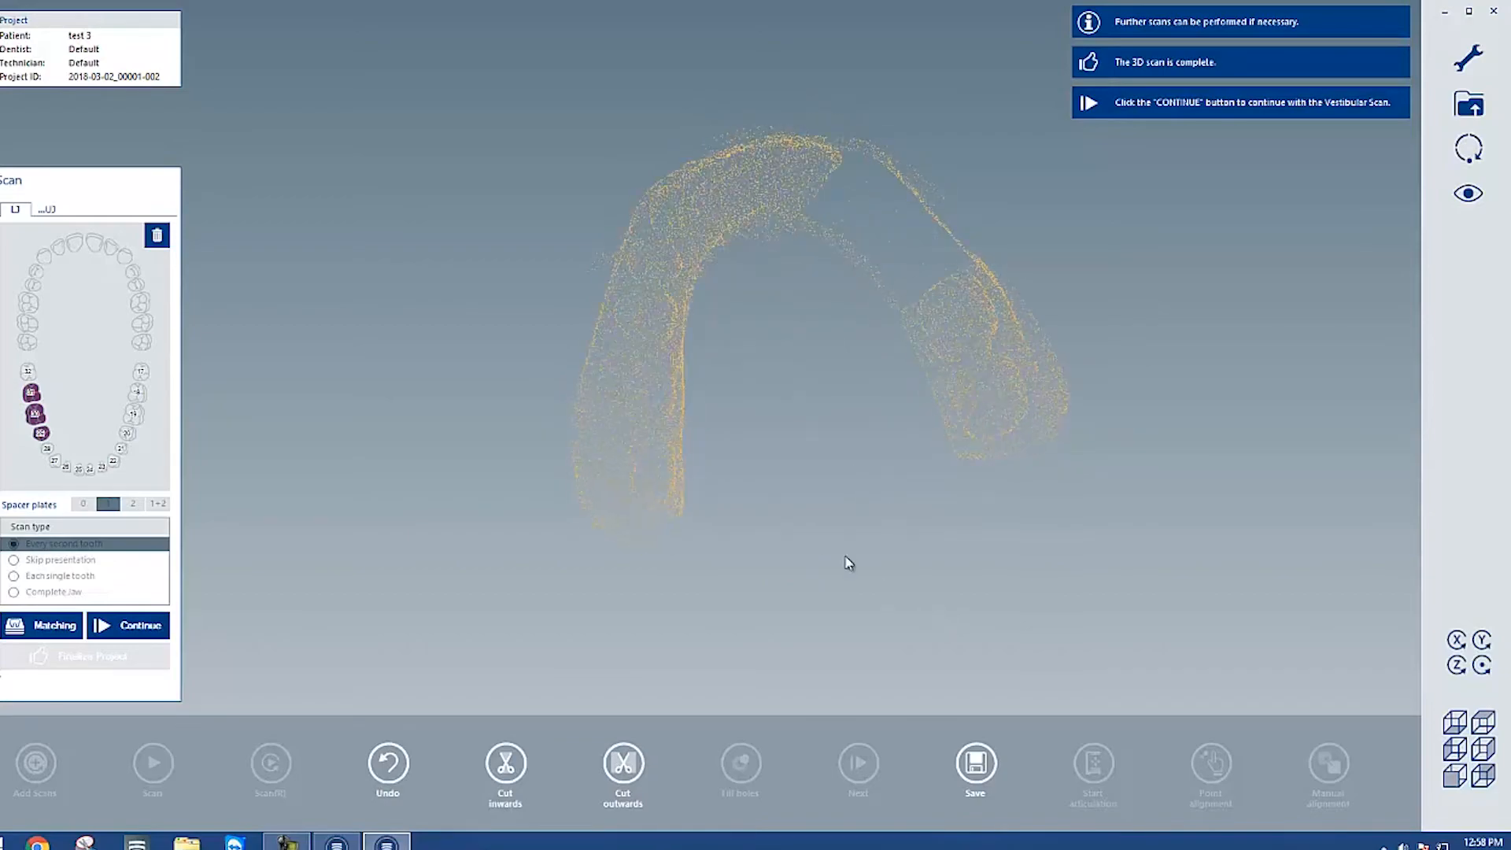
click(128, 625)
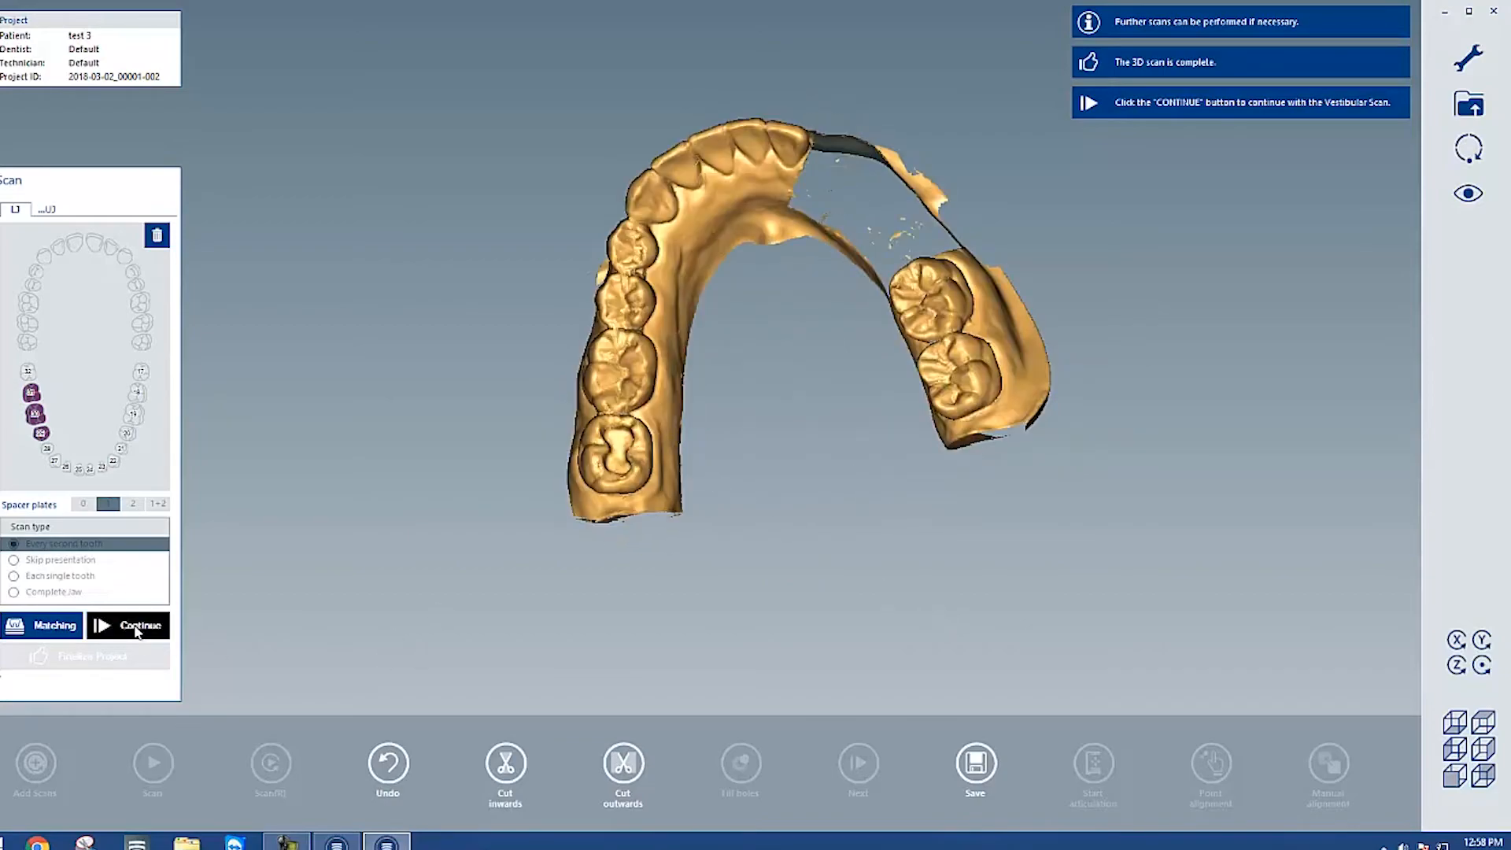
Continue to the vestibular bite scan of both jaws in occlusion
click(128, 624)
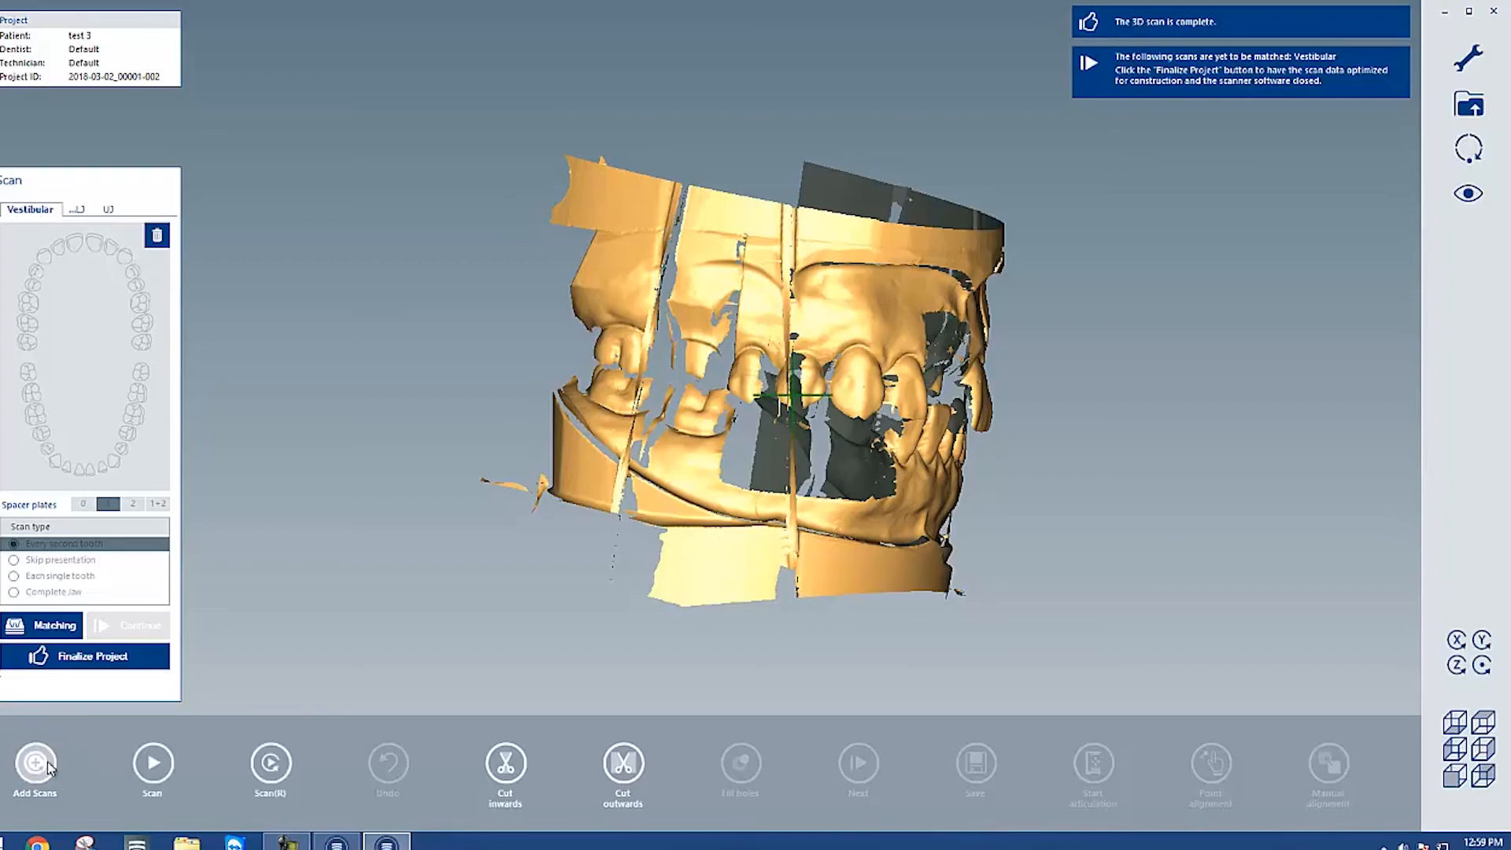
mouse_move(858, 431)
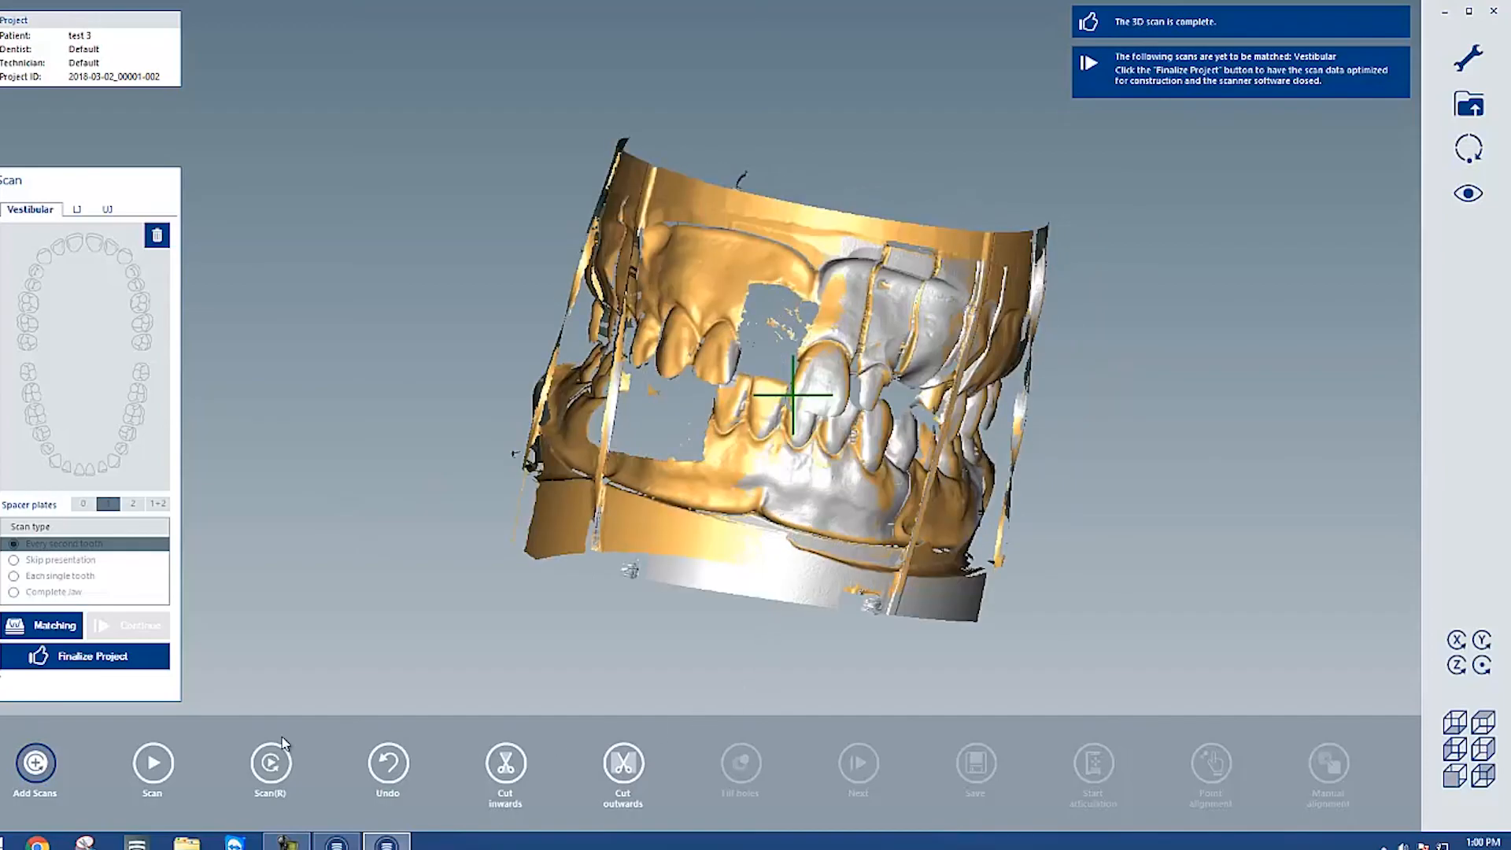
mouse_move(85, 657)
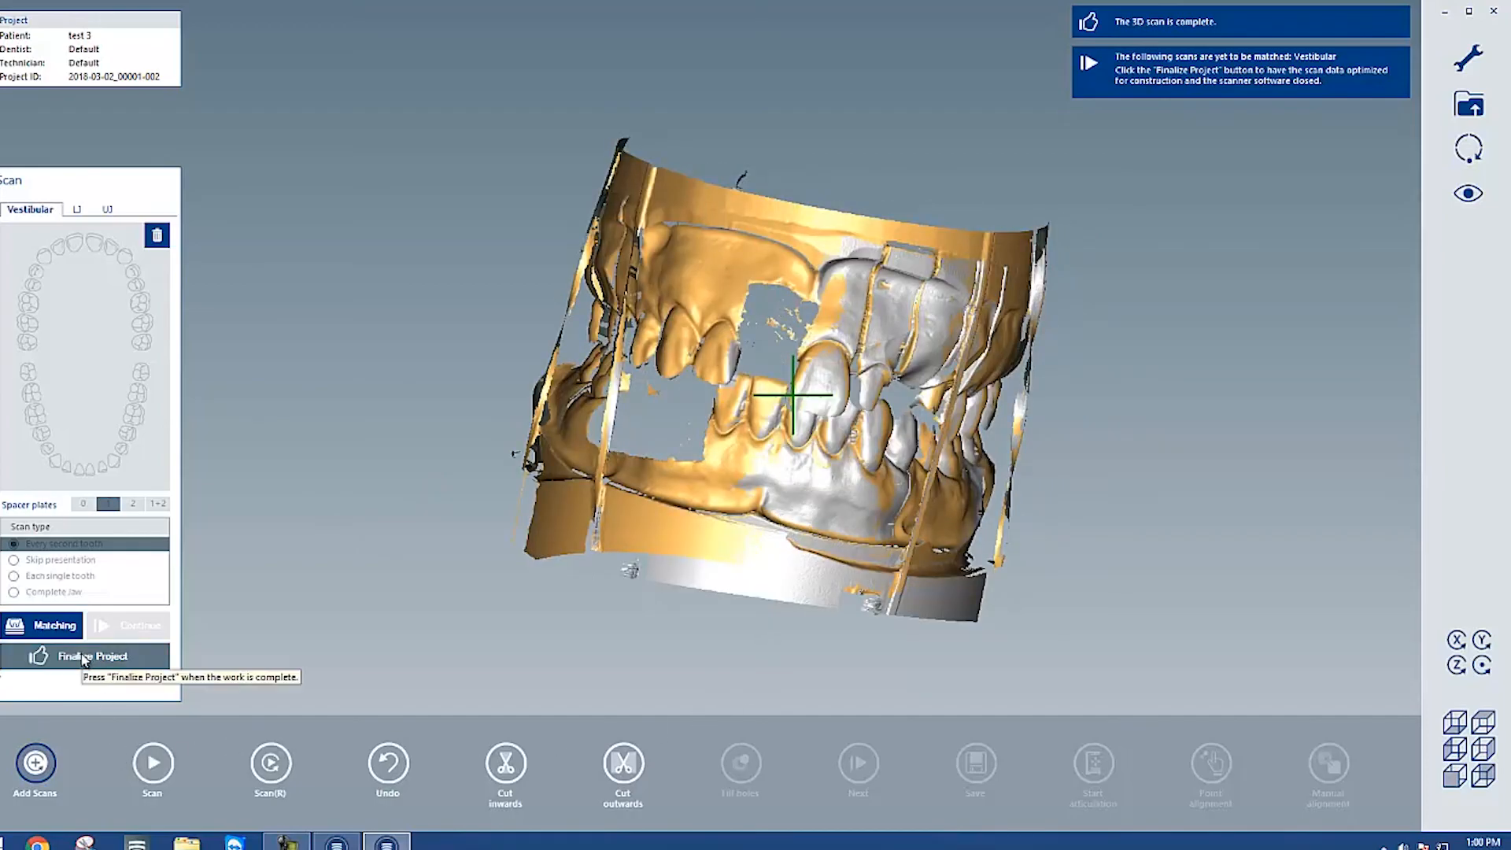
Finalize the project, bringing up the unmatched-scan matching options
click(93, 654)
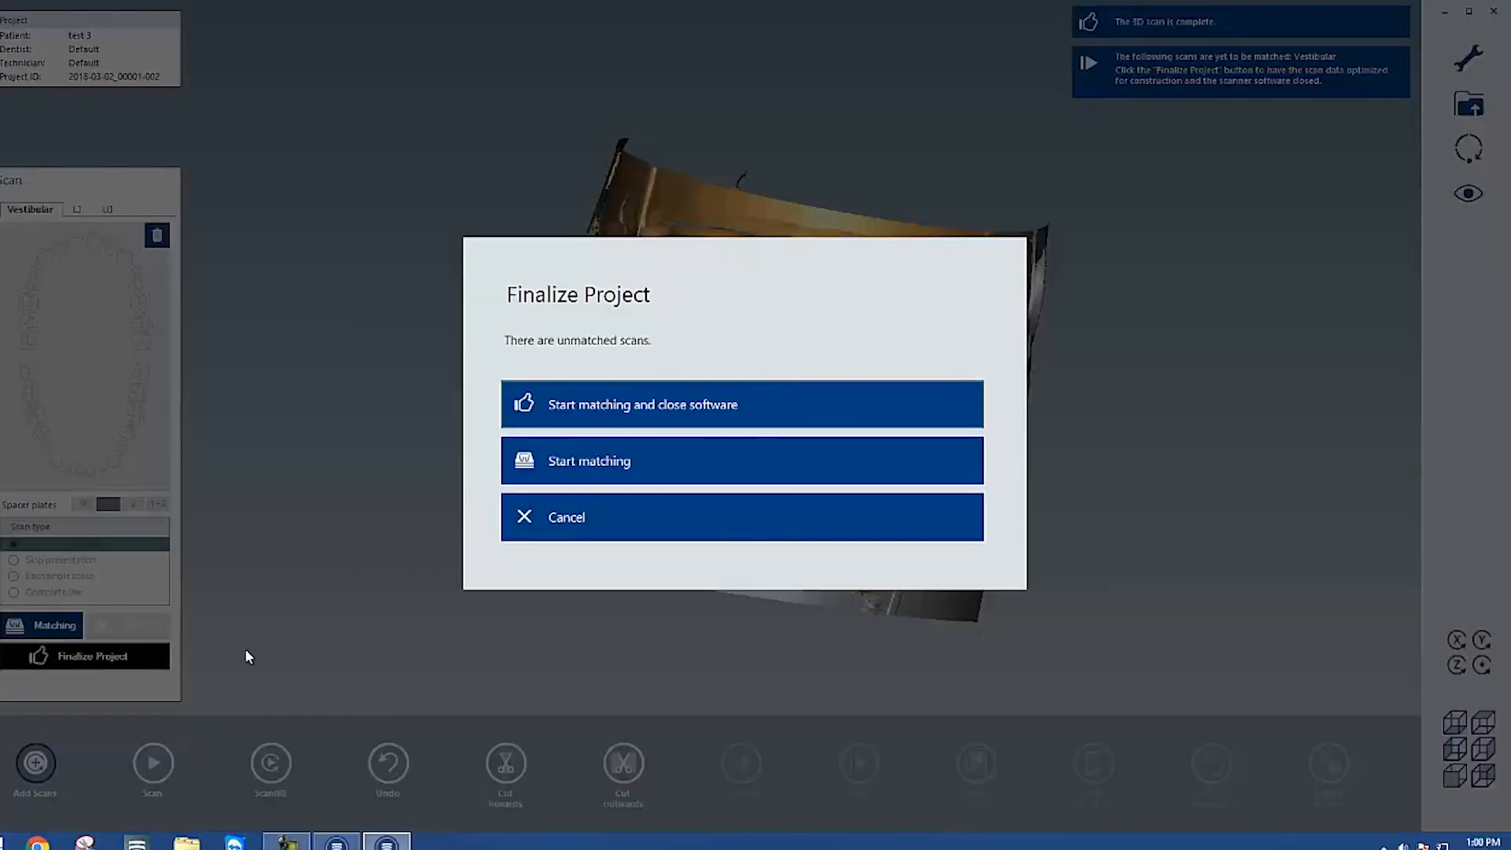
mouse_move(642, 404)
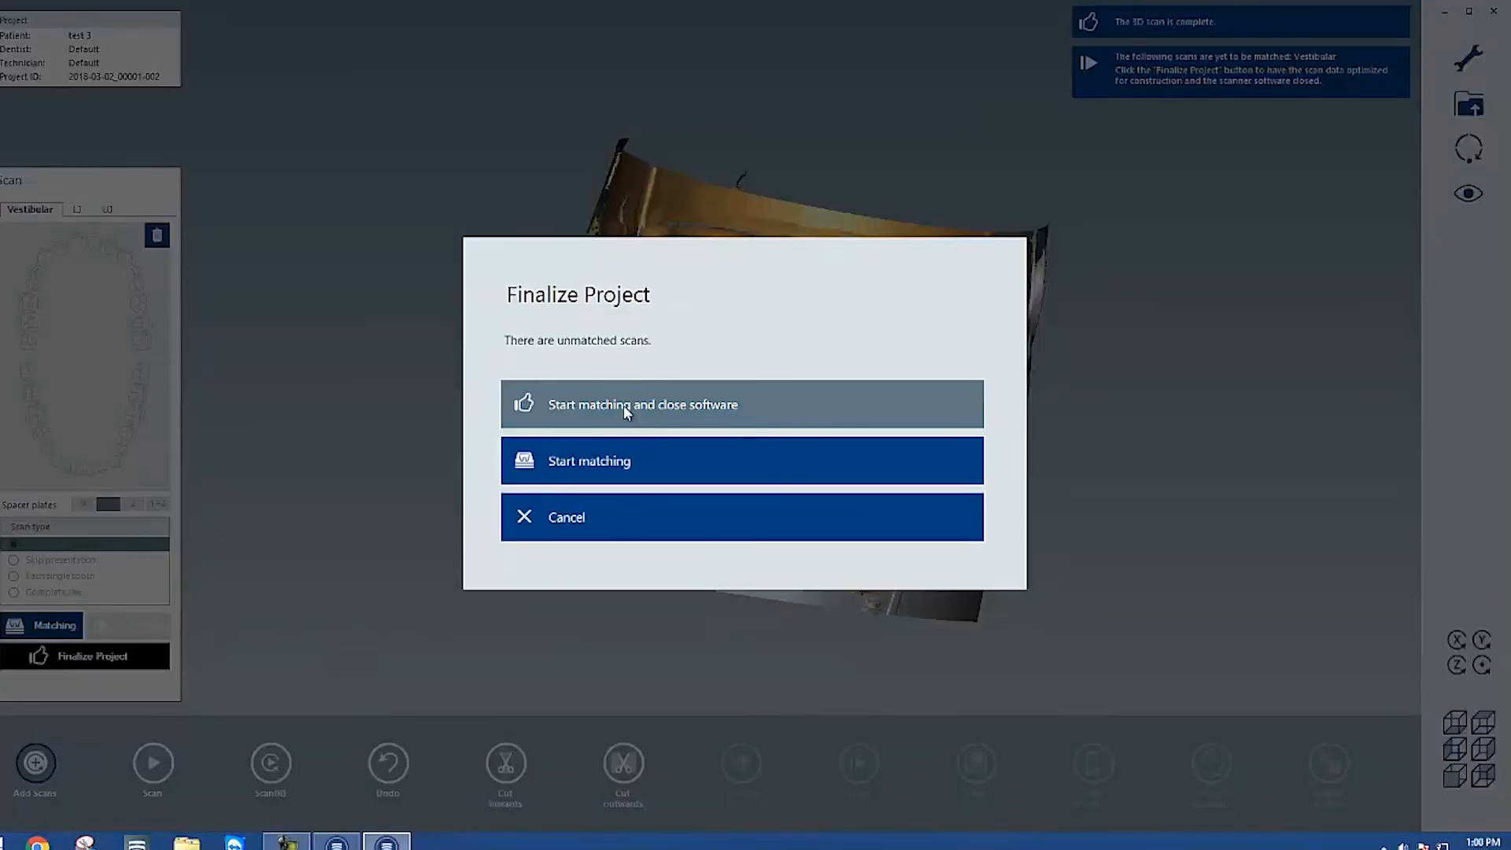